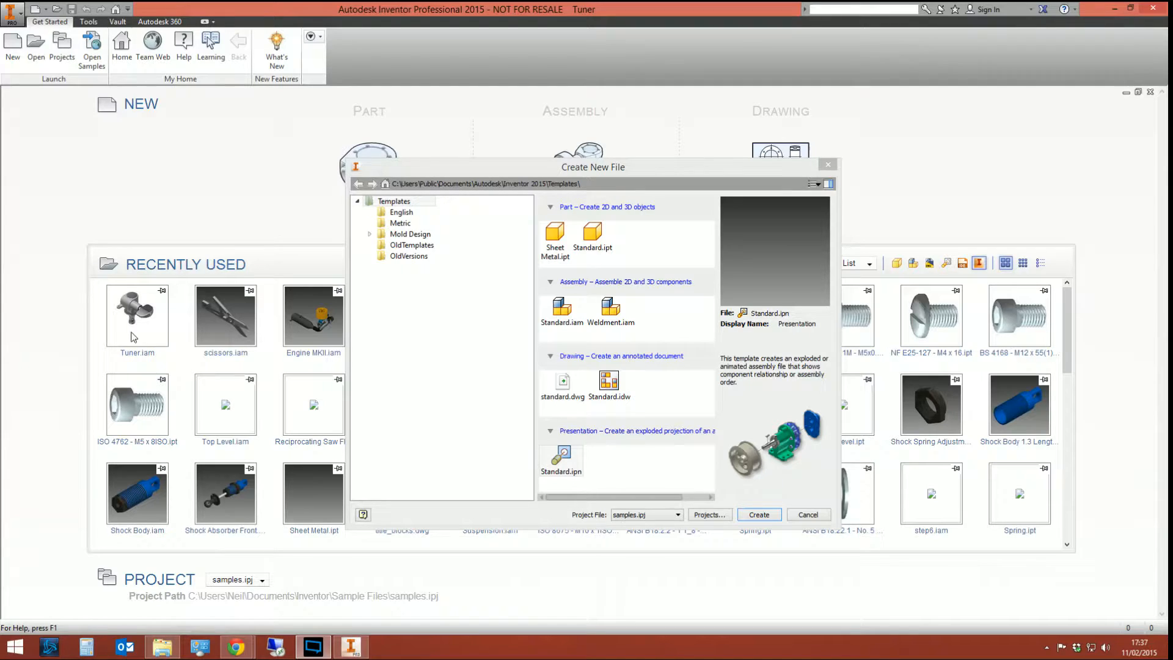
- Select the Standard.ipn presentation template for the new file
click(560, 459)
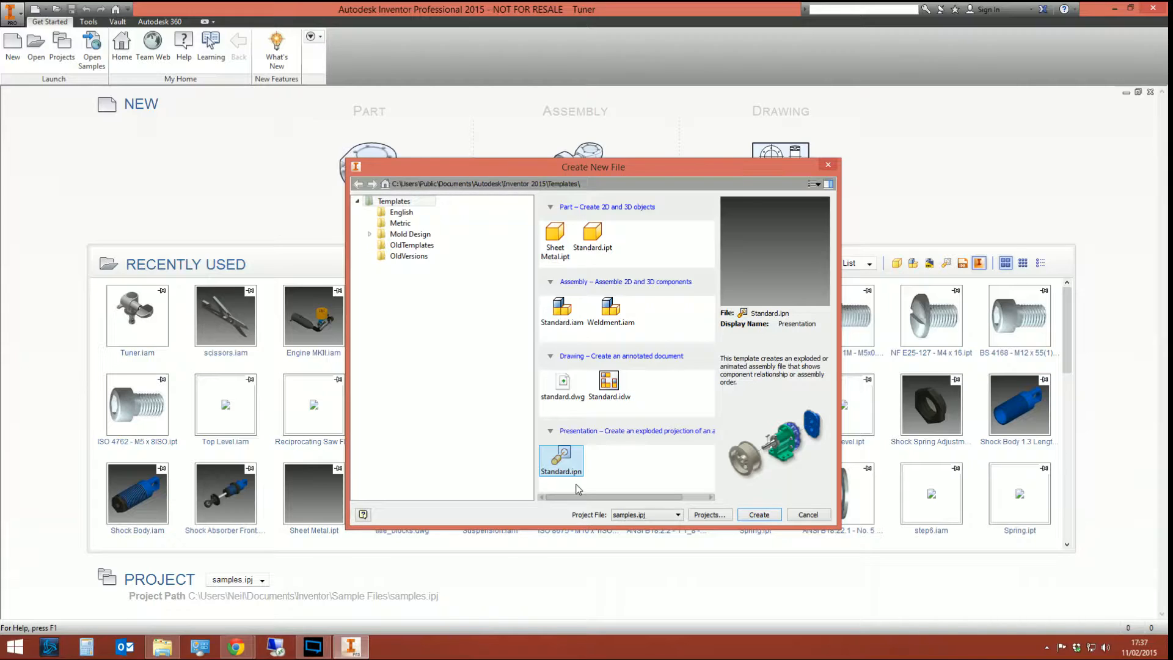
mouse_move(624, 456)
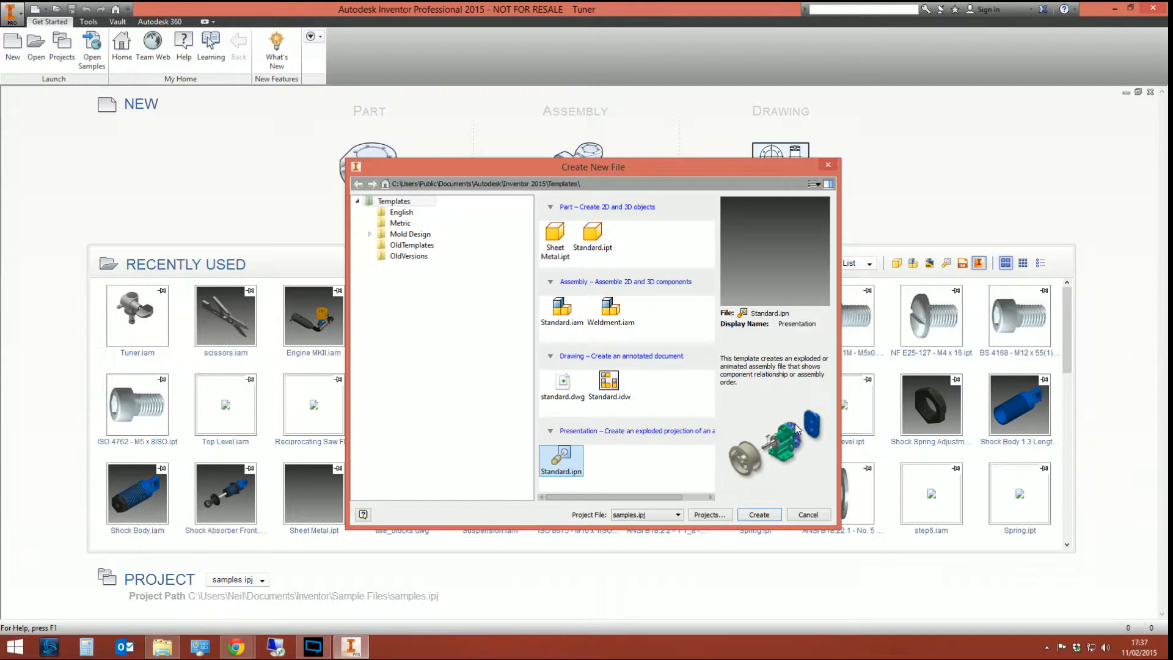
mouse_move(776, 455)
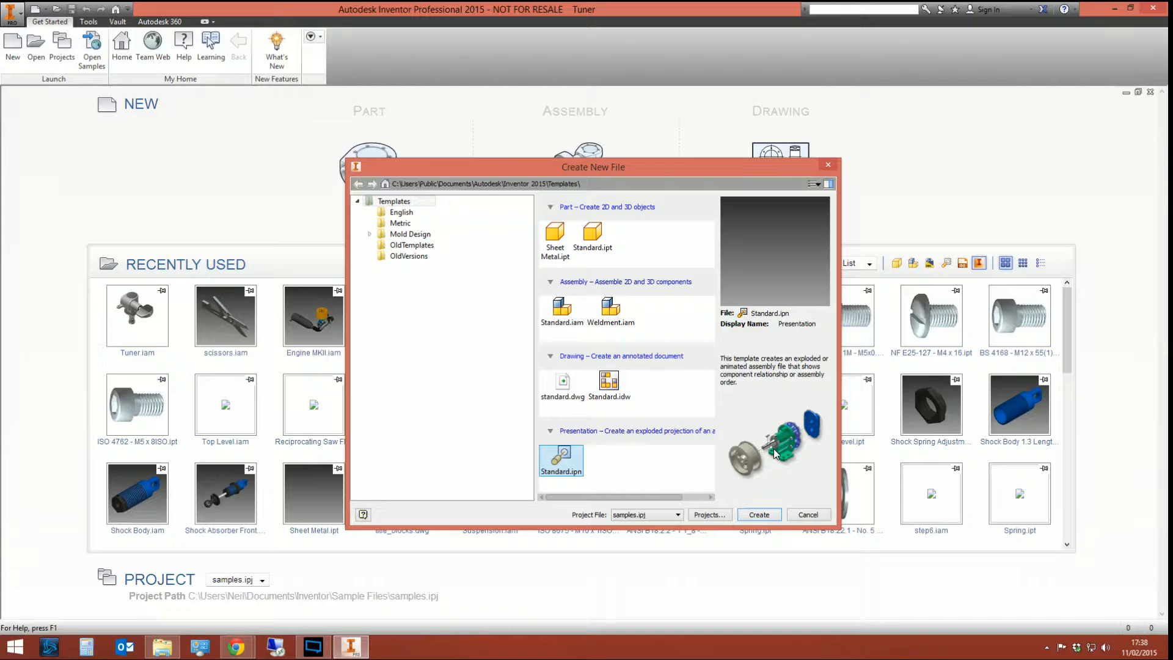
mouse_move(606, 177)
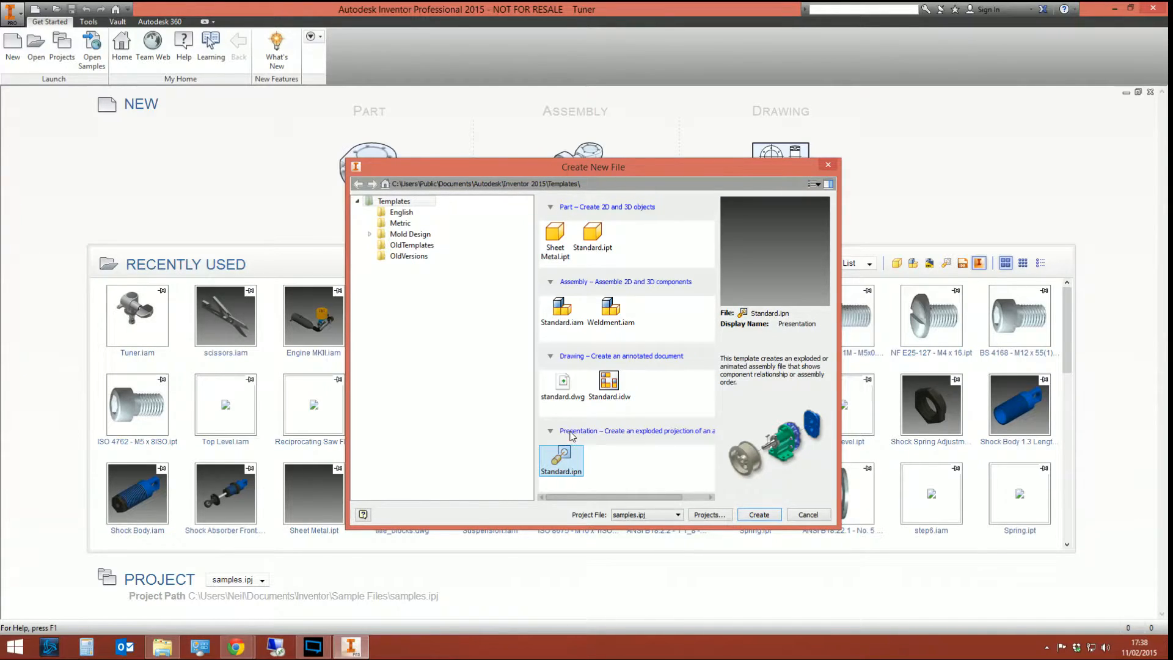
mouse_move(576, 437)
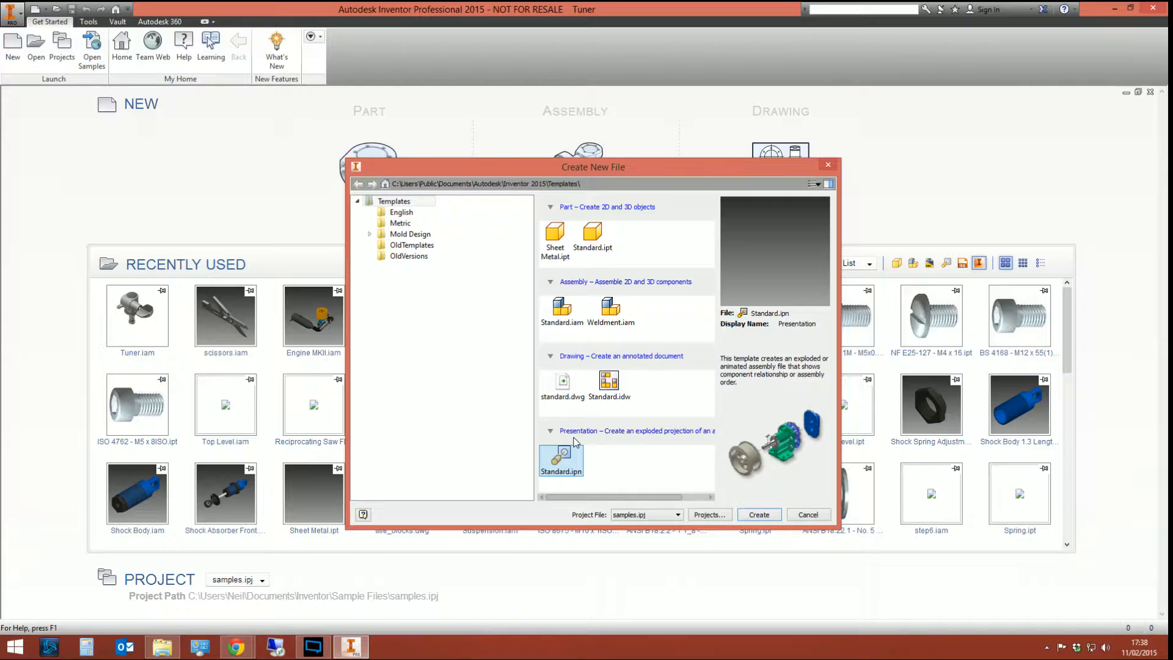
mouse_move(583, 440)
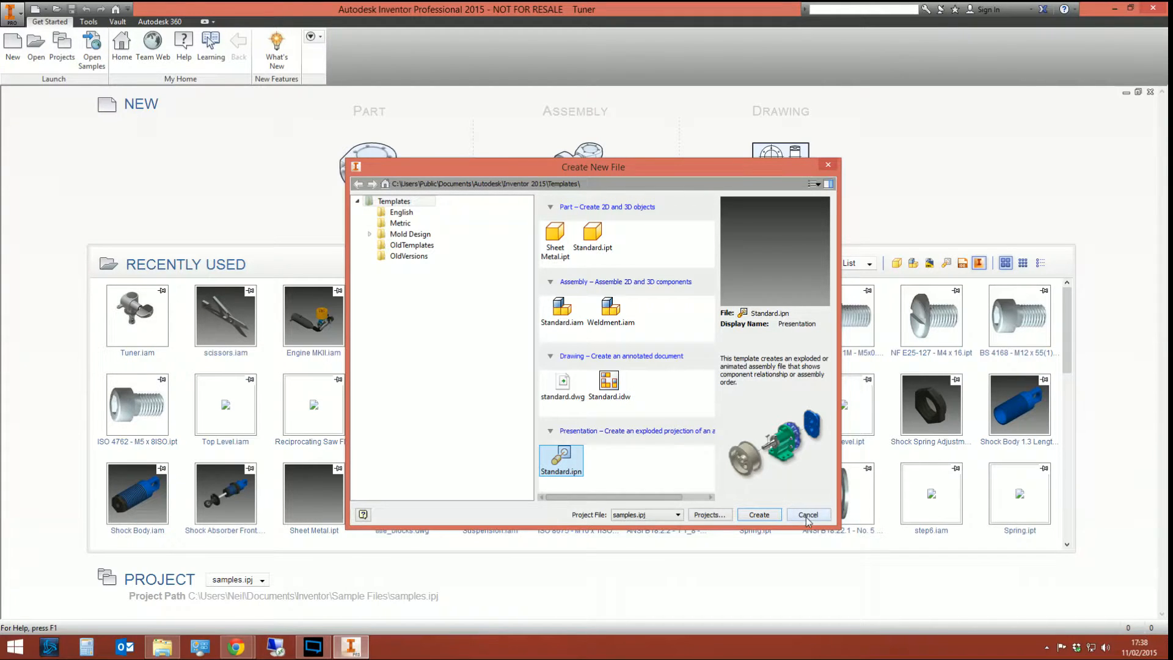
click(757, 517)
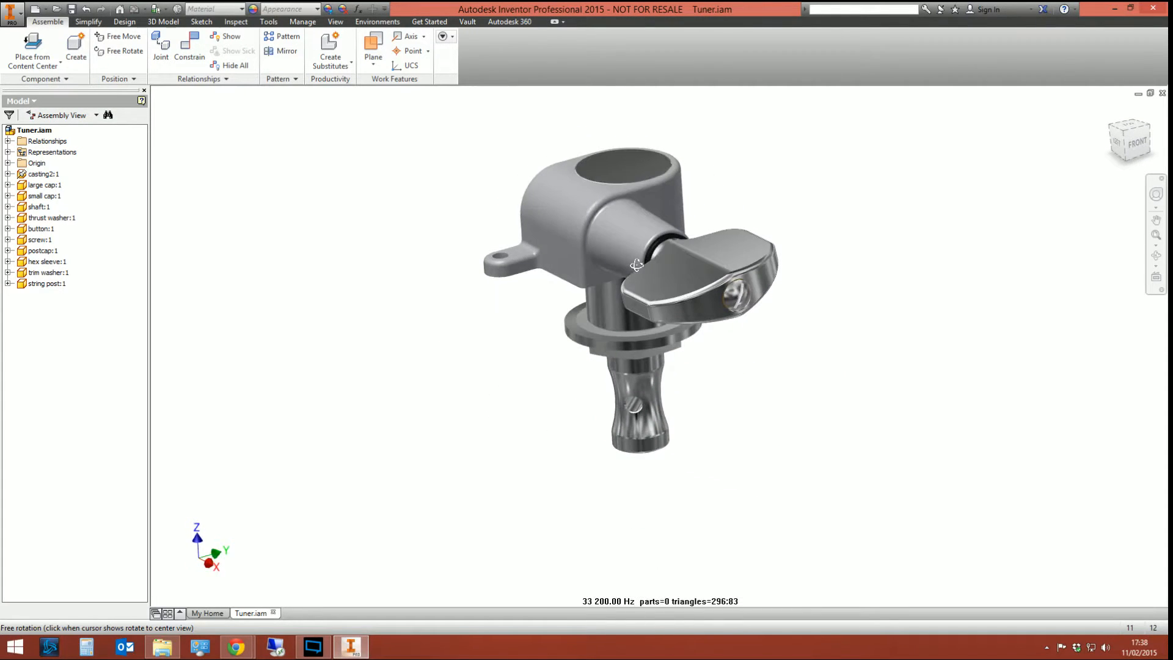
click(268, 21)
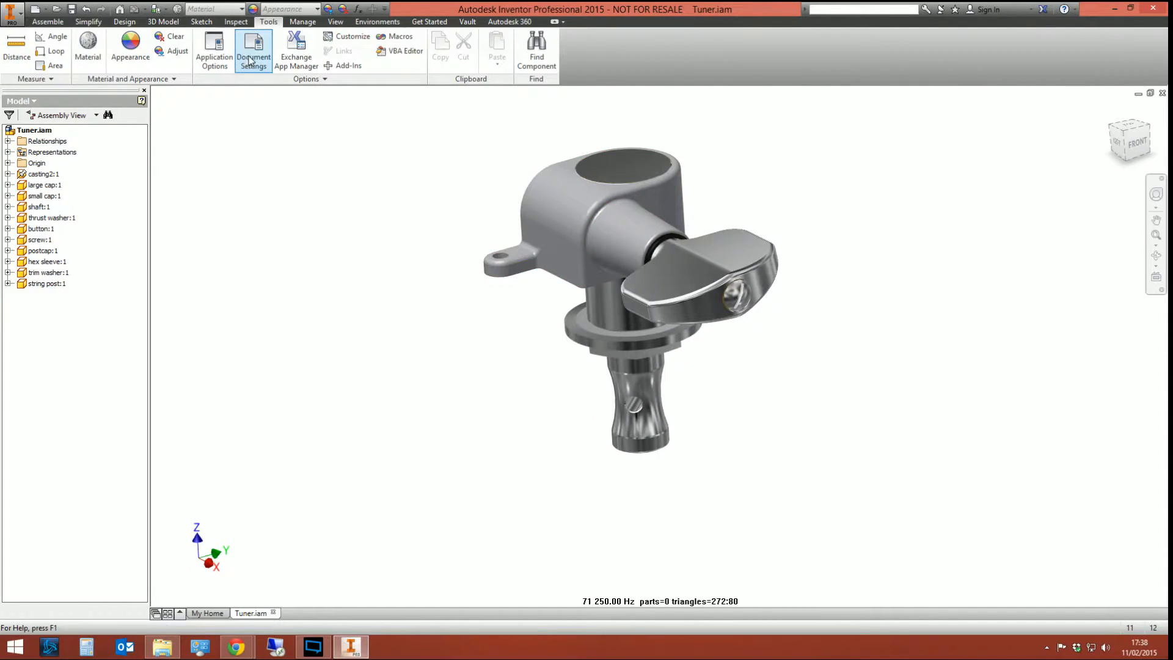
click(253, 50)
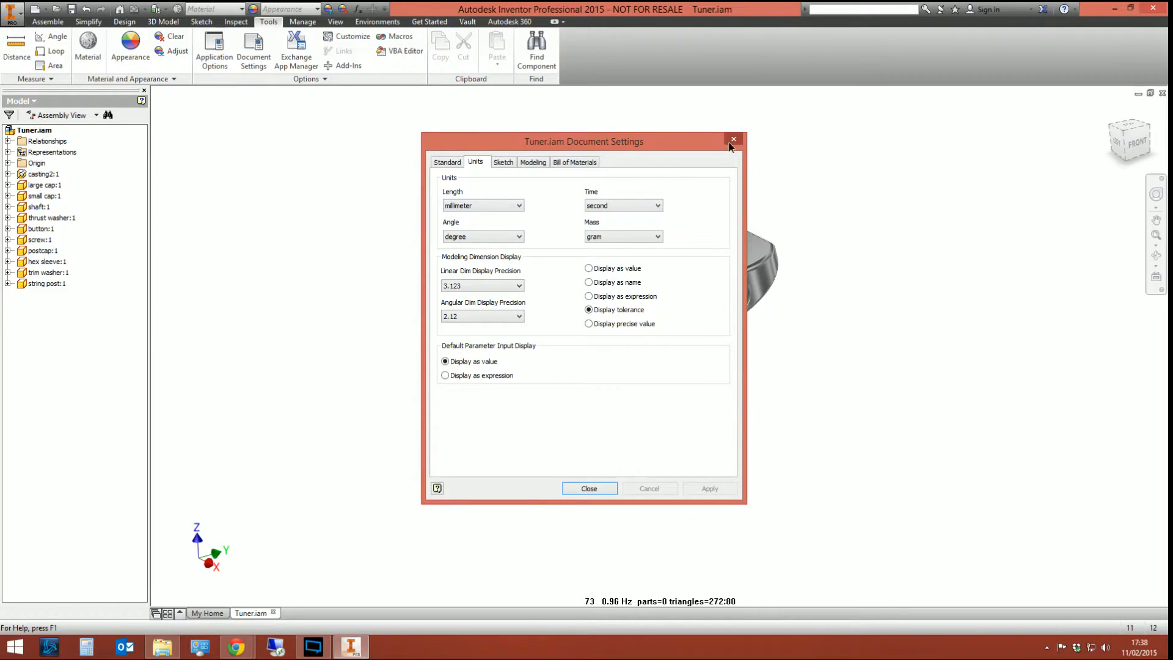
click(588, 487)
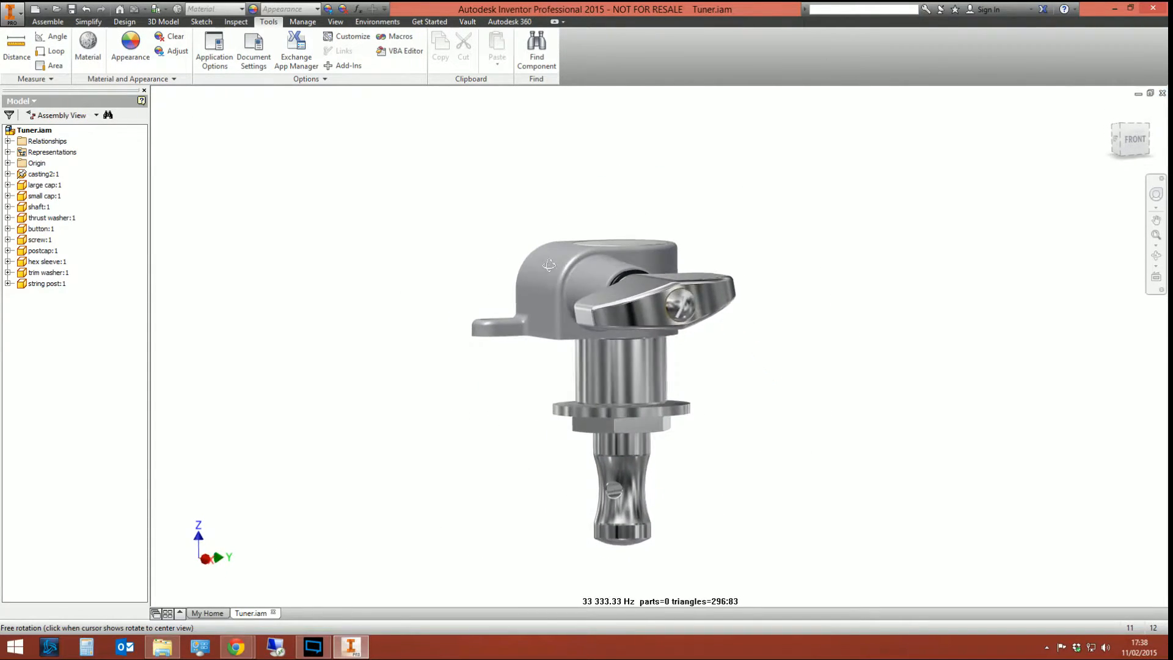
drag(549, 264, 603, 346)
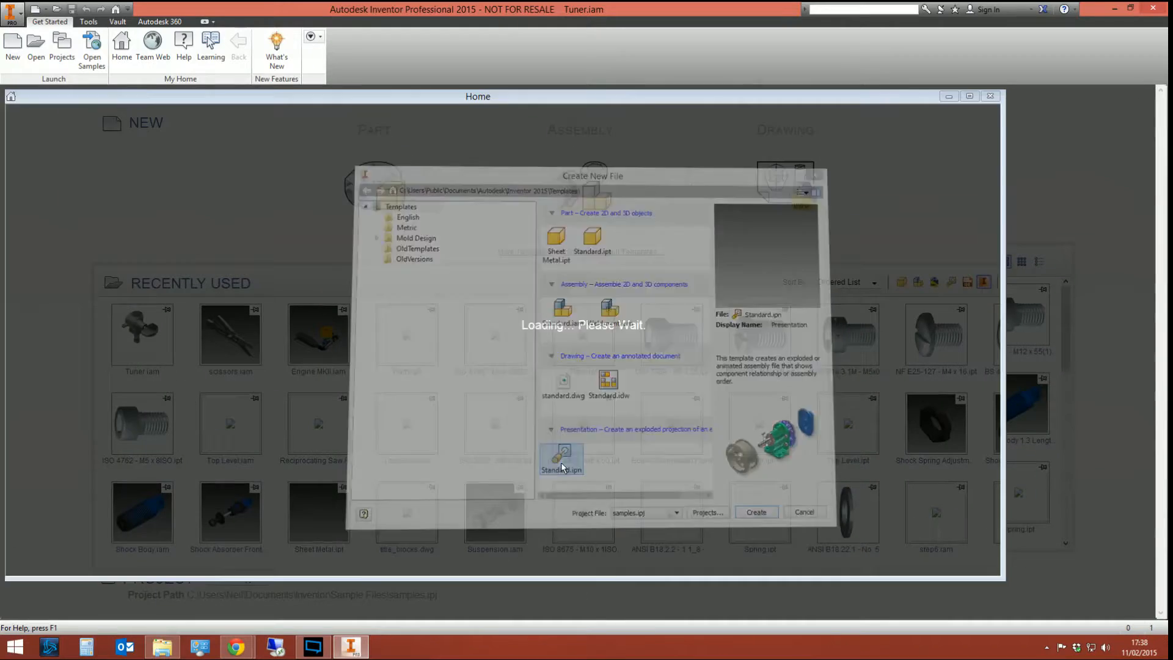
- Create the empty Presentation8 document from the Standard.ipn template
click(755, 512)
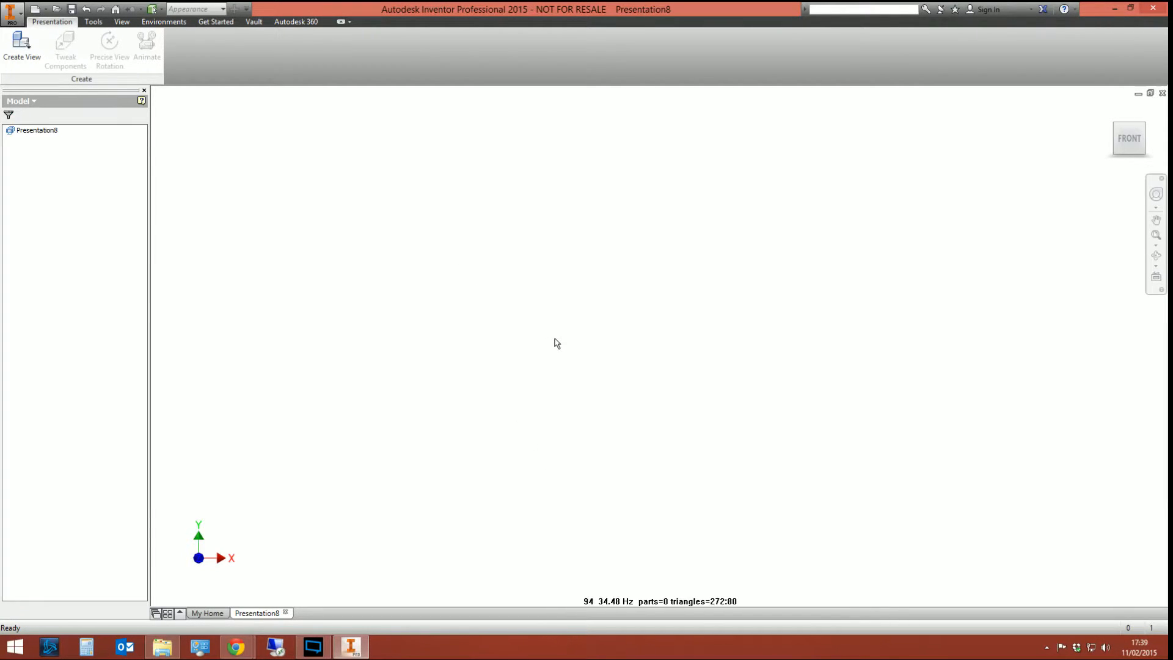
mouse_move(498, 305)
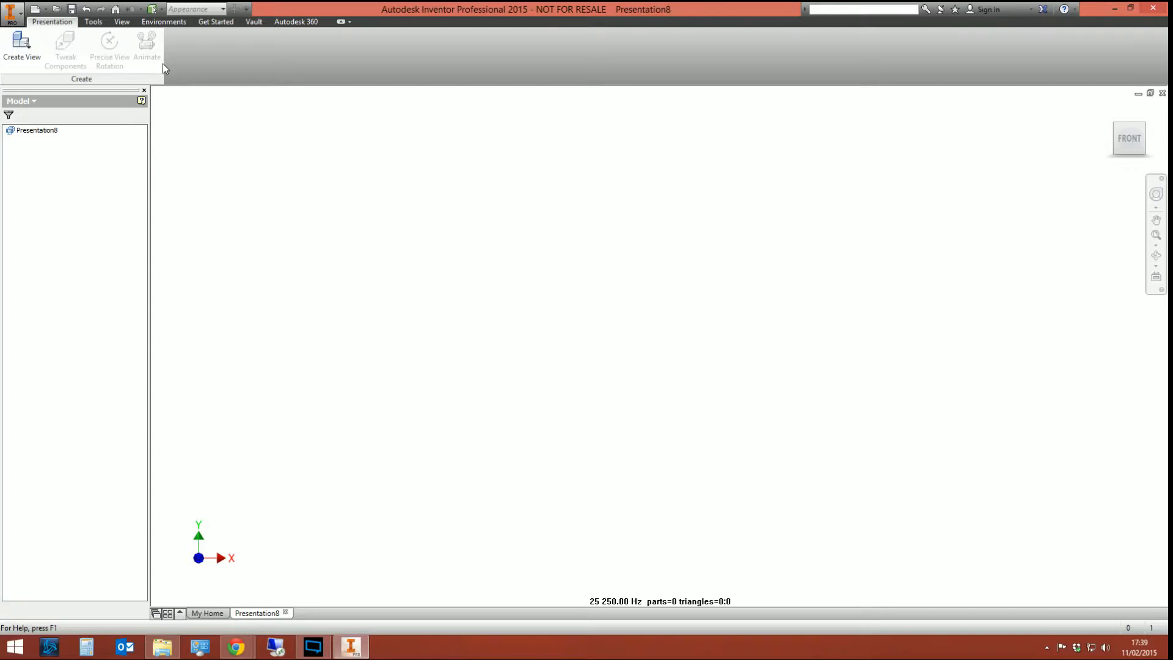
mouse_move(146, 44)
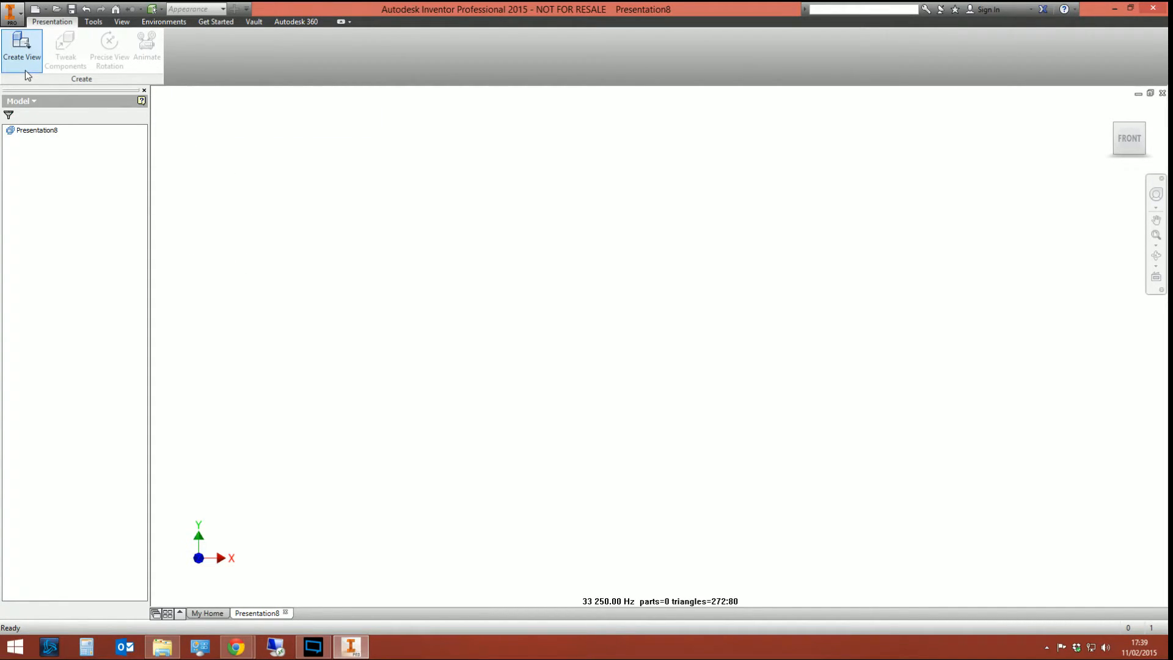
mouse_move(65, 49)
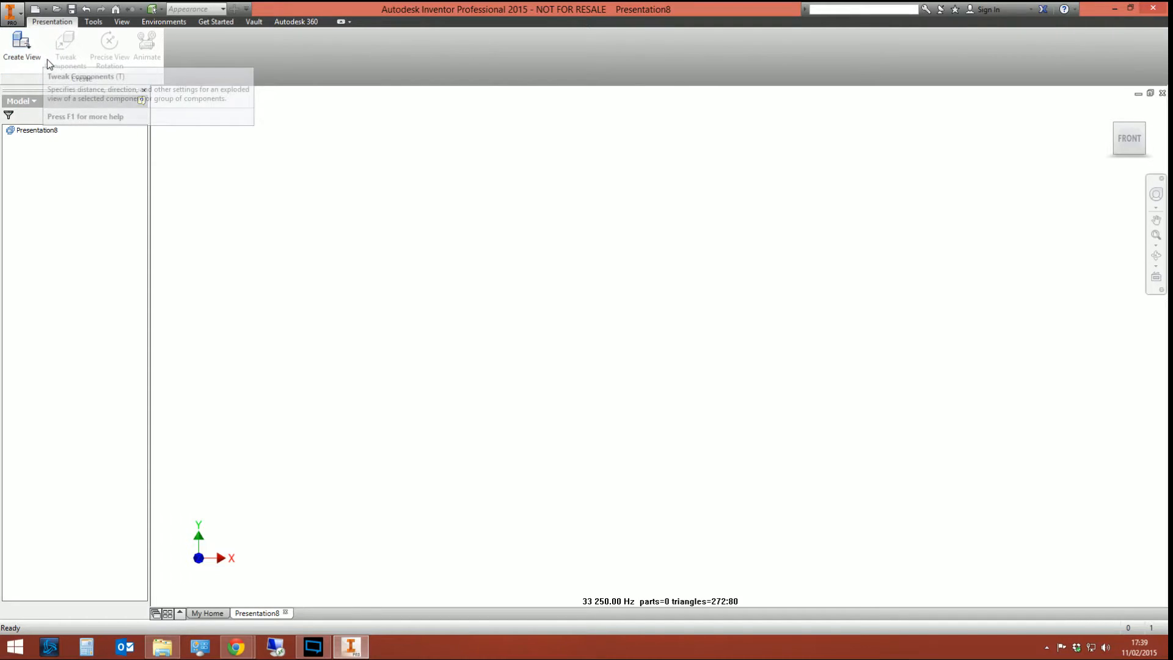
mouse_move(107, 53)
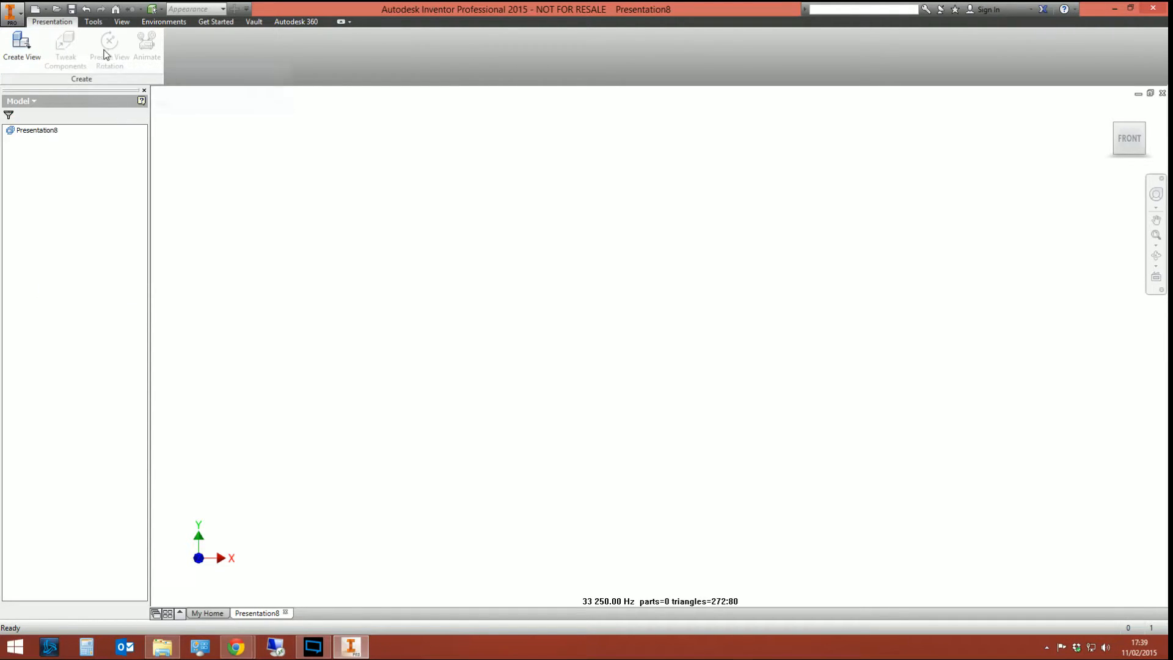
mouse_move(22, 49)
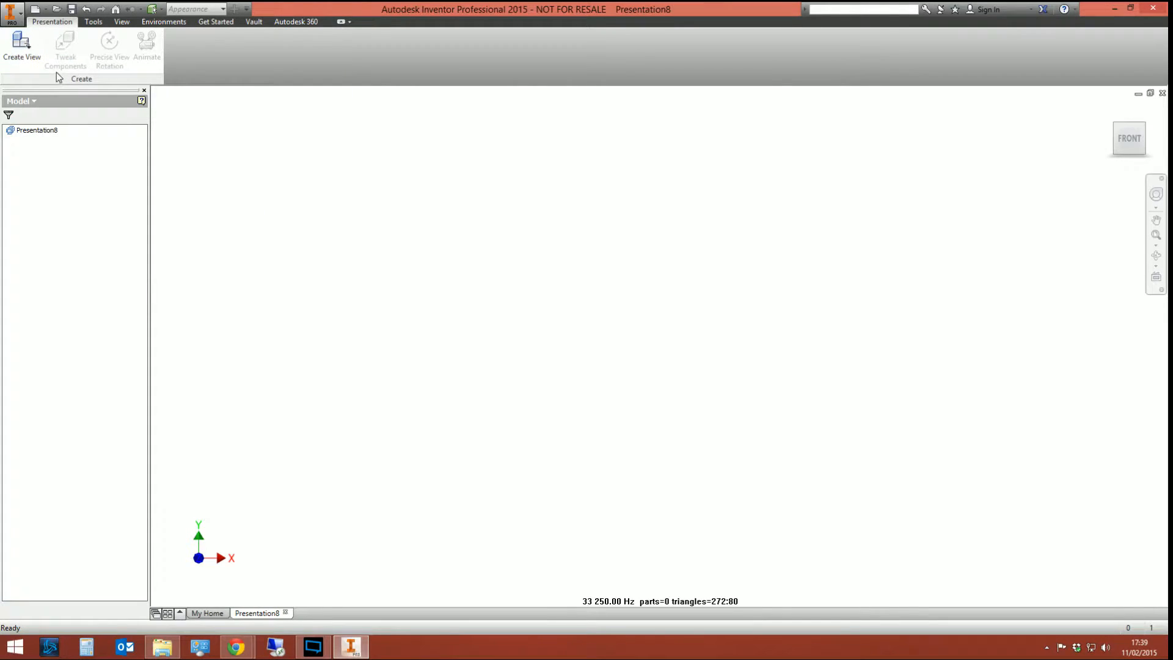
mouse_move(137, 83)
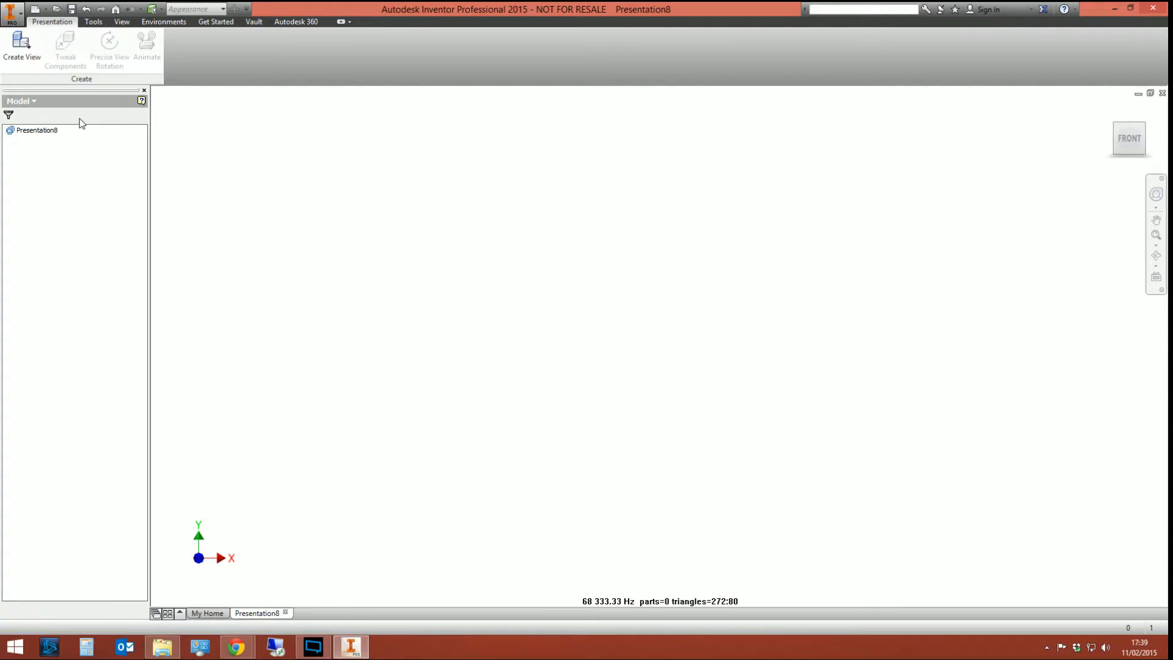
mouse_move(79, 111)
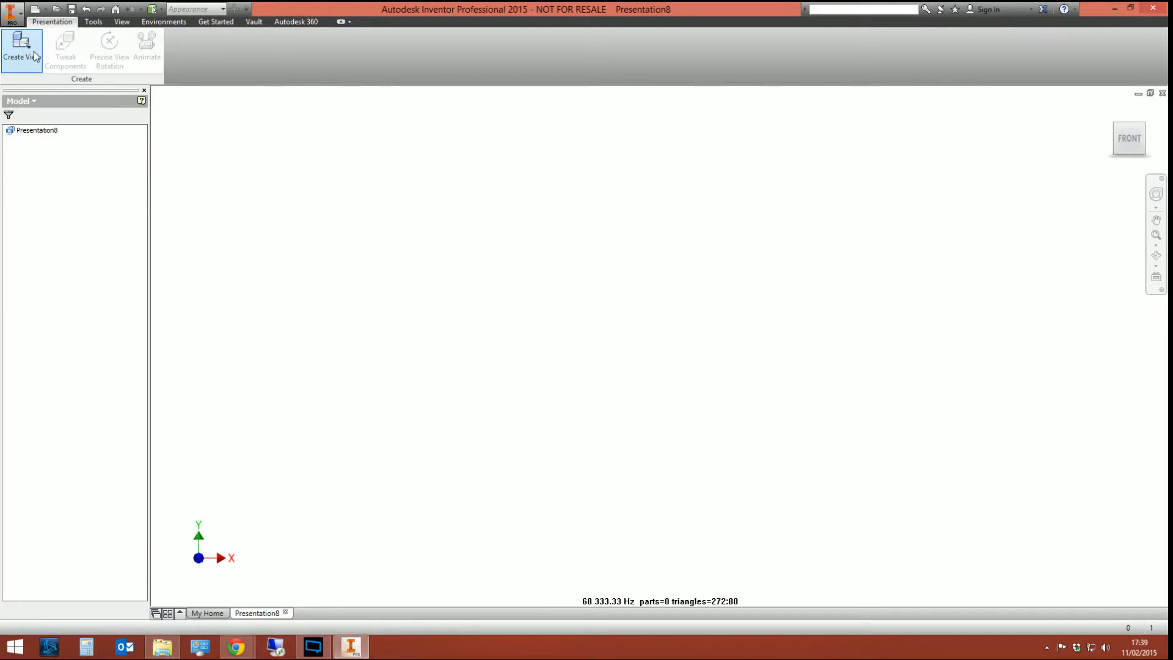
- Create Explosion1 from Tuner.iam with master representation options and Manual explosion
click(22, 50)
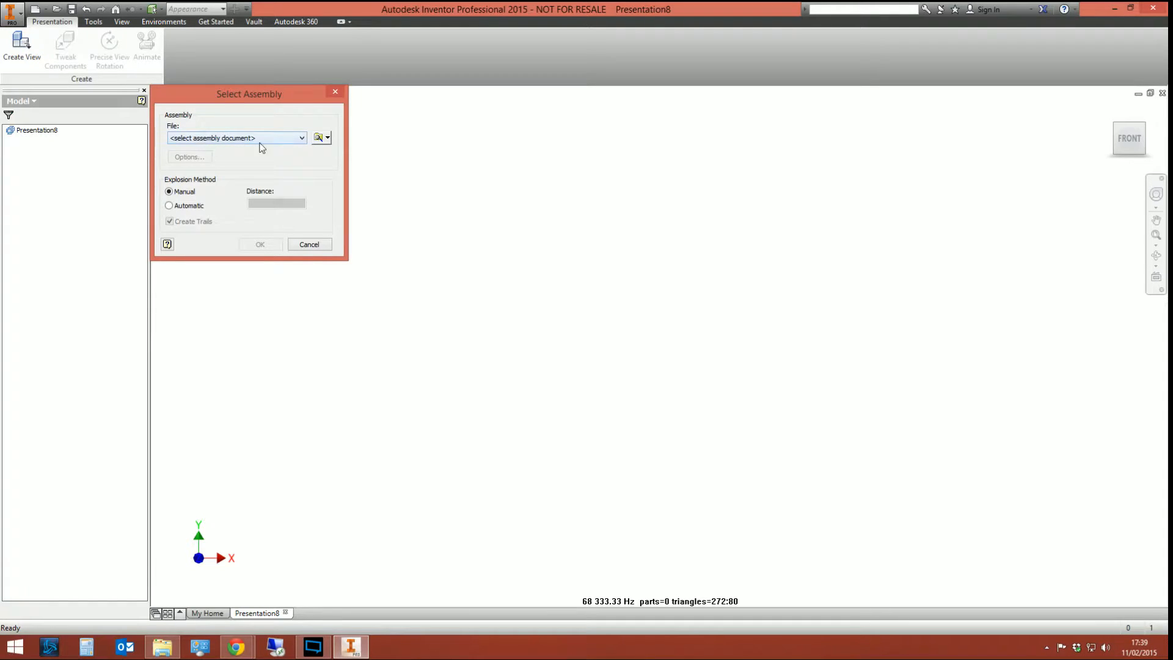
click(317, 137)
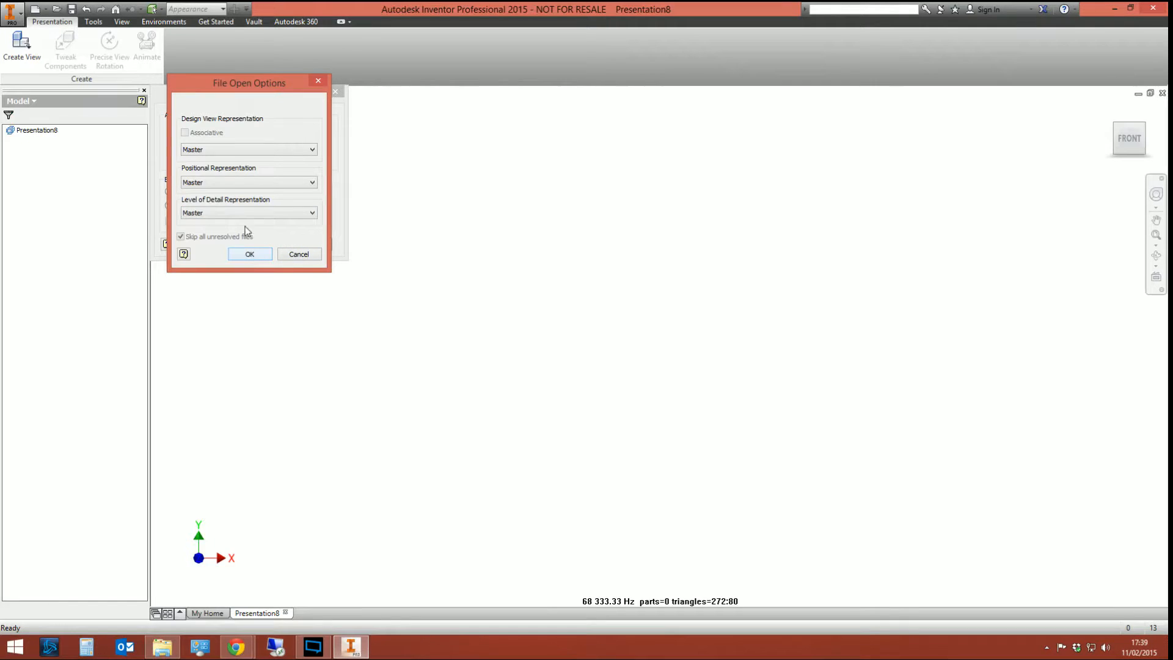
click(250, 254)
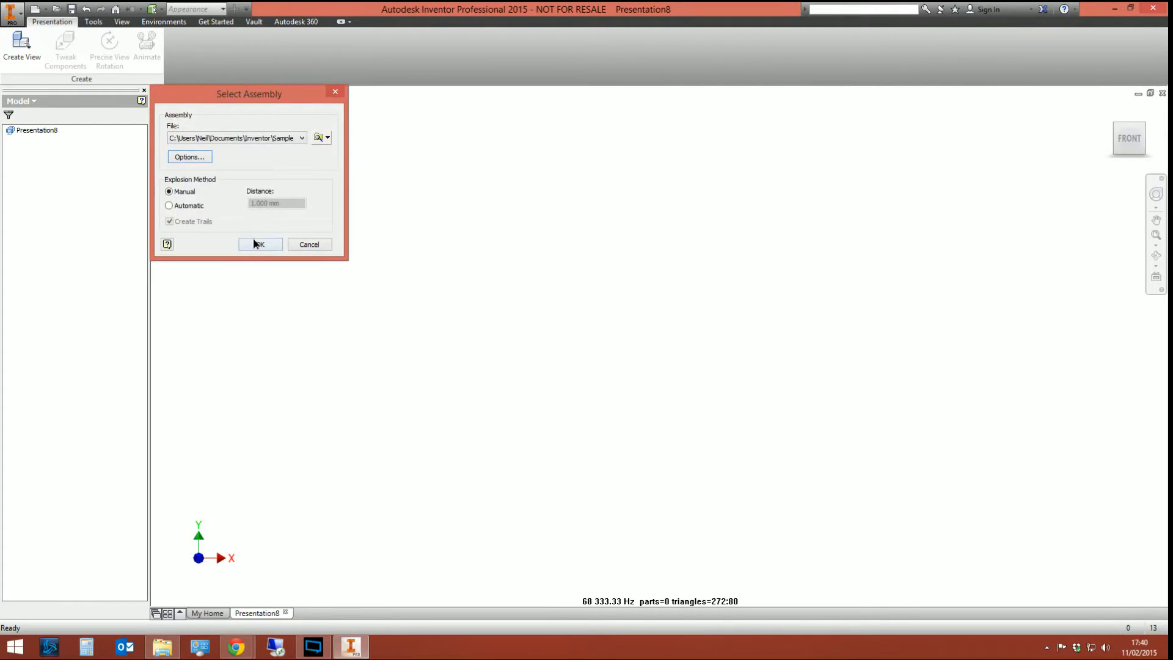
click(260, 244)
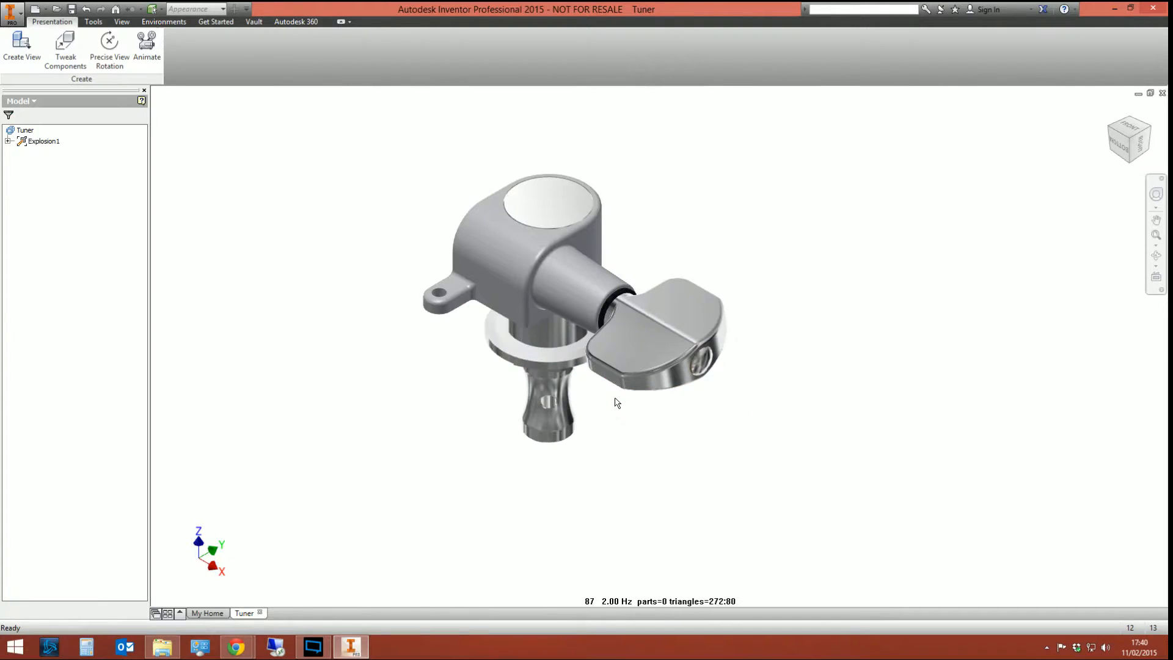
drag(616, 403, 604, 335)
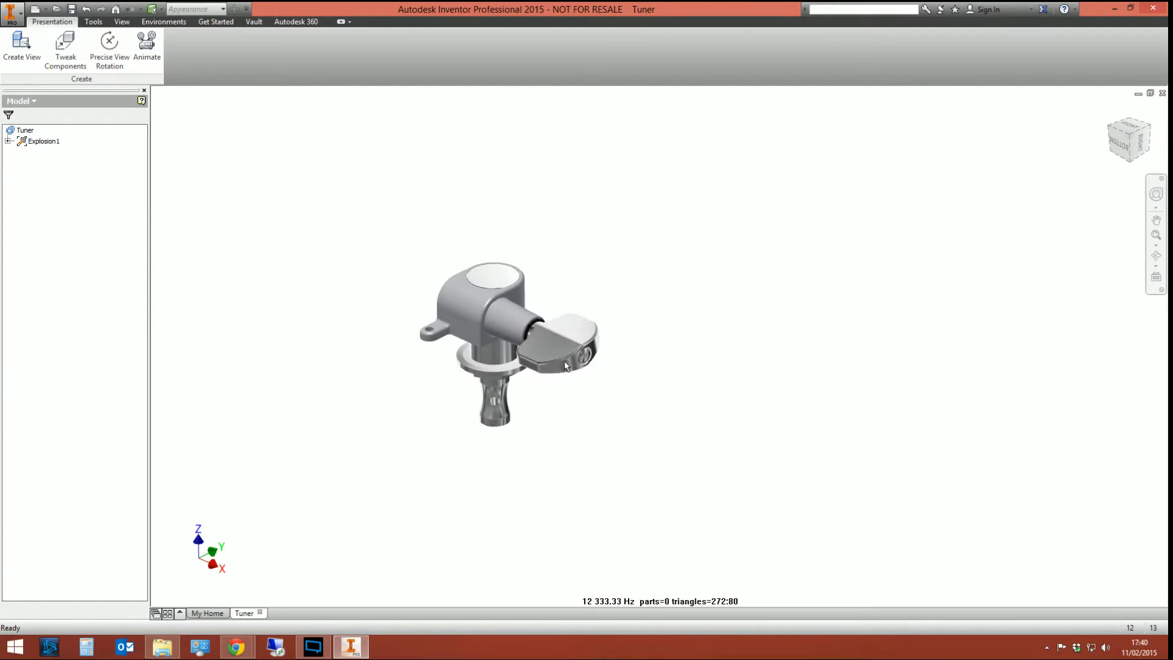
click(493, 404)
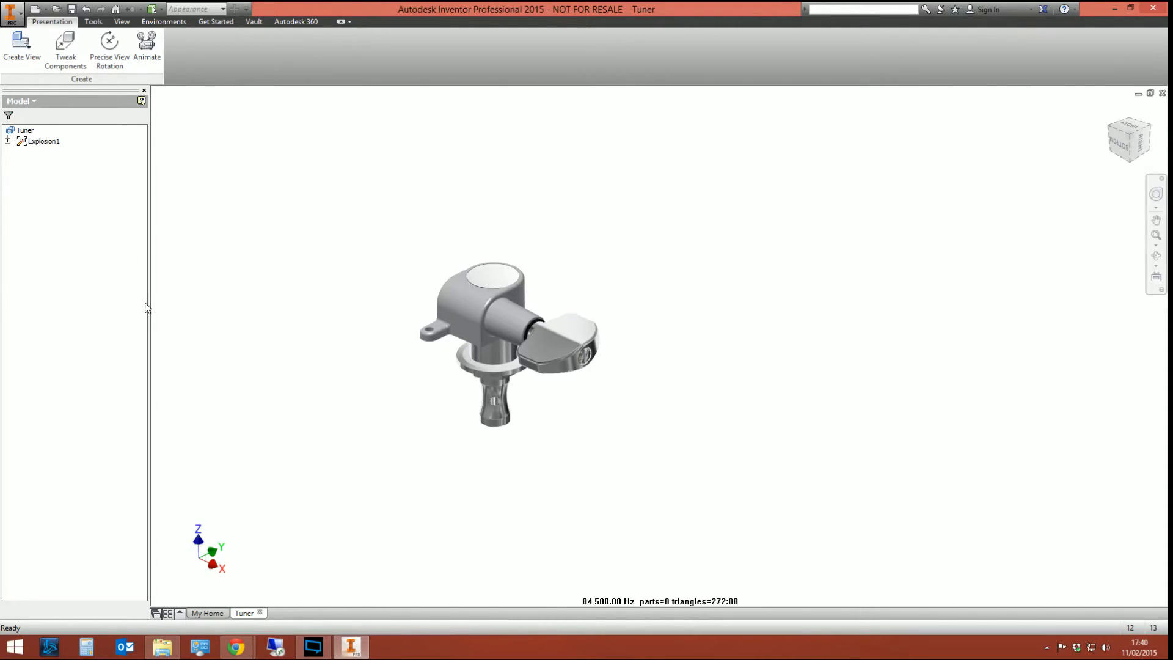
mouse_move(66, 50)
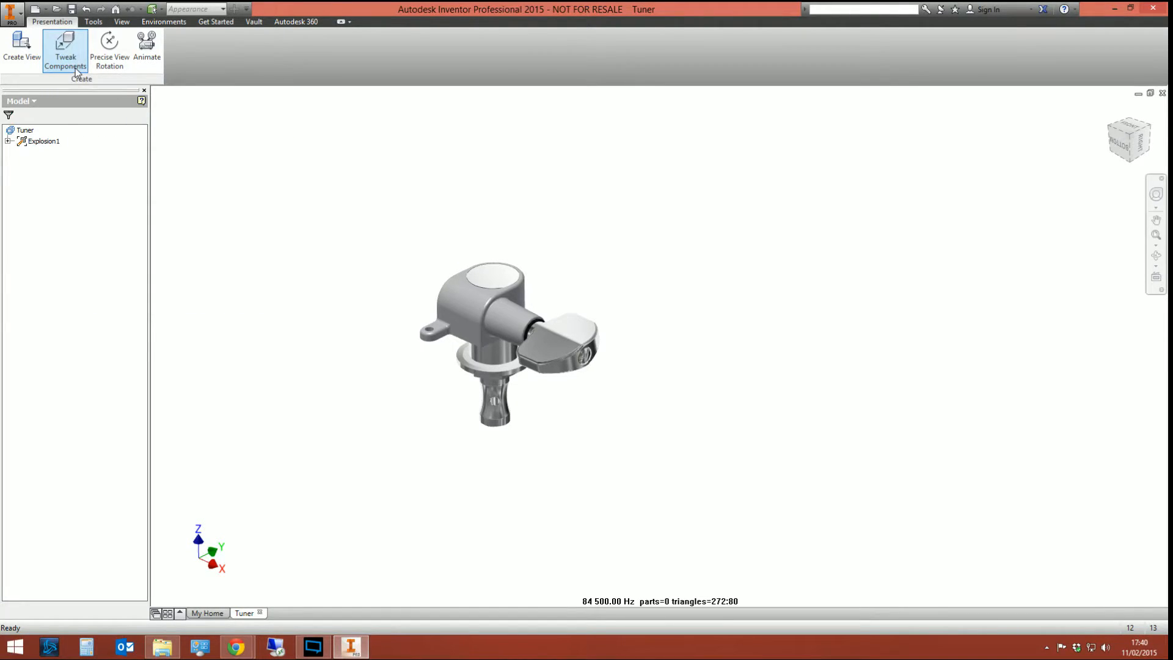
- Start a tweak with its direction on the casing's top face, then pick the screw
click(66, 51)
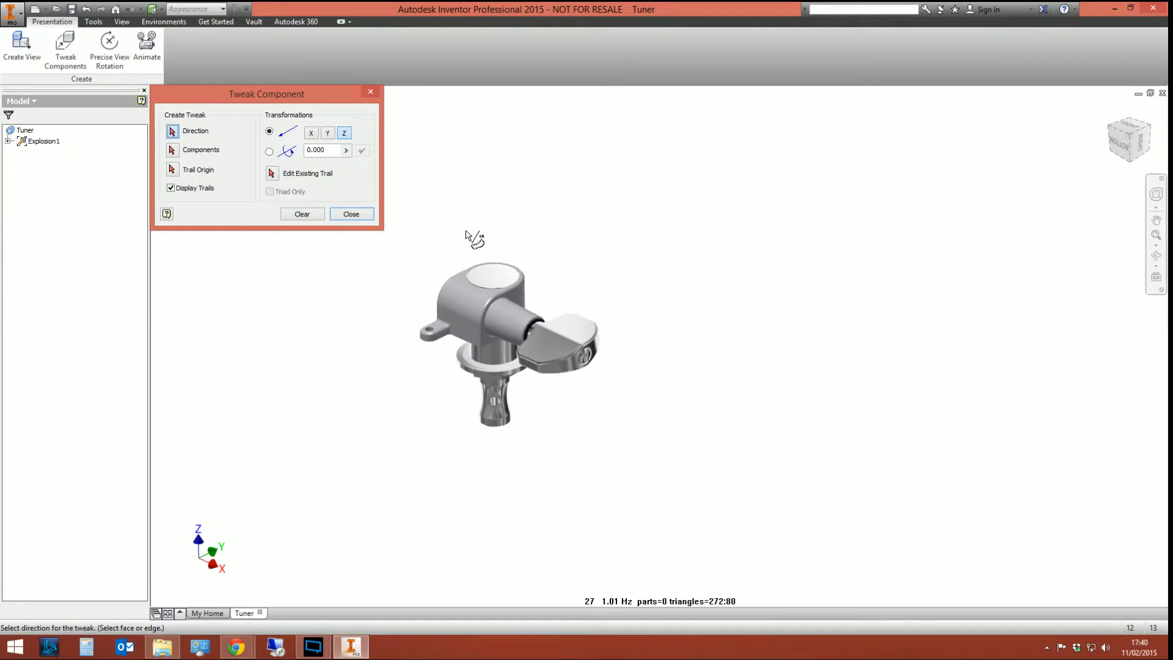
mouse_move(527, 182)
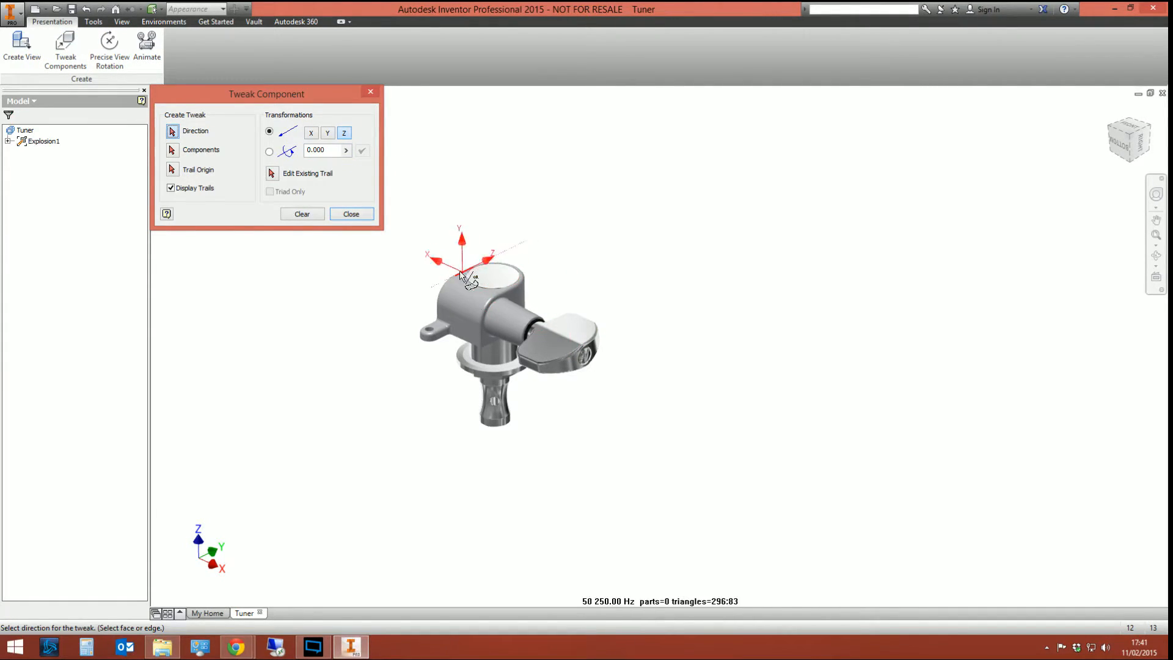
click(493, 270)
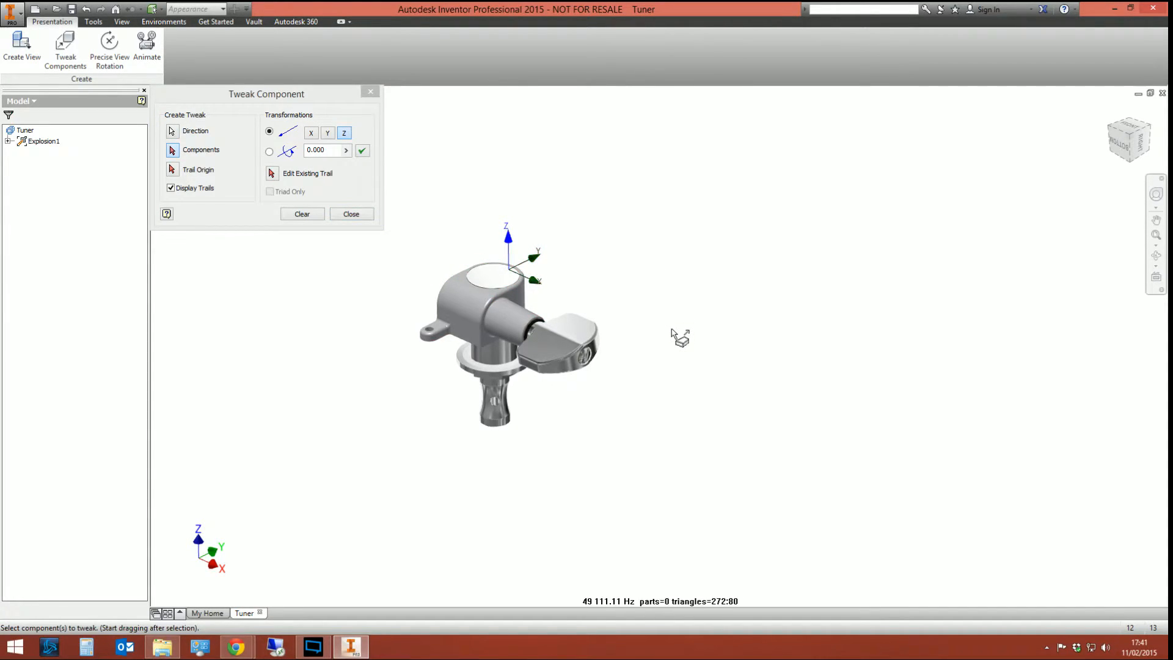
click(476, 280)
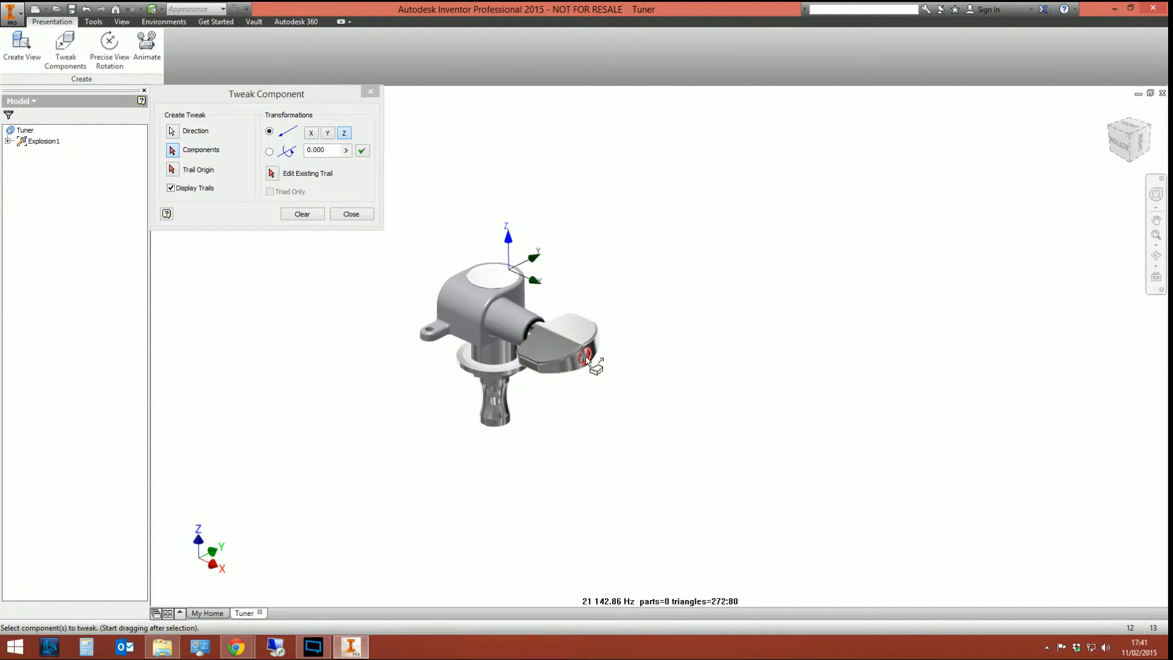
mouse_move(722, 354)
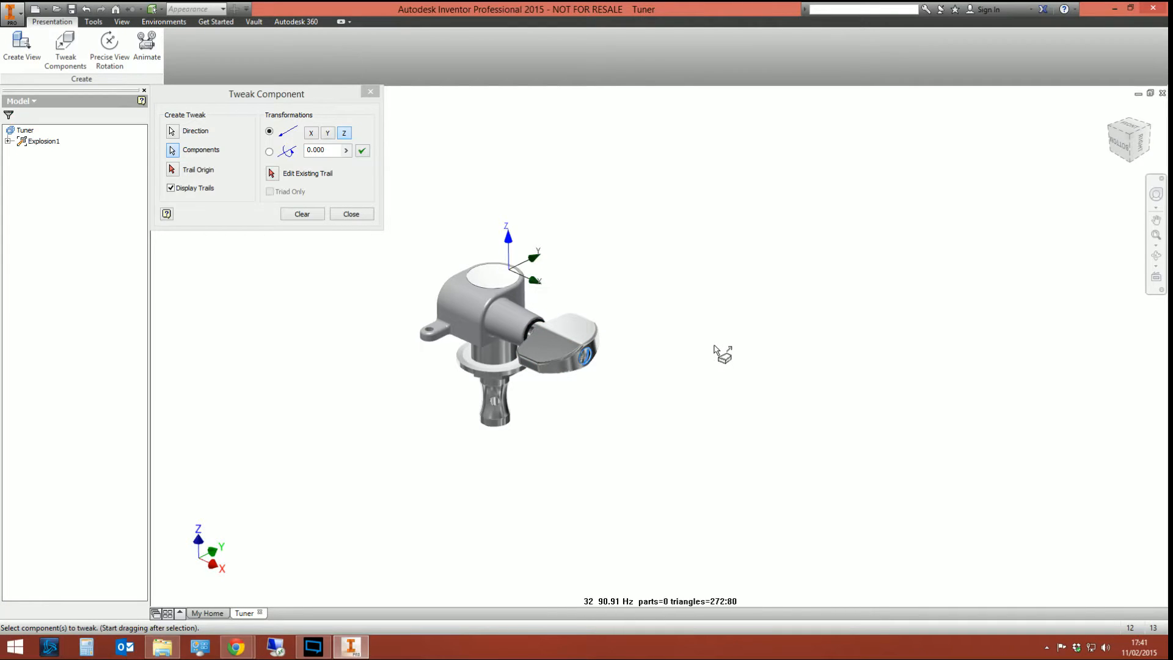
mouse_move(696, 328)
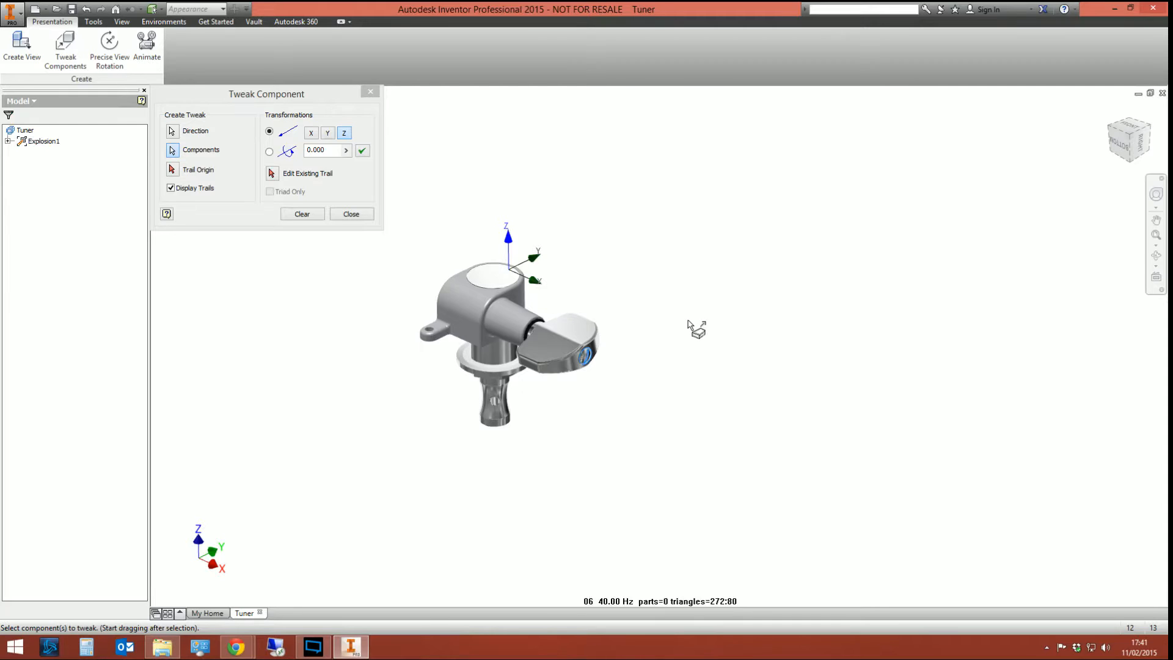
mouse_move(657, 292)
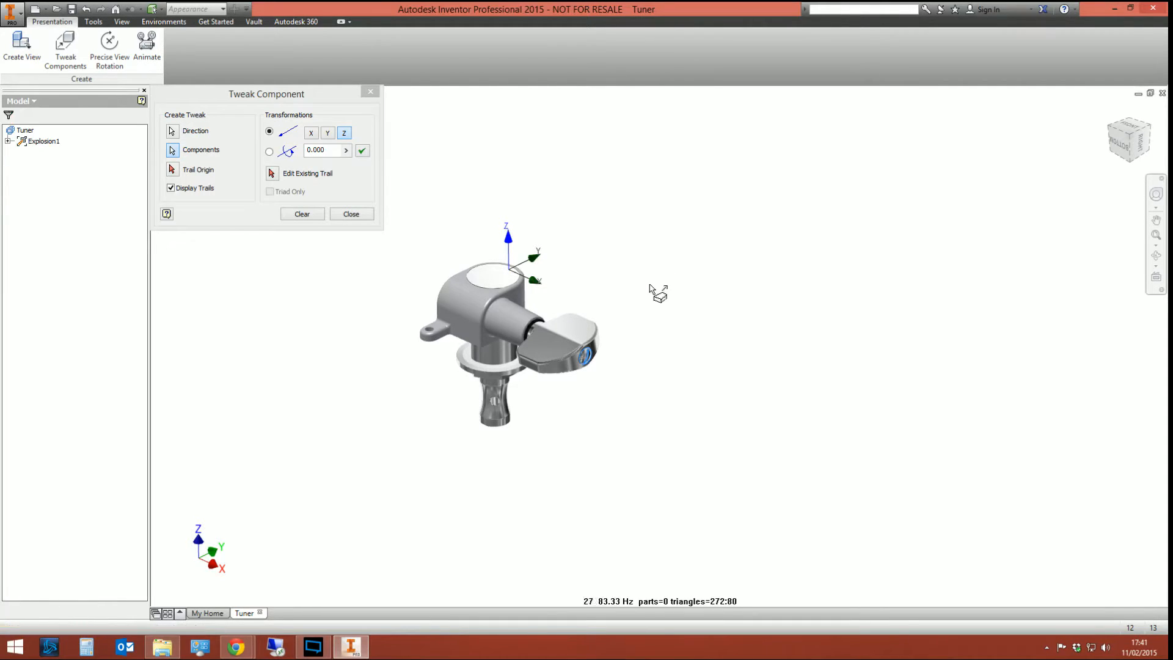
mouse_move(692, 288)
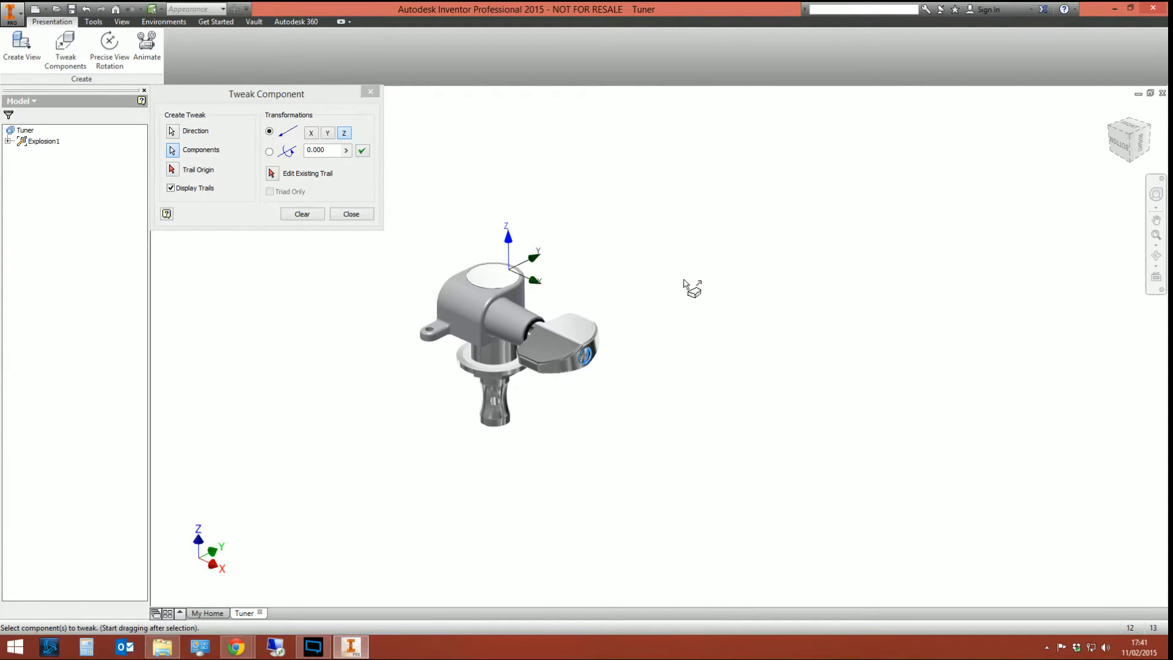
mouse_move(563, 299)
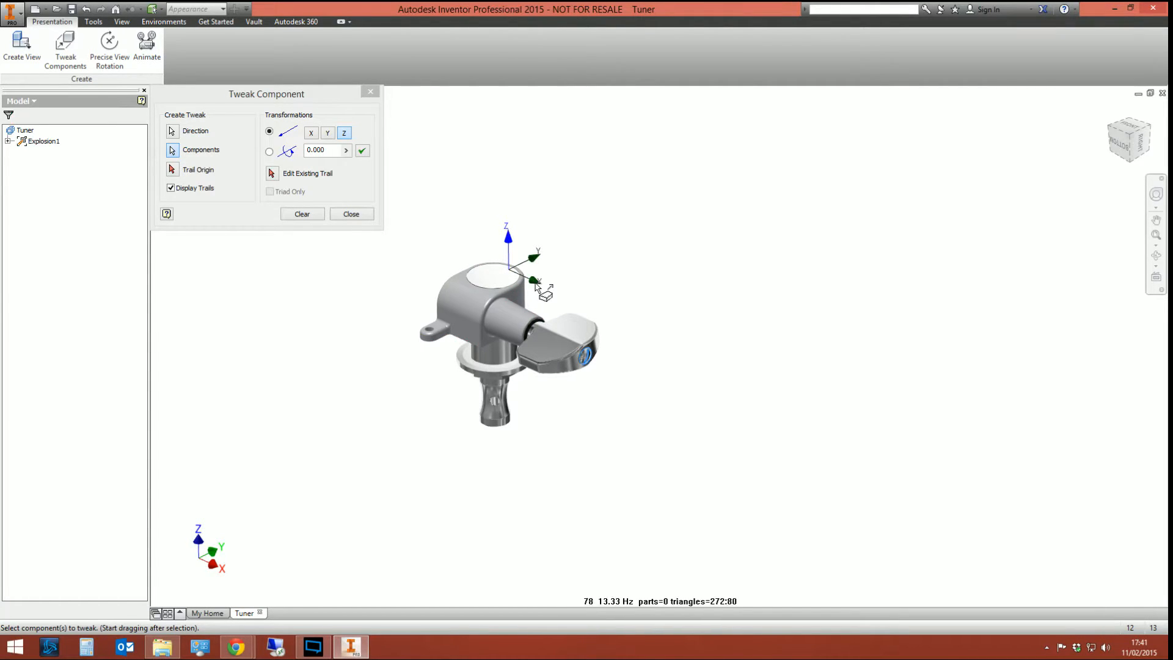
- Drag the screw out along X, apply an 80 mm distance, and clear the tweak
drag(539, 283, 587, 357)
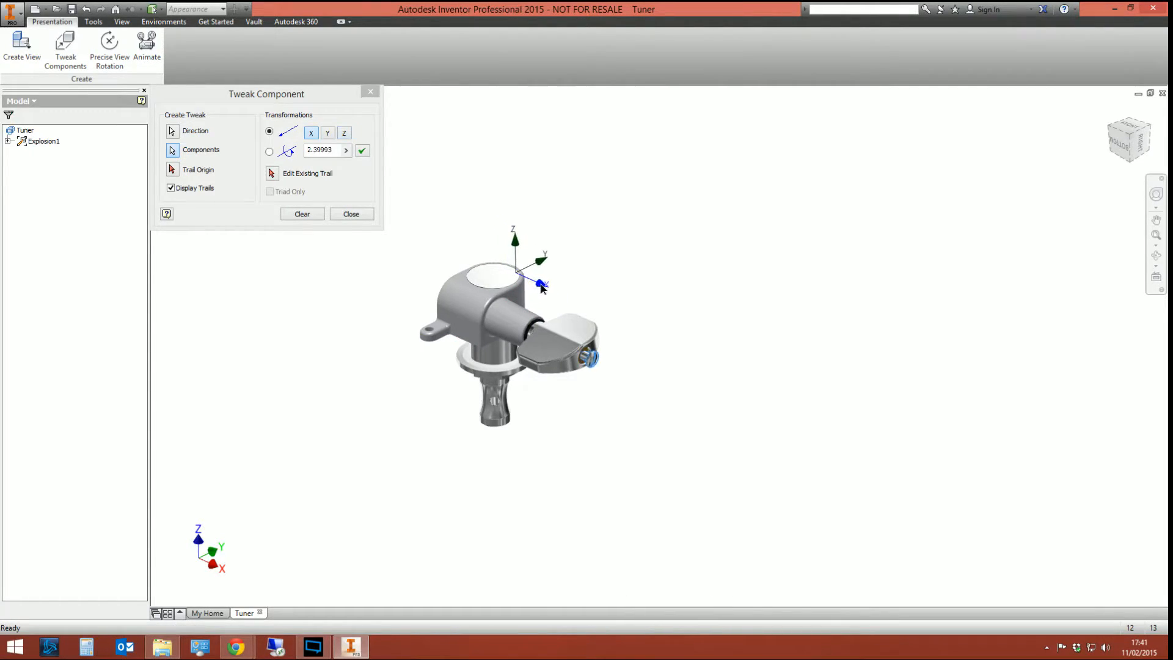
drag(540, 285, 740, 426)
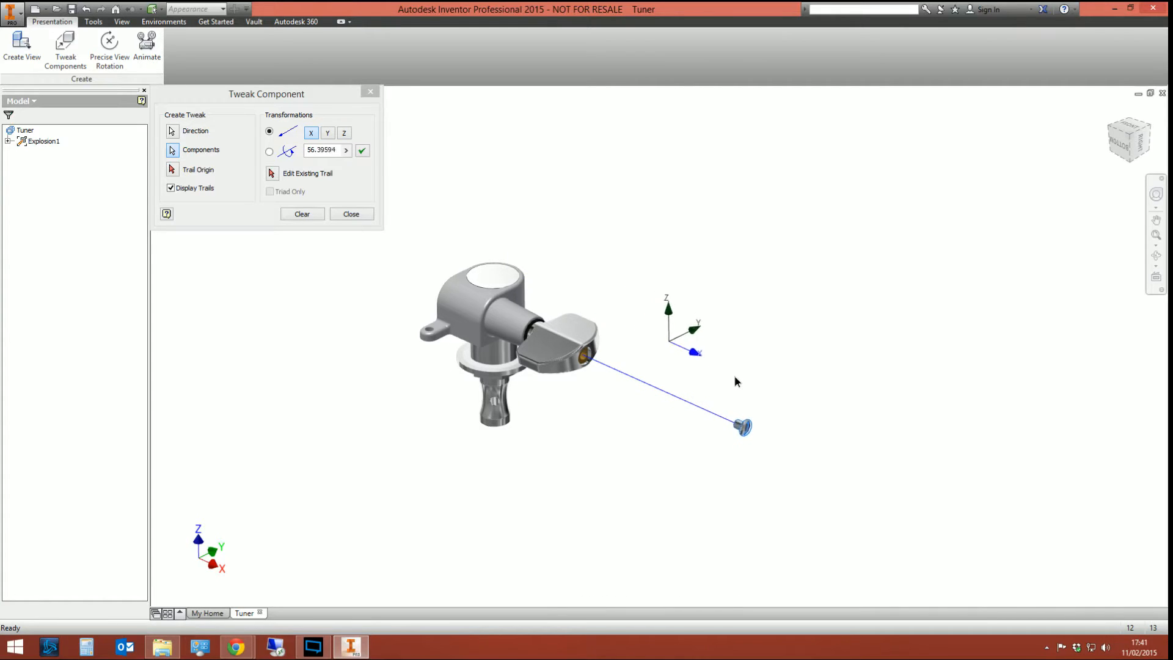
drag(741, 427, 796, 451)
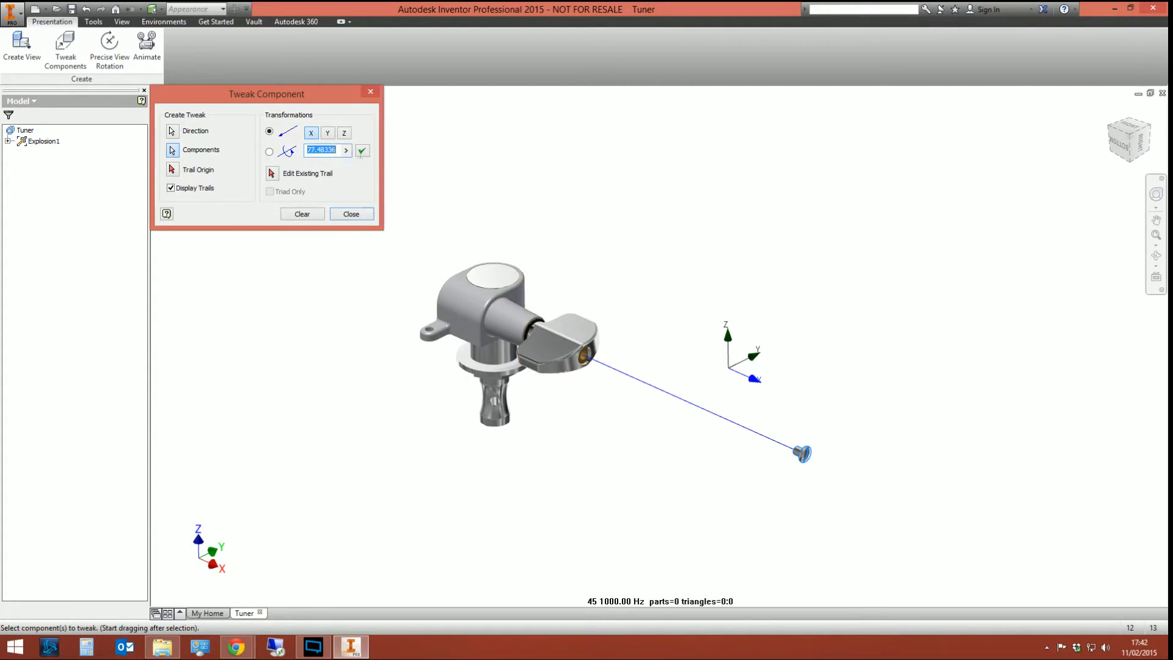
text(80)
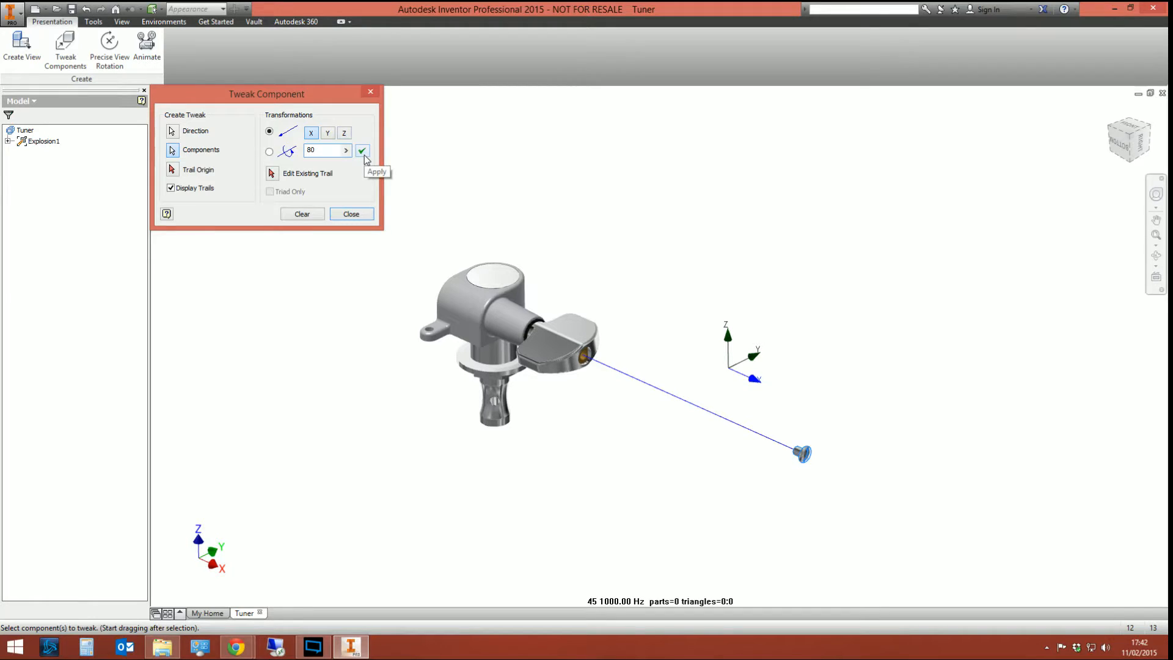
click(362, 150)
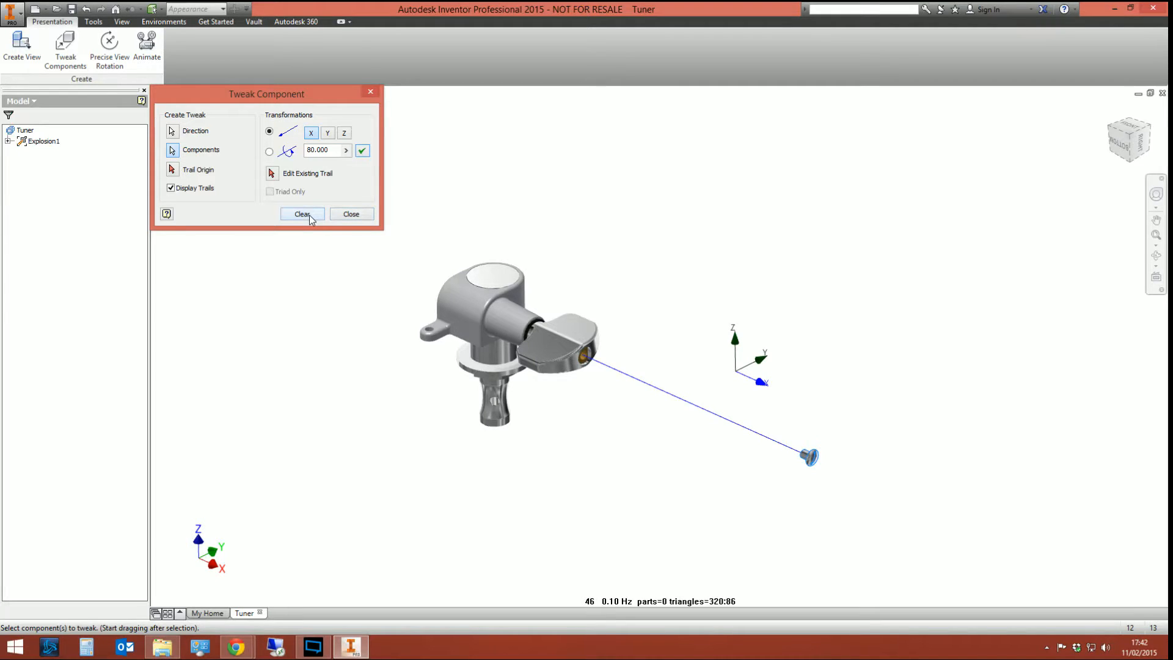
click(302, 214)
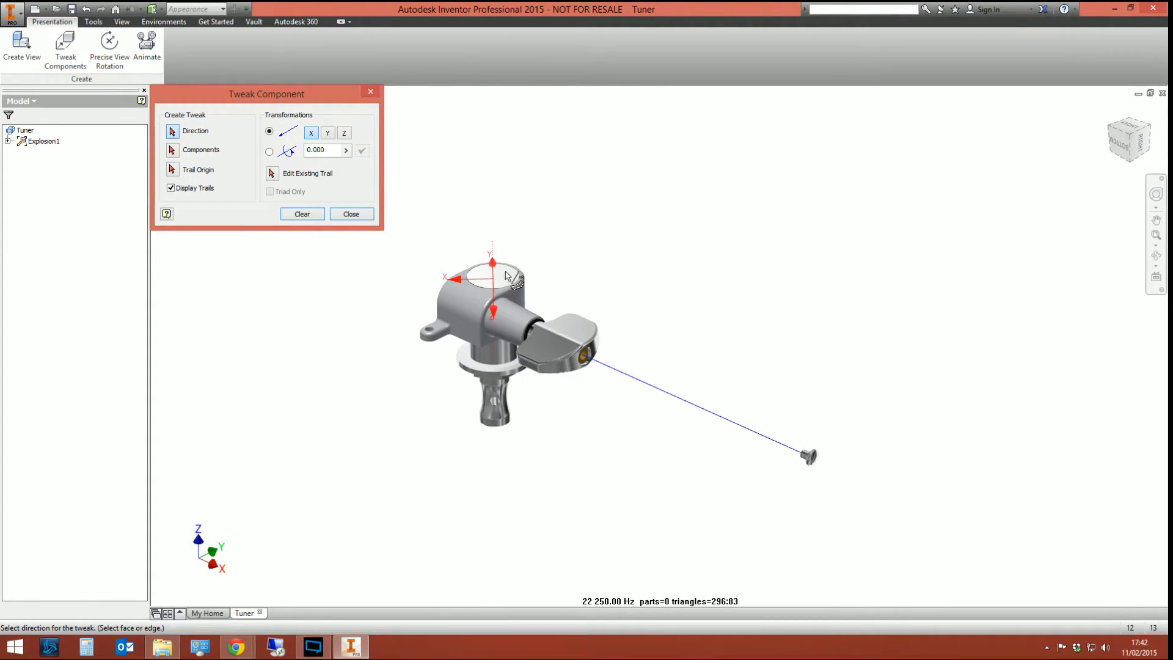
- Set the direction on the casting top and pull the button out along X
click(491, 273)
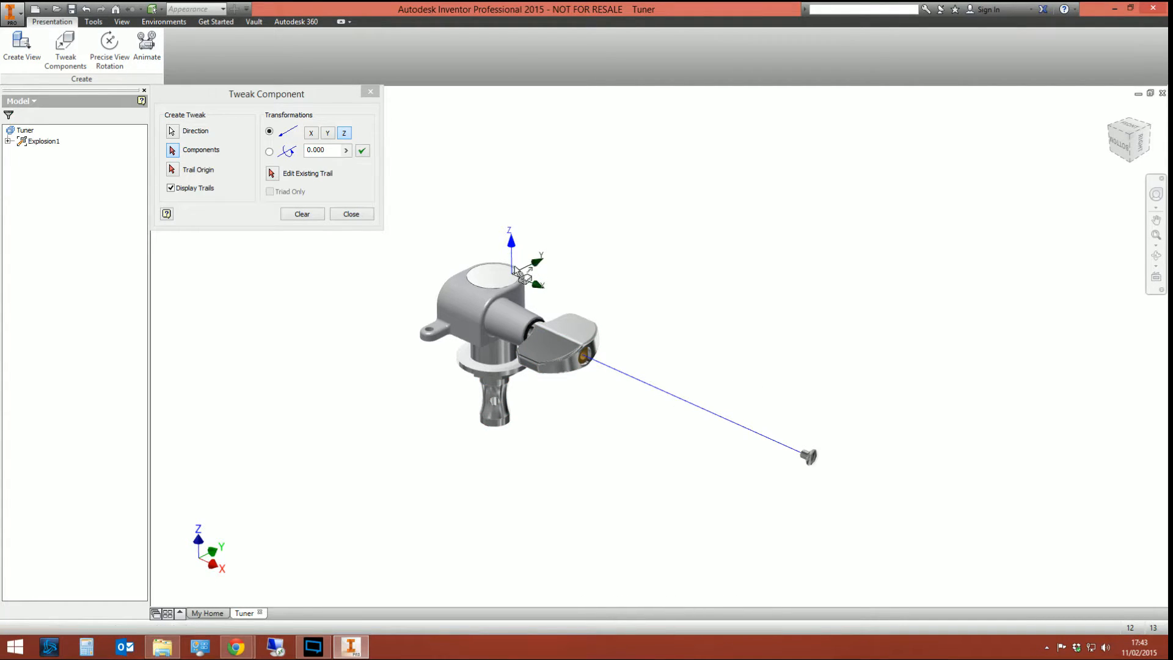
click(557, 340)
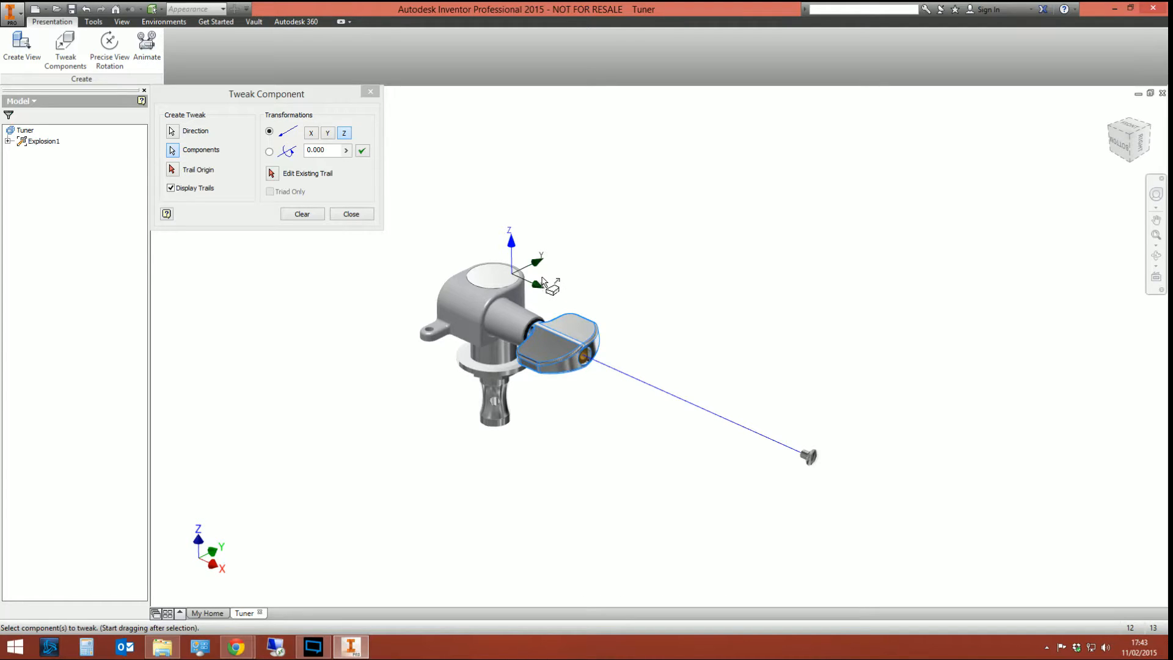
drag(557, 347, 654, 389)
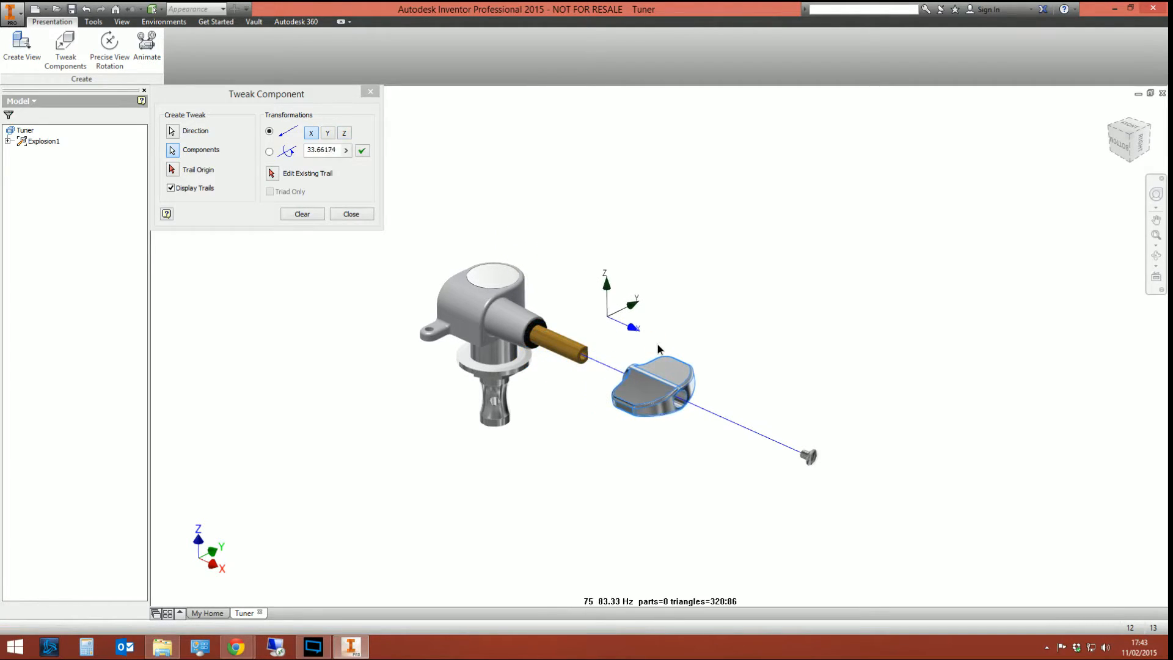
drag(654, 389, 748, 430)
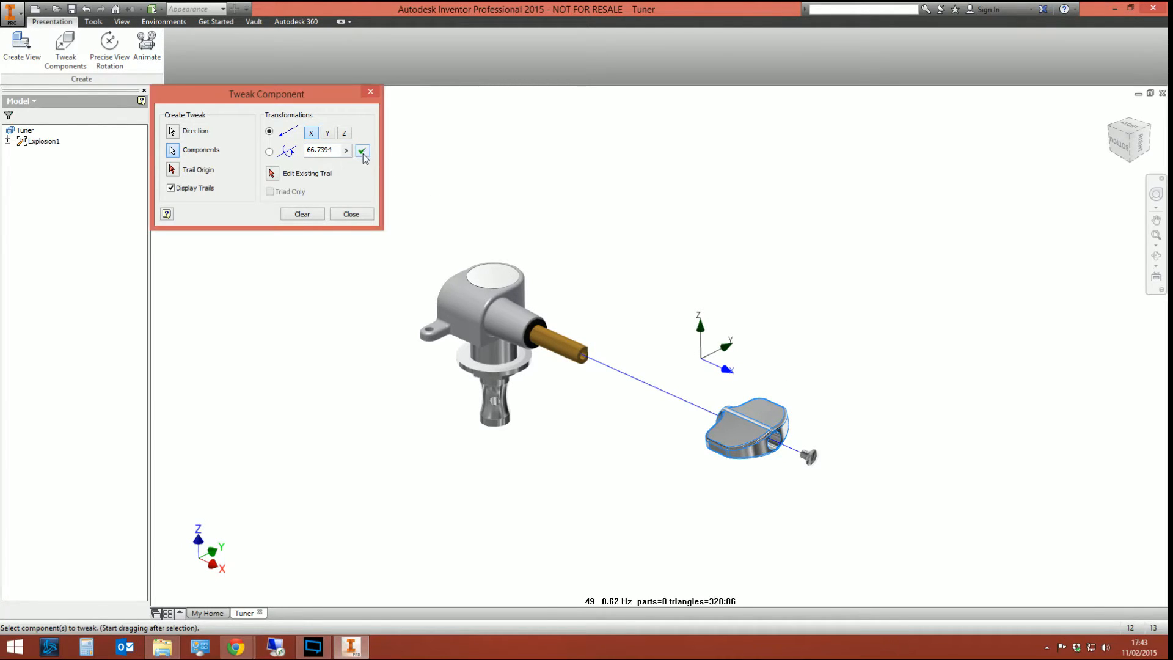
click(363, 150)
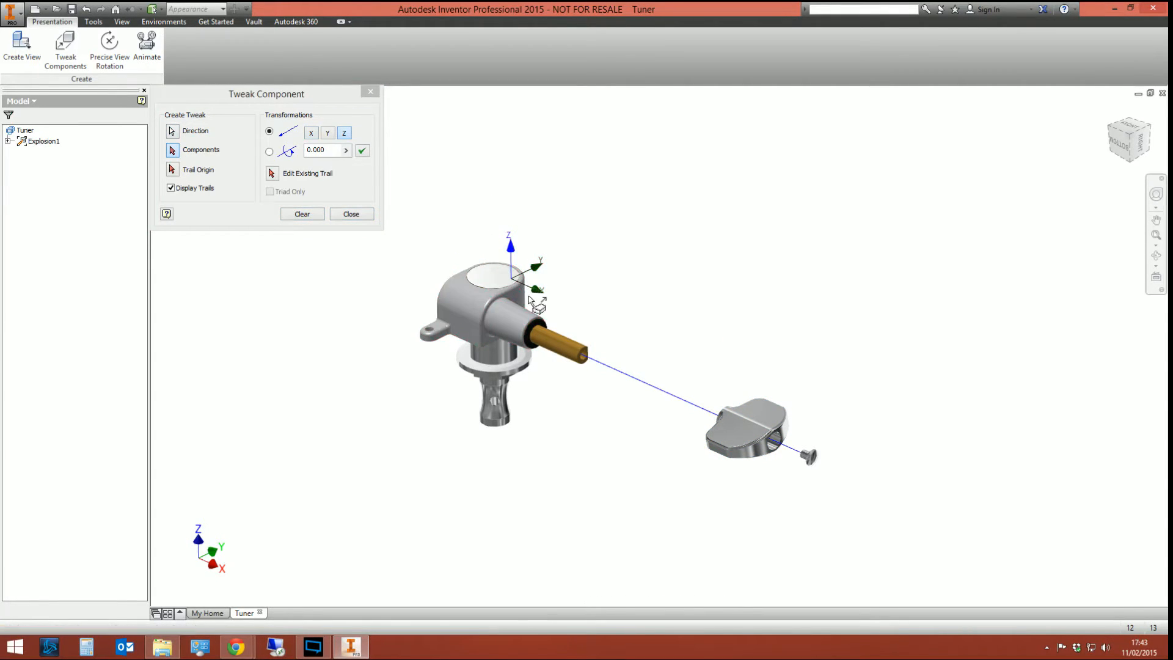
- Move the black washer and shaft outward along X, then close the tweak tool
click(483, 300)
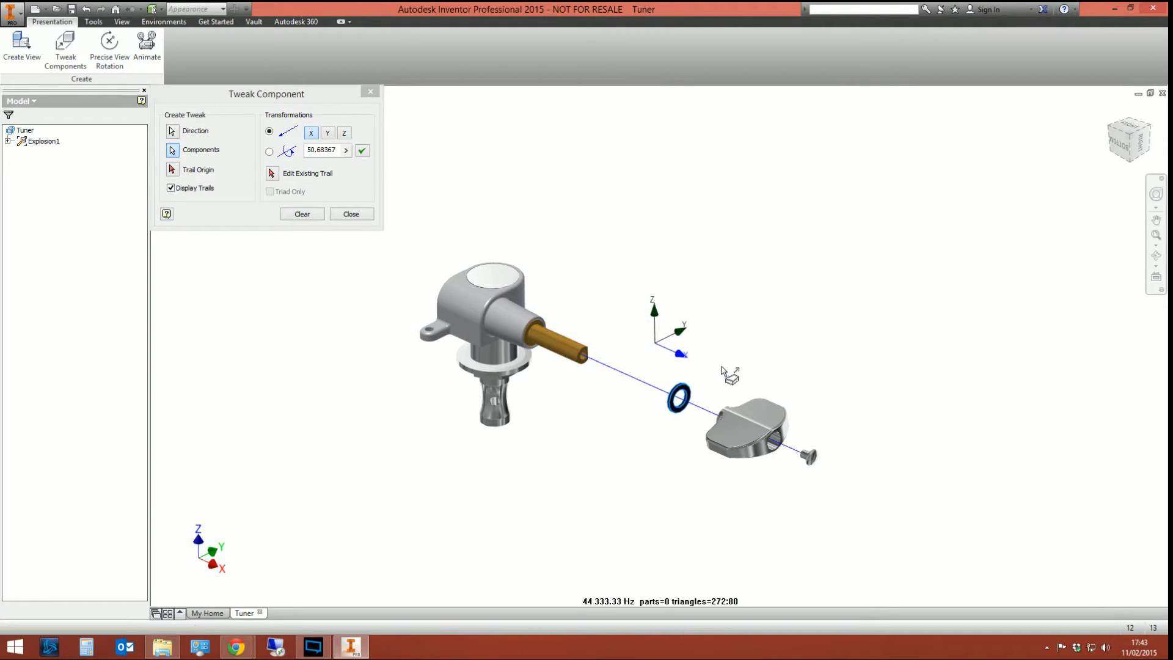
click(301, 214)
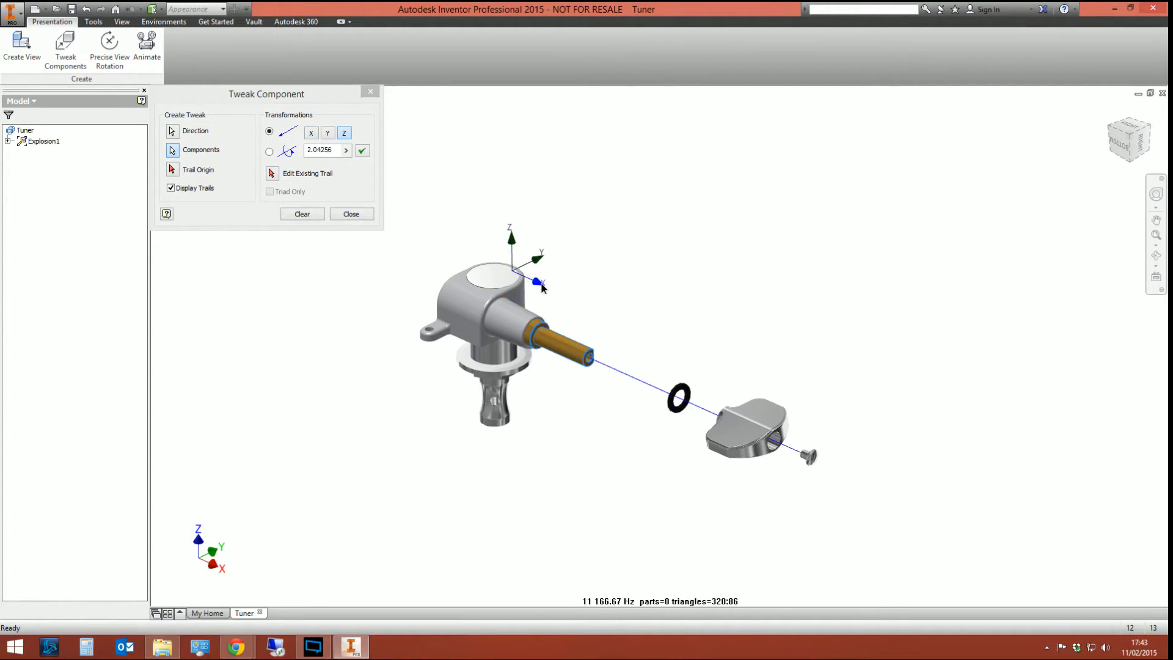
click(311, 133)
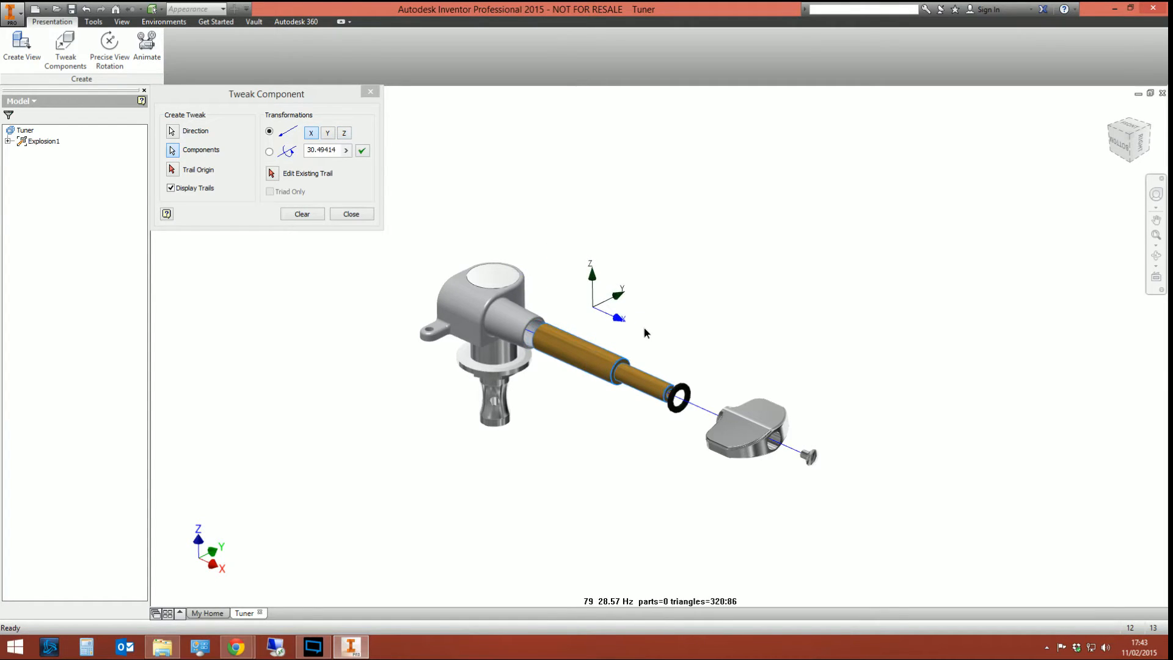
click(362, 151)
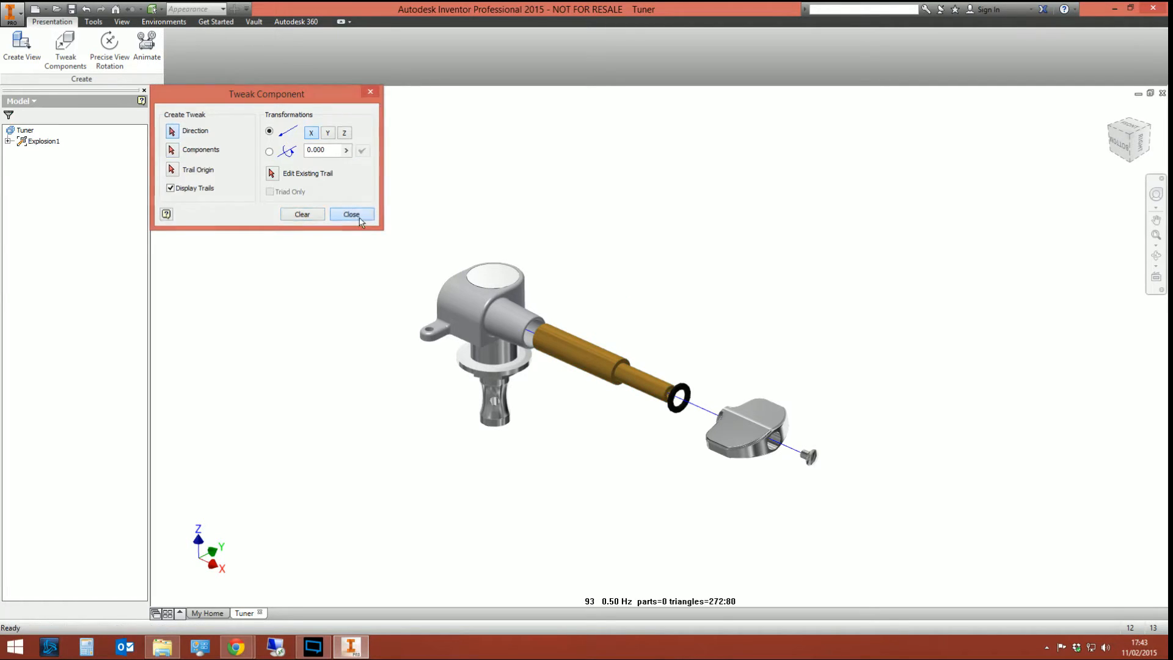
click(351, 214)
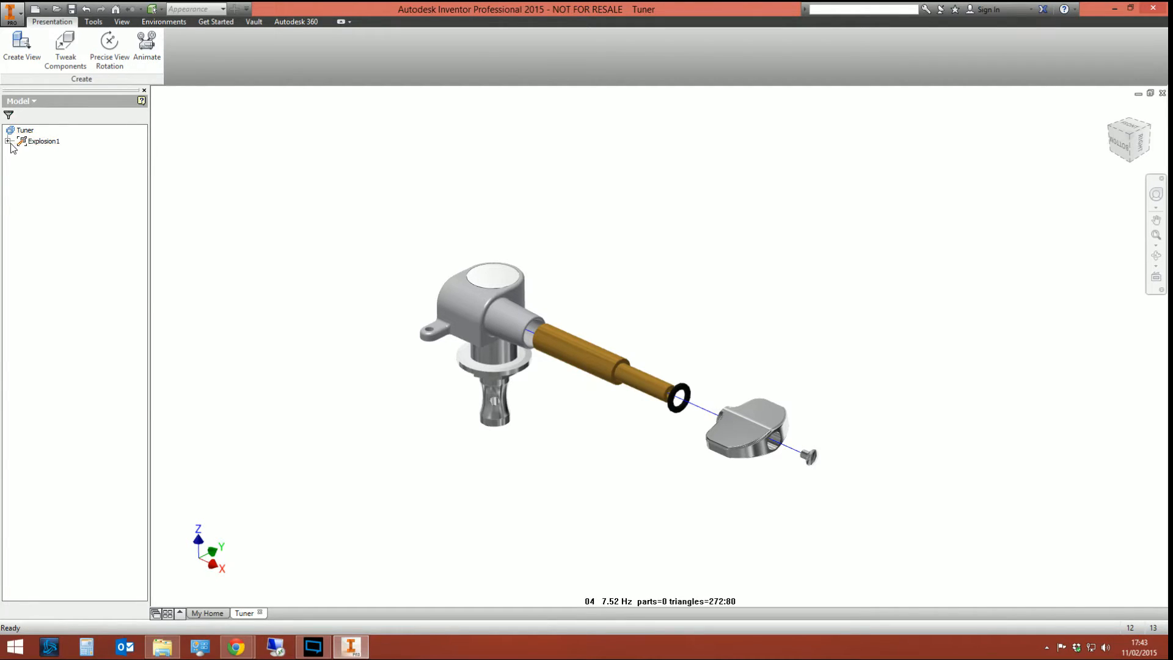
- Expand Explosion1 and Tuner.iam, then set the selected tweak's distance to 50 mm
click(8, 140)
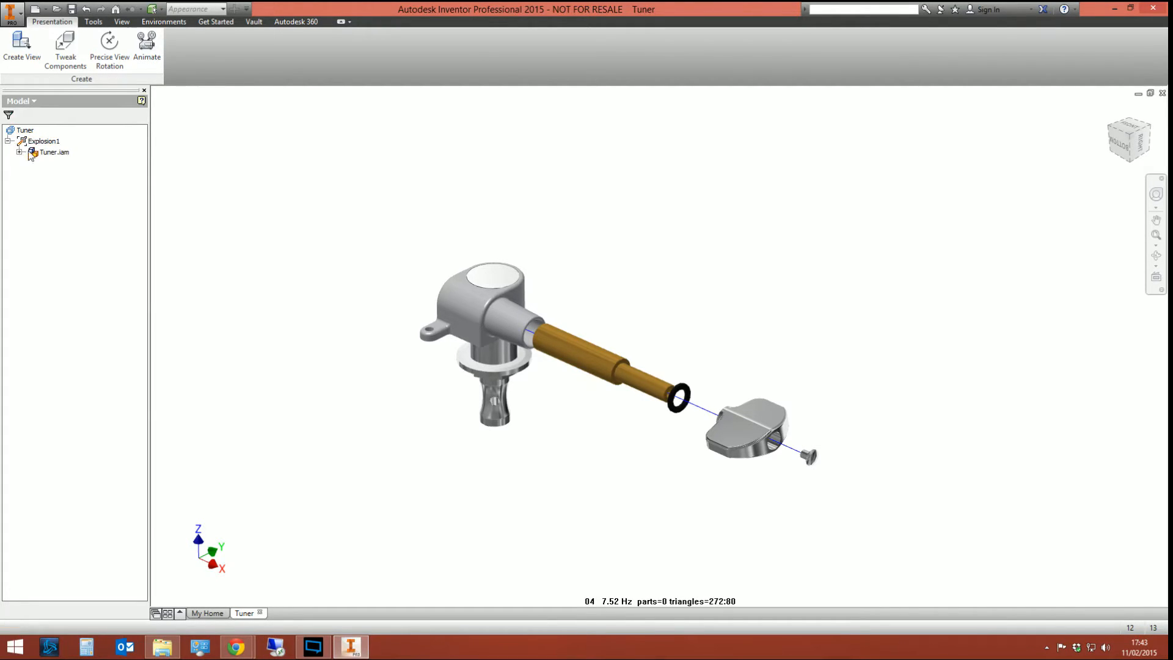
click(21, 153)
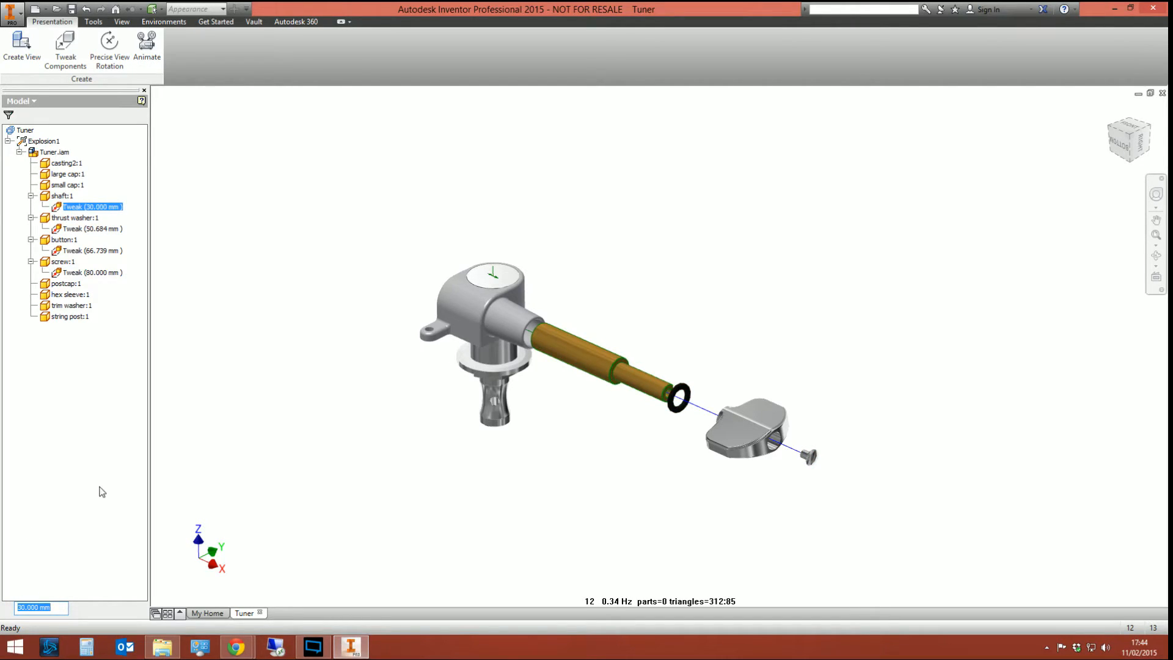
click(90, 228)
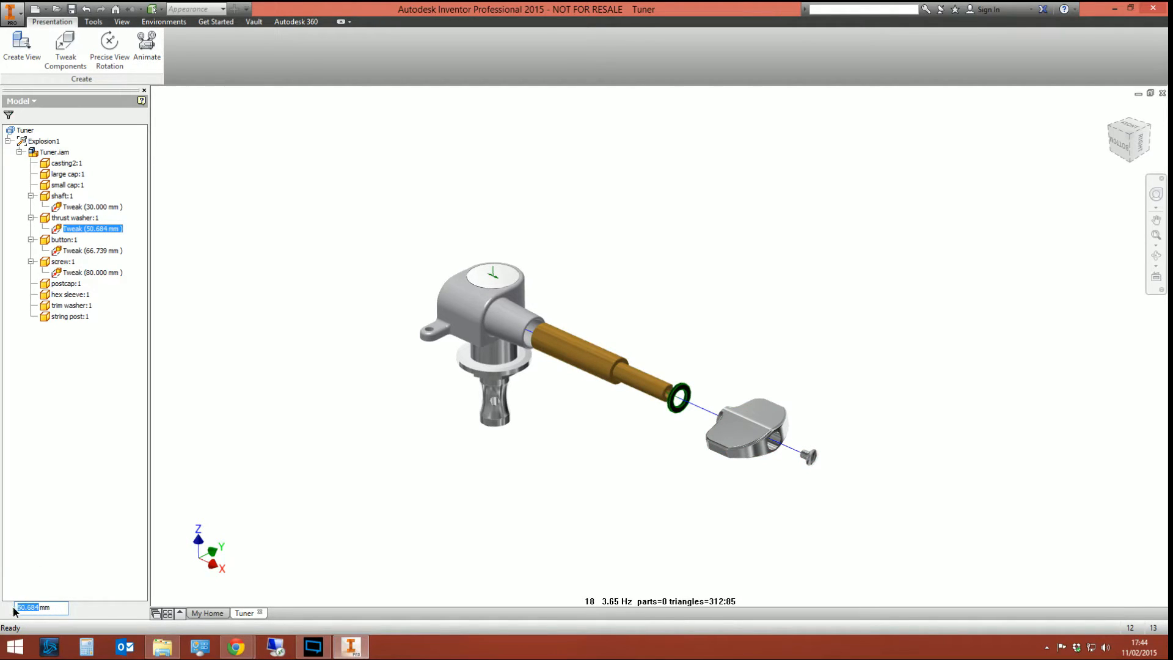
text(50.000)
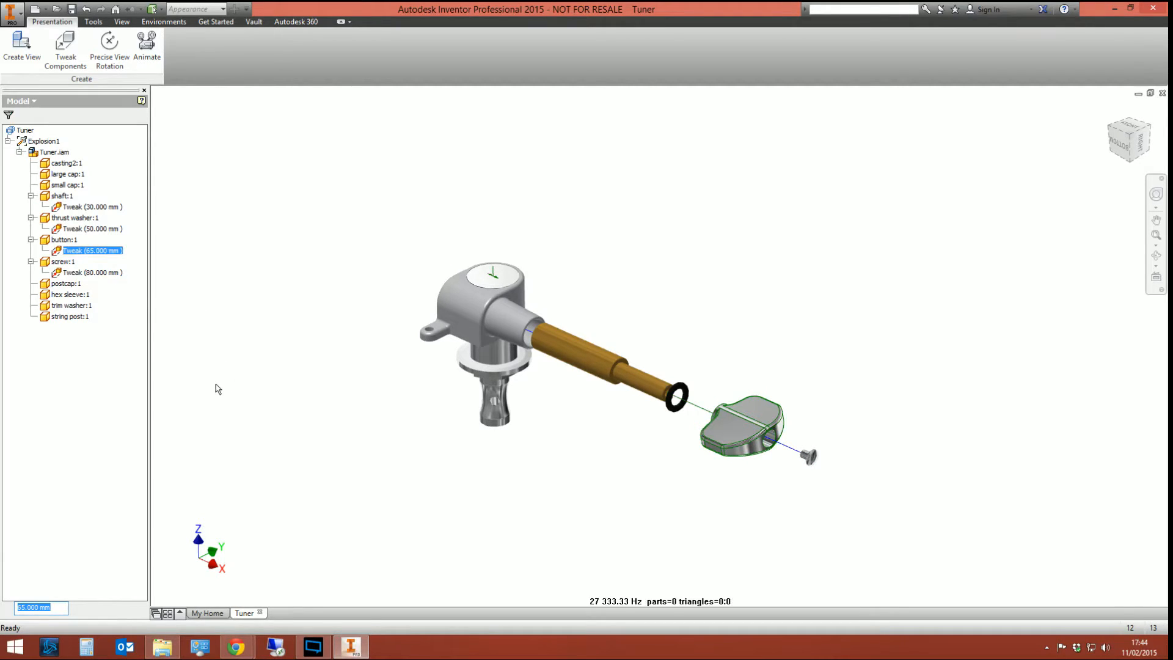
mouse_move(270, 299)
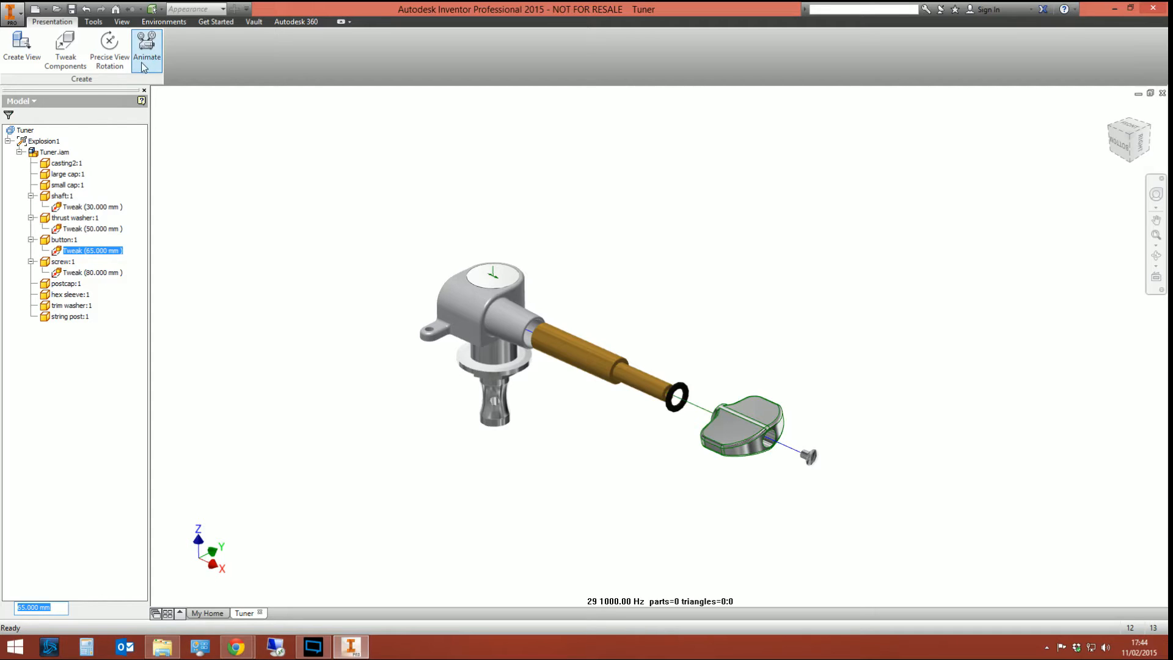
click(146, 49)
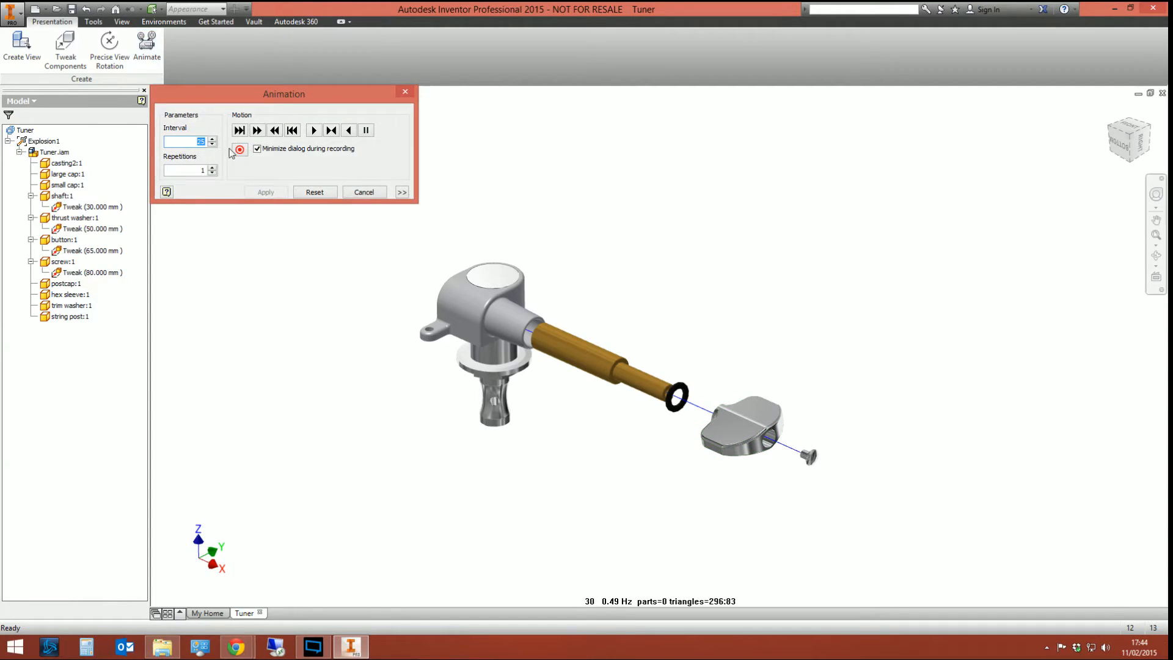
click(313, 129)
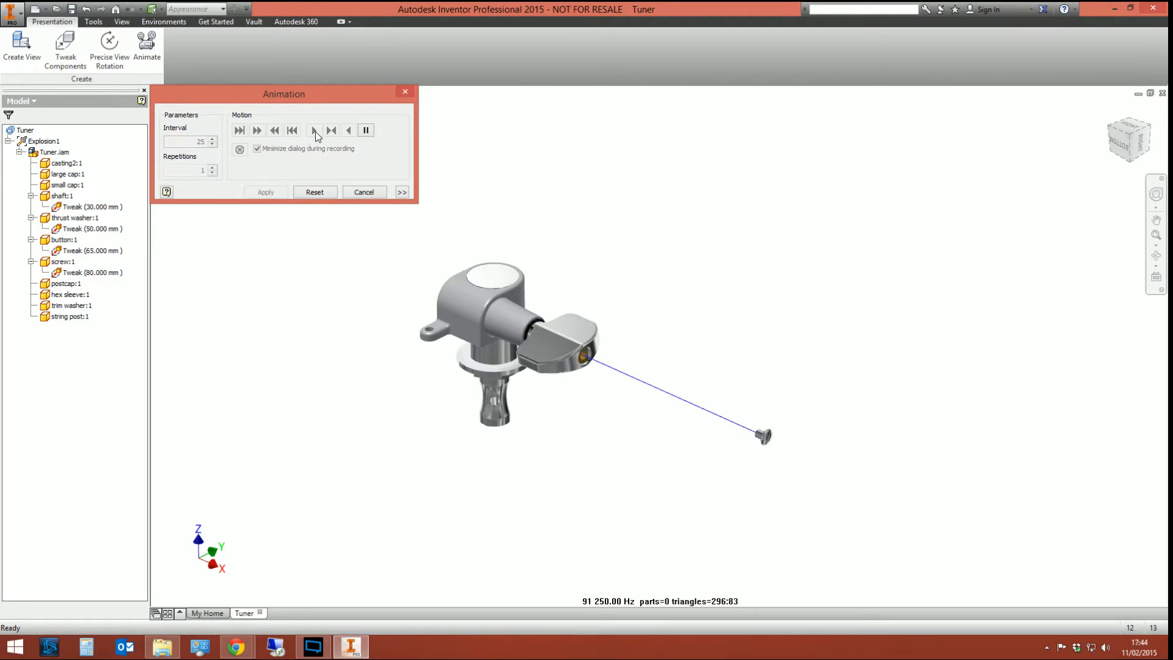
click(314, 129)
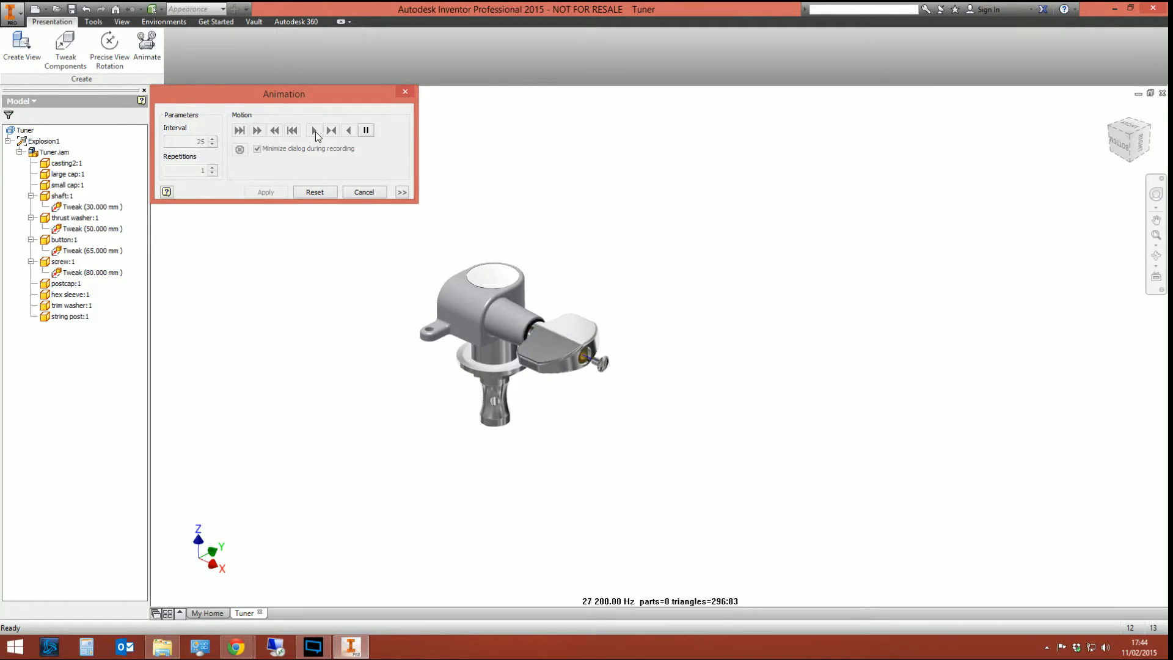
click(314, 129)
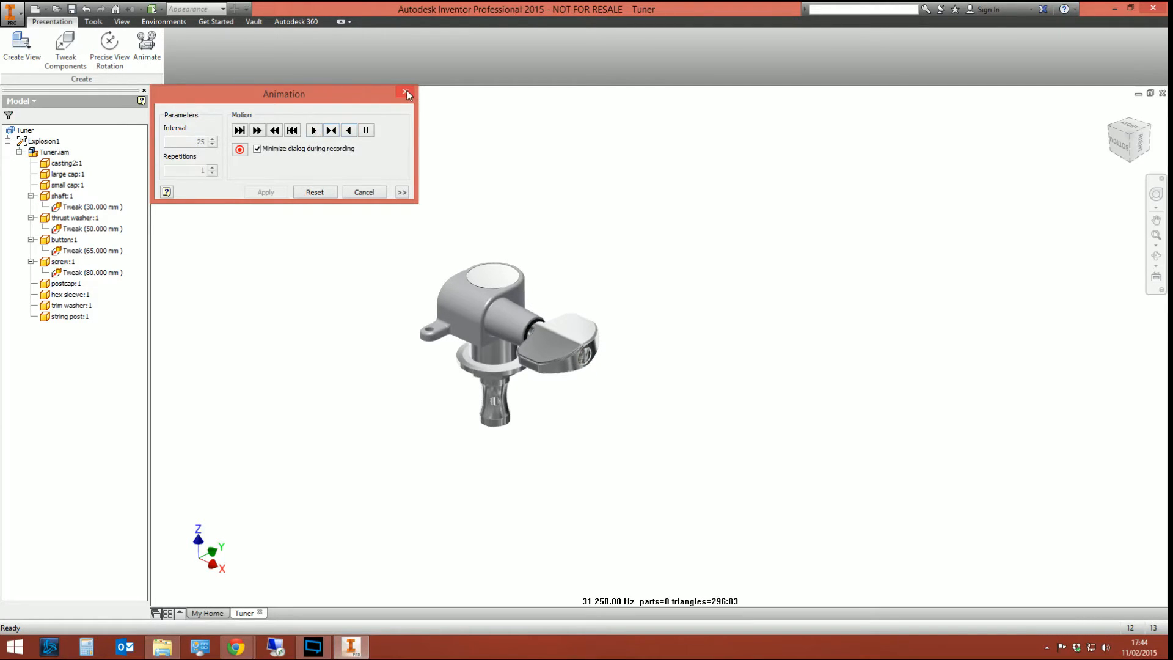
click(406, 93)
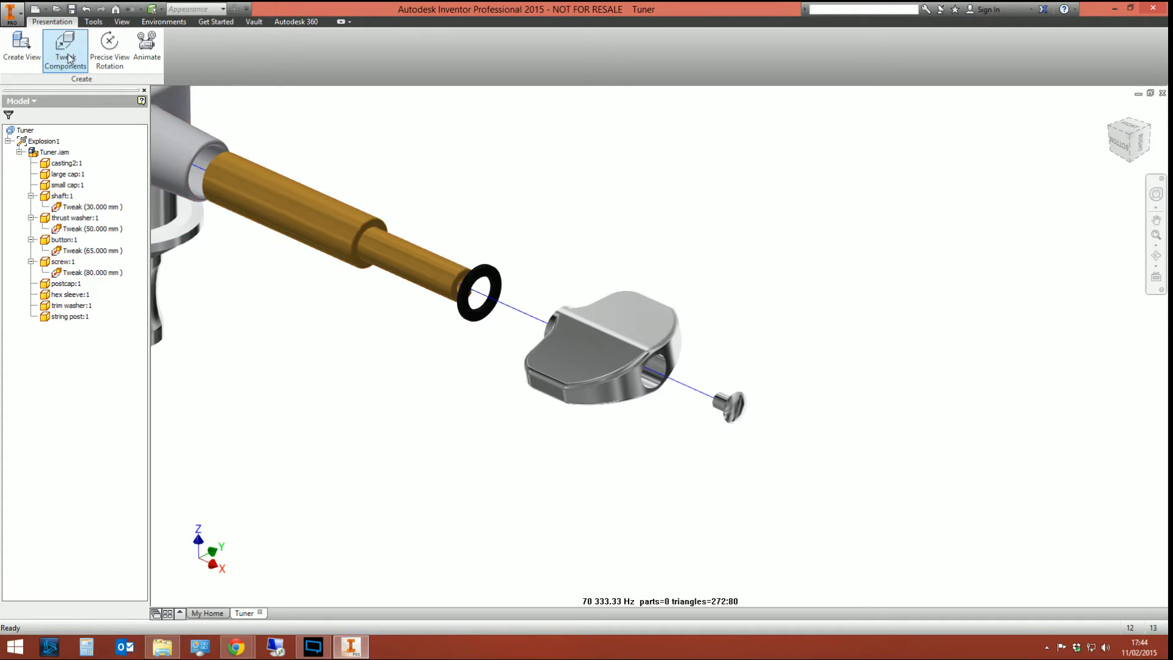
- Give the screw a 2000° rotation tweak about Z and clear the selection
click(65, 49)
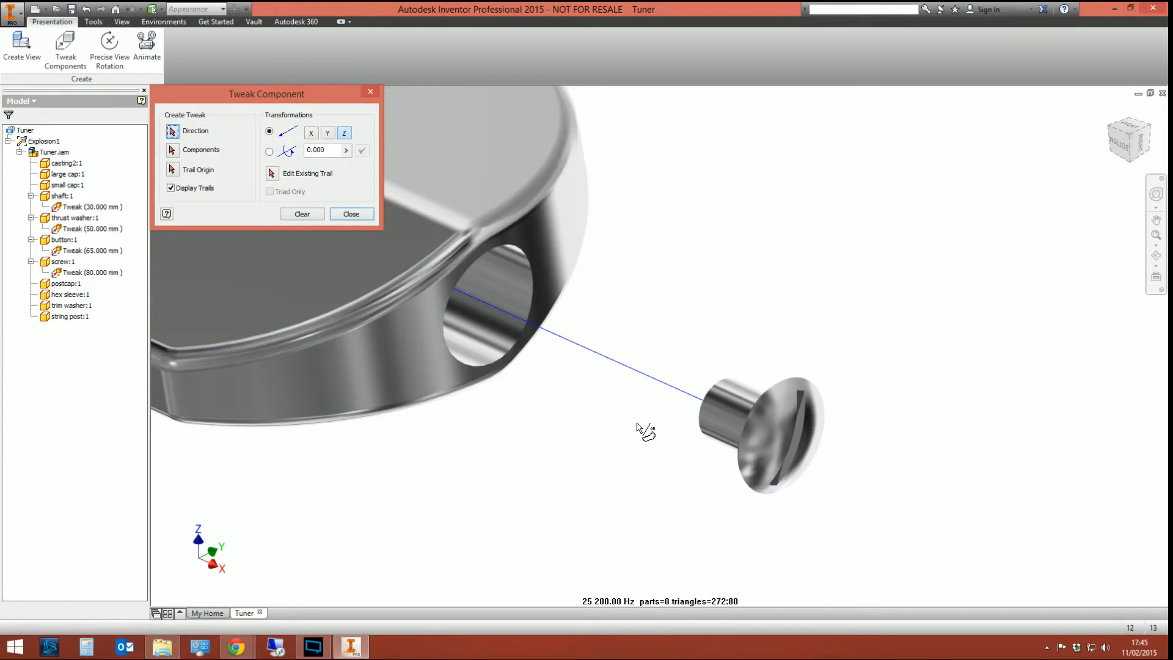
click(725, 419)
text(-80.000)
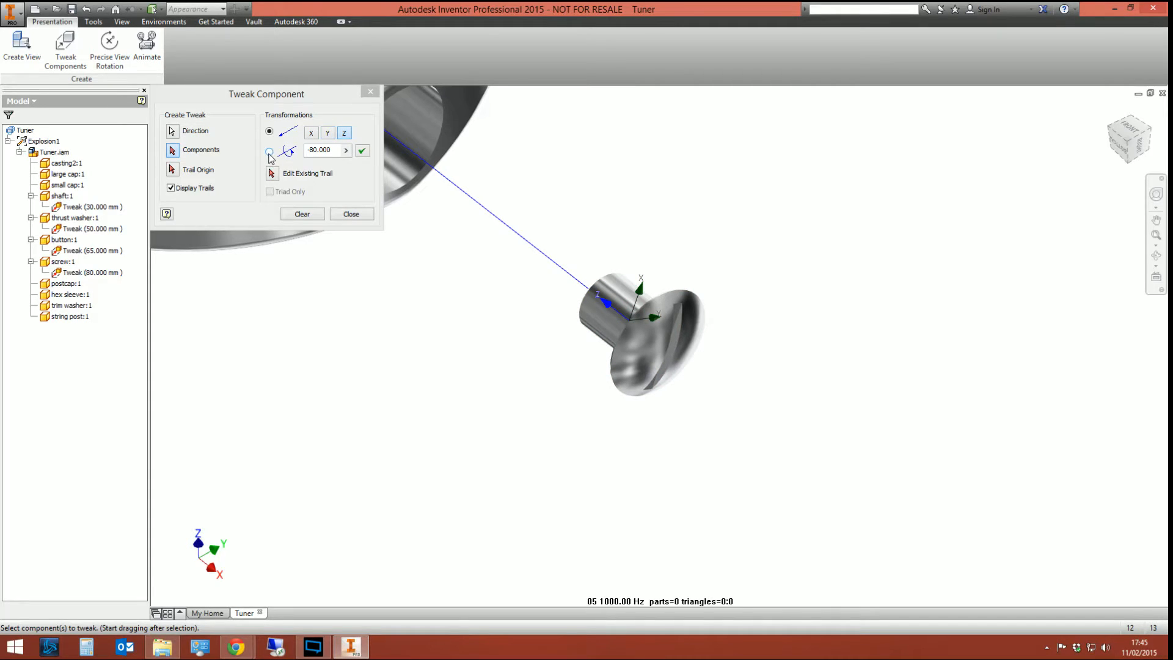
click(269, 151)
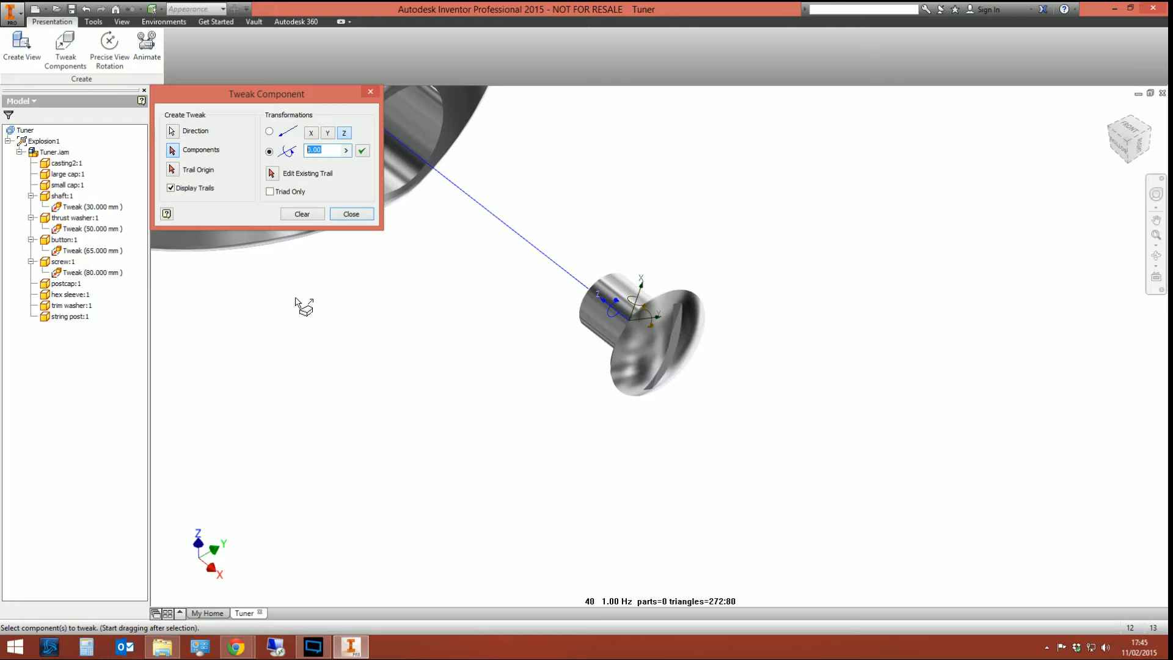
text(2000)
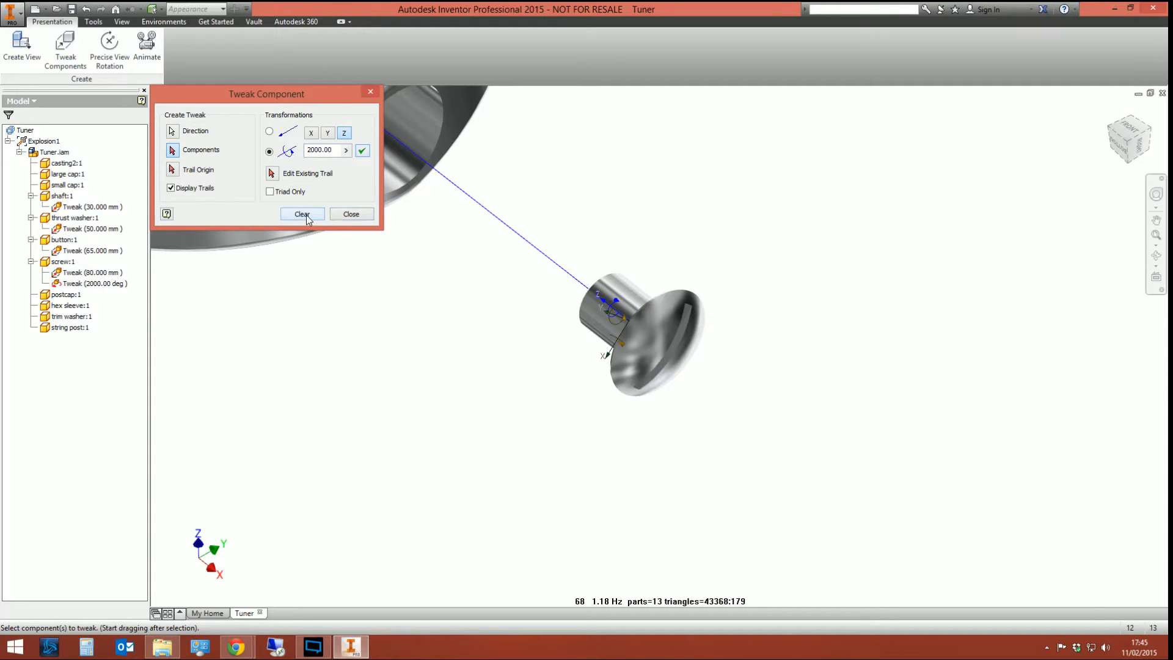
click(351, 214)
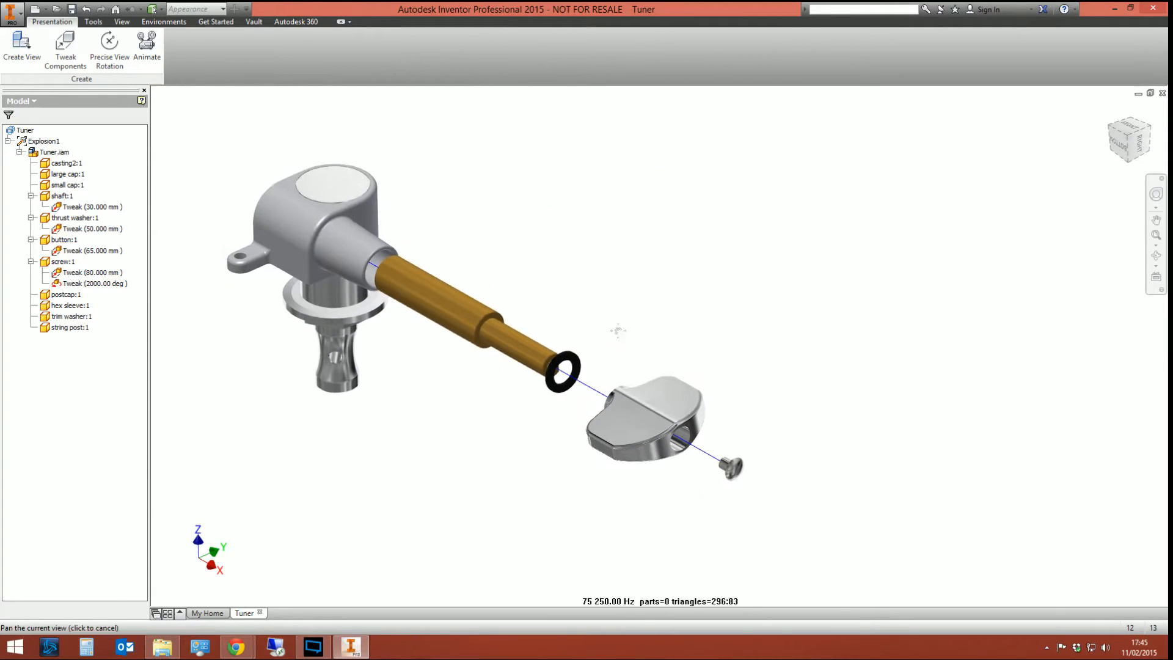
- Play the explosion animation, reset it, and expand the Animation Sequence list
click(147, 49)
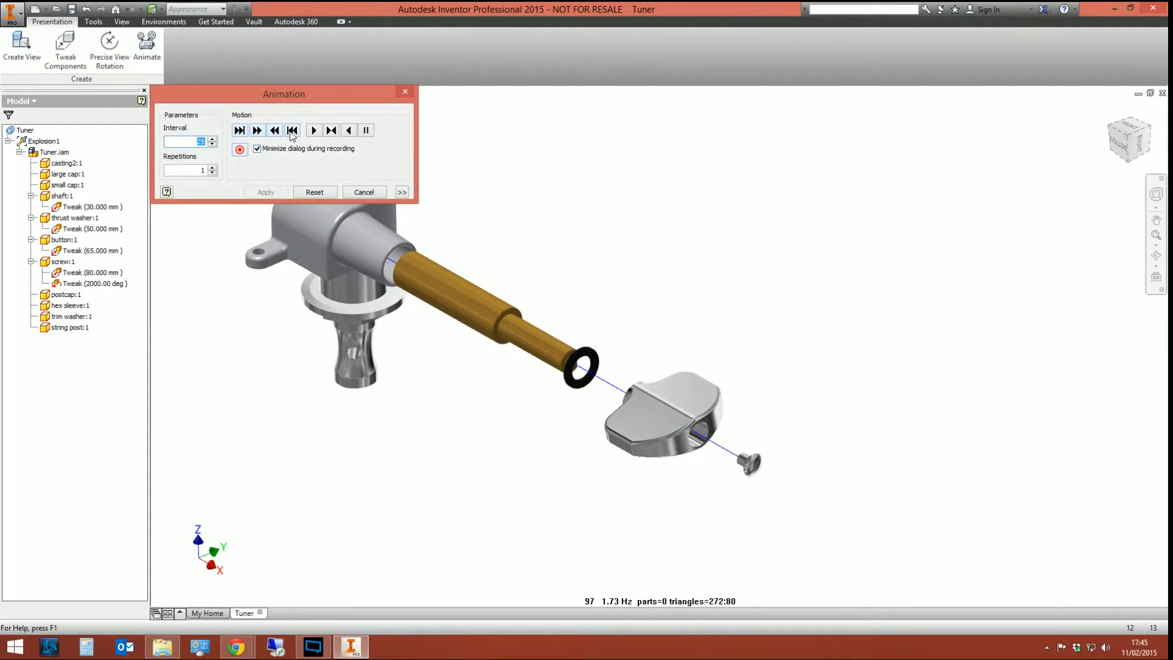
click(314, 130)
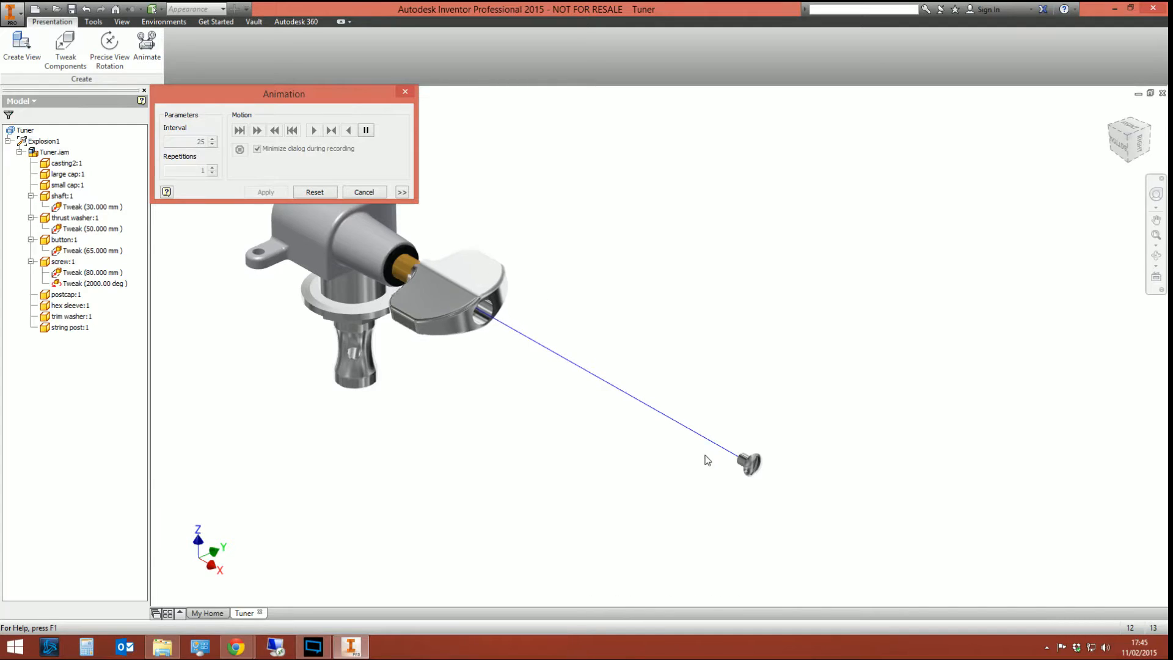
click(313, 129)
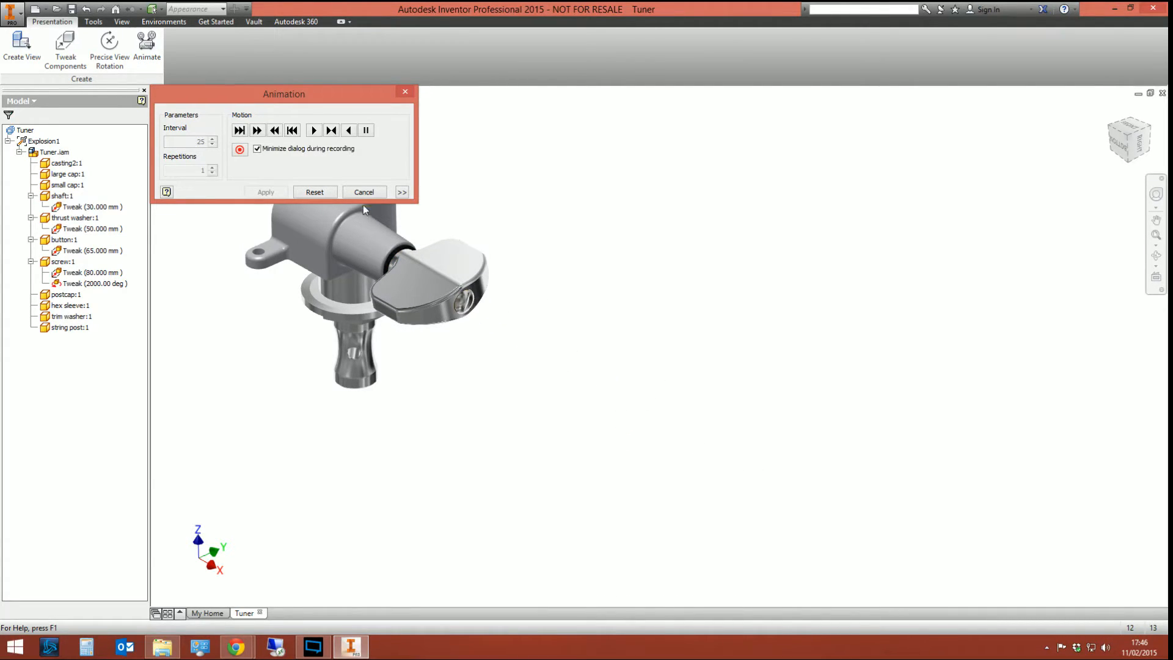
click(312, 129)
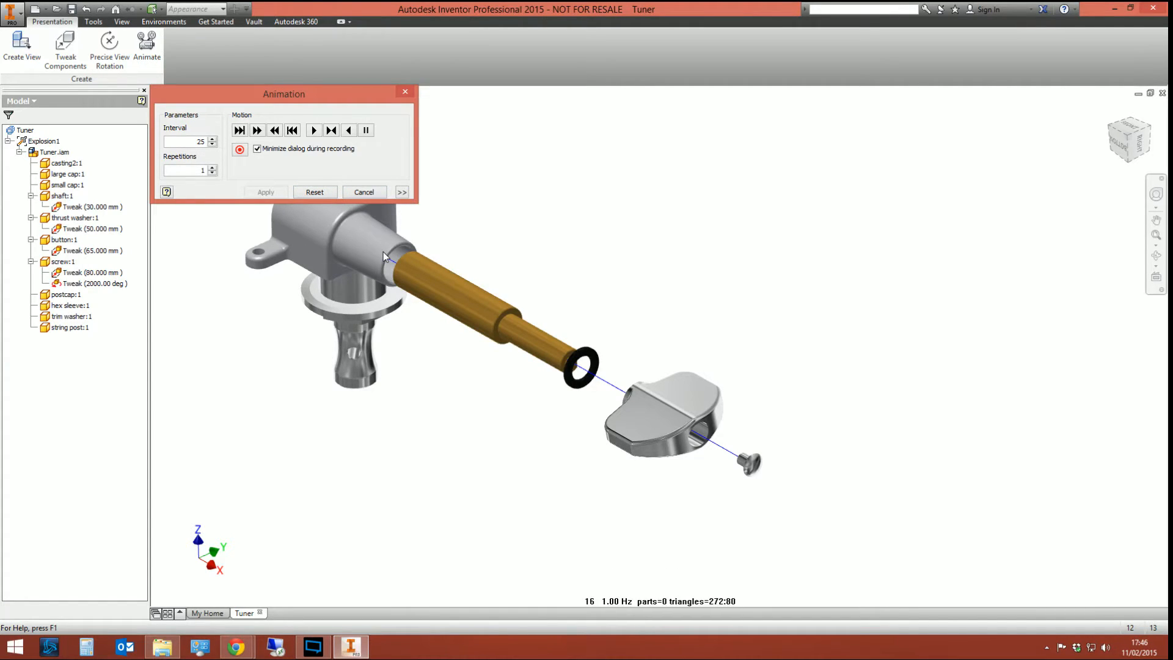
click(402, 191)
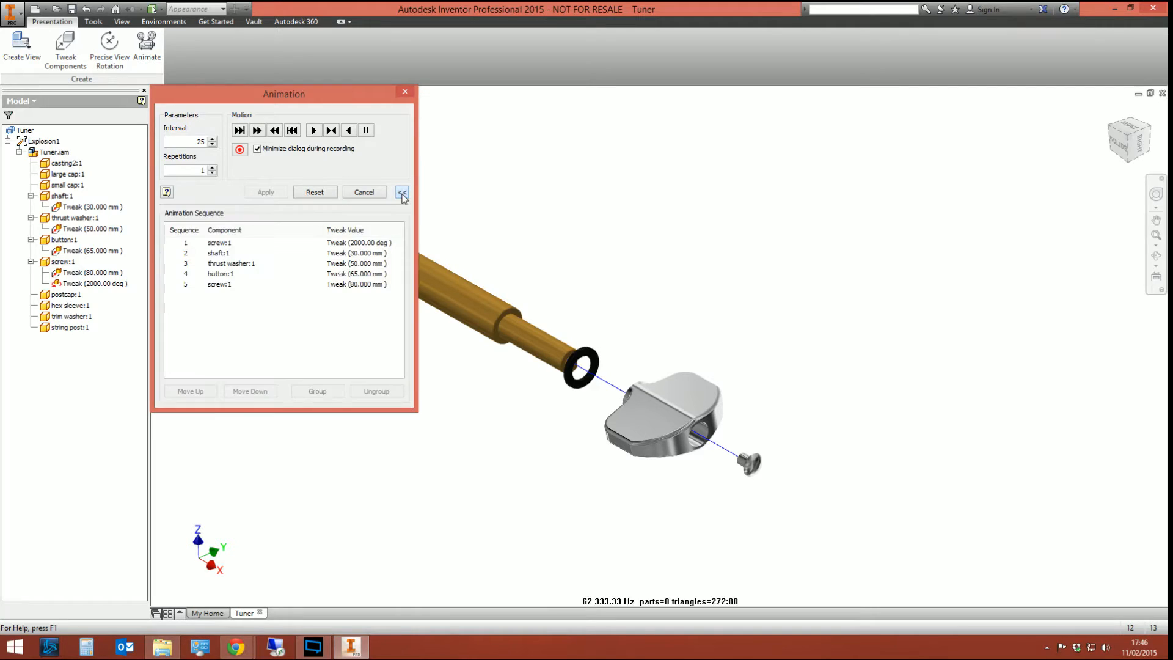
- Move the screw's 2000° rotation later, group it with the 80 mm move, apply and replay
click(219, 242)
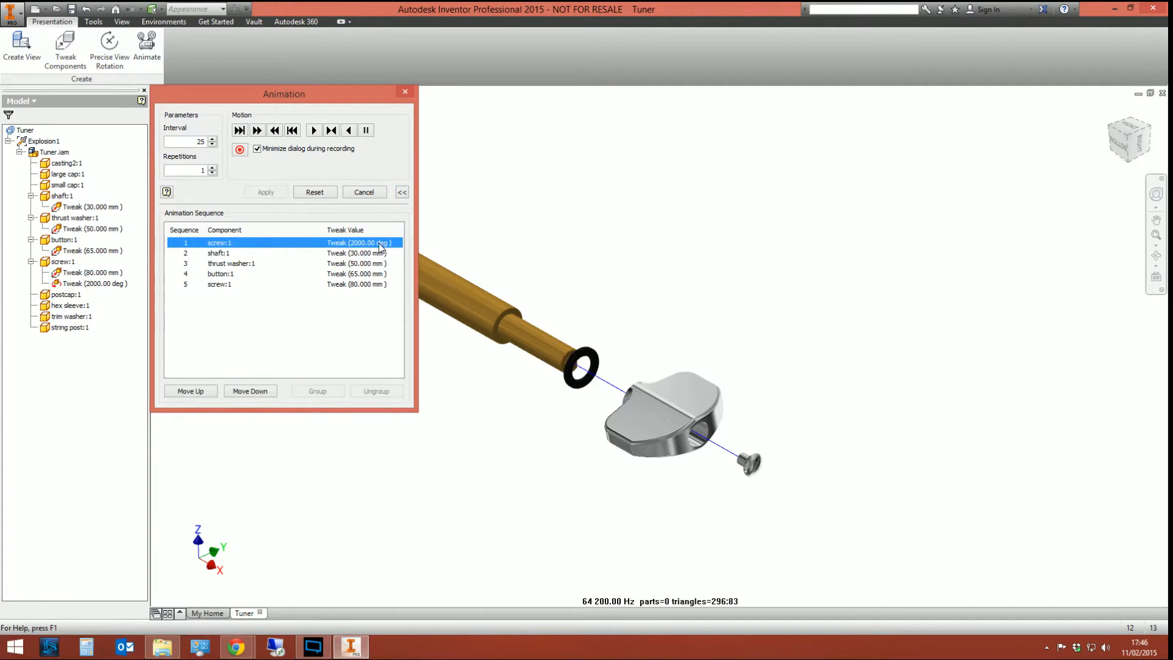
click(250, 391)
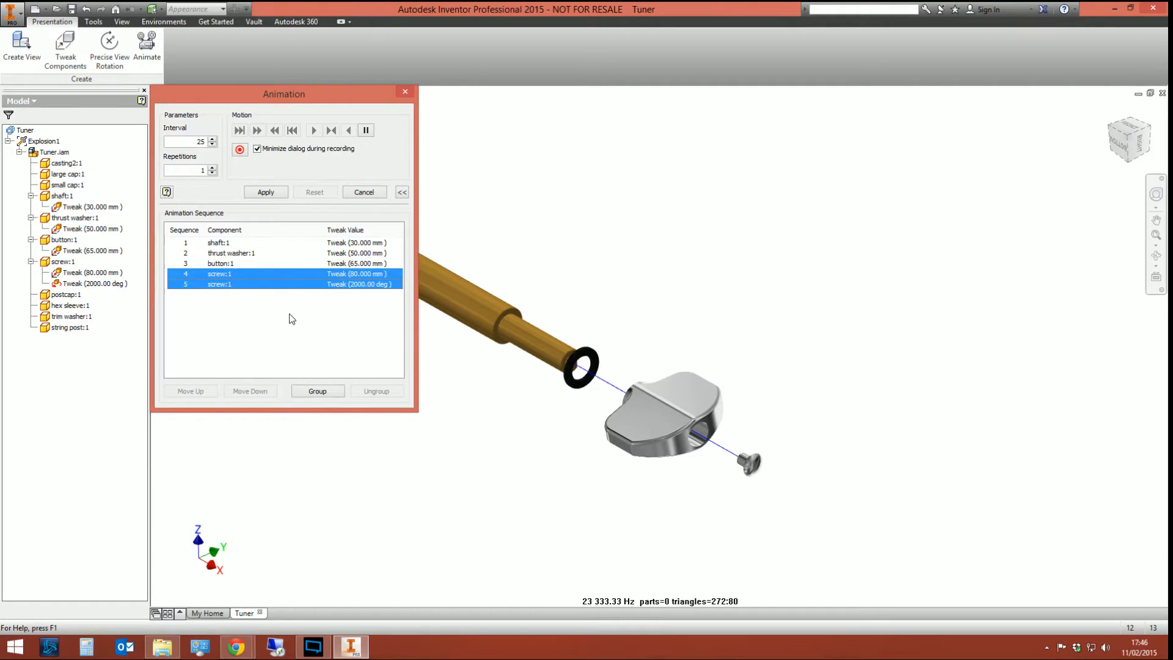
click(317, 390)
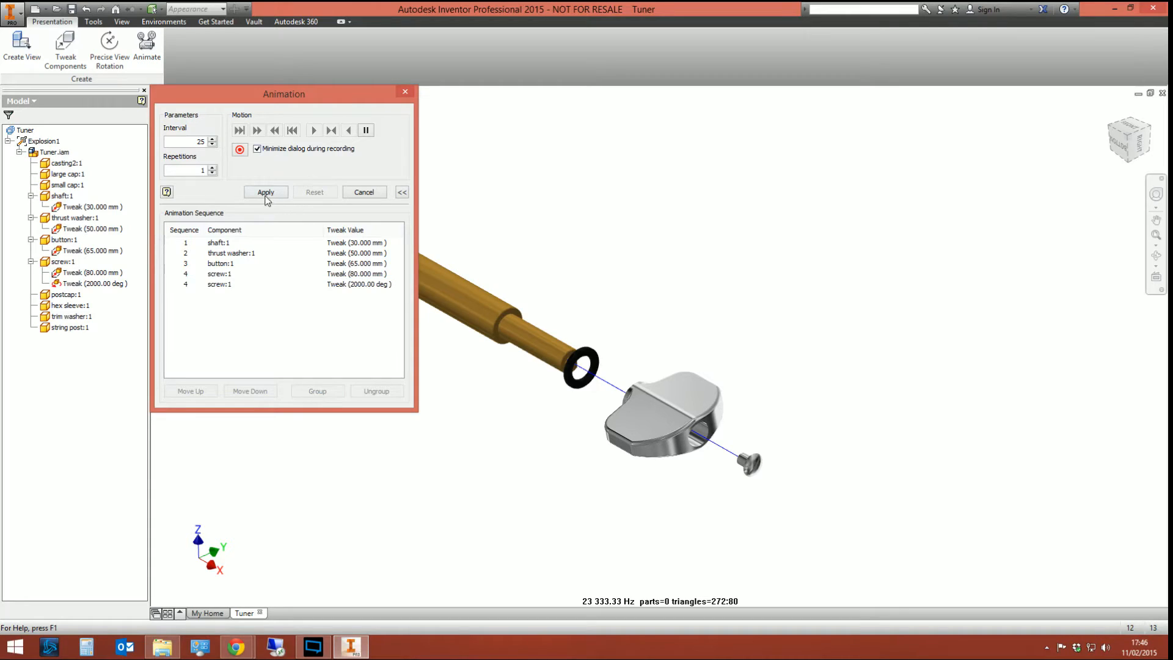
click(313, 130)
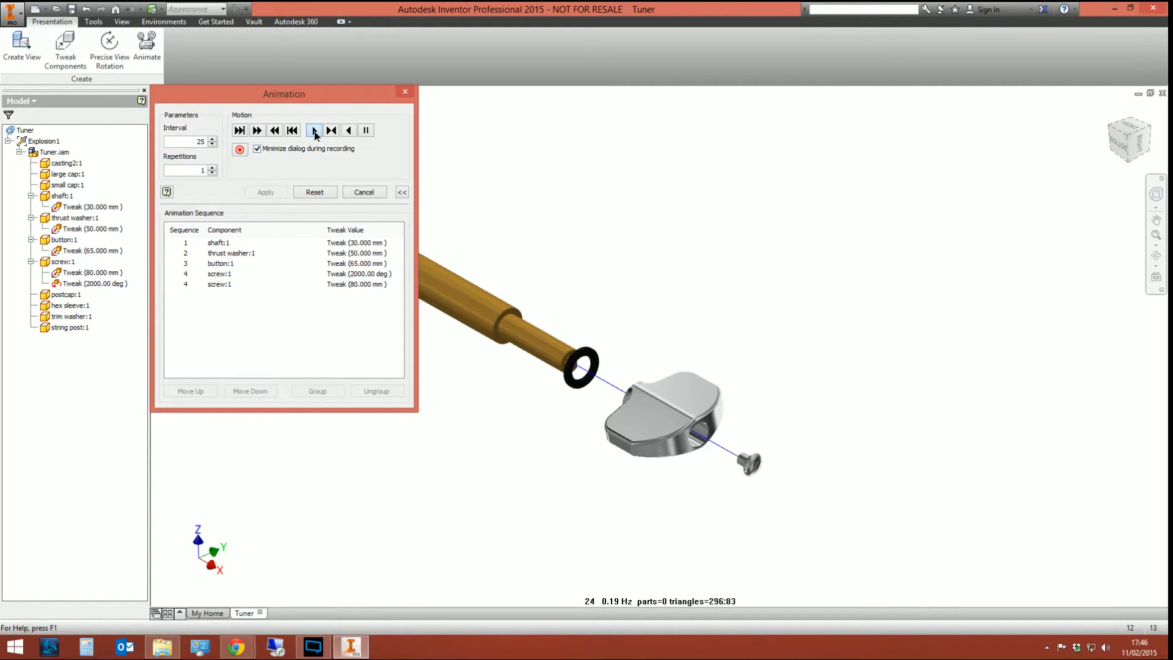
click(314, 129)
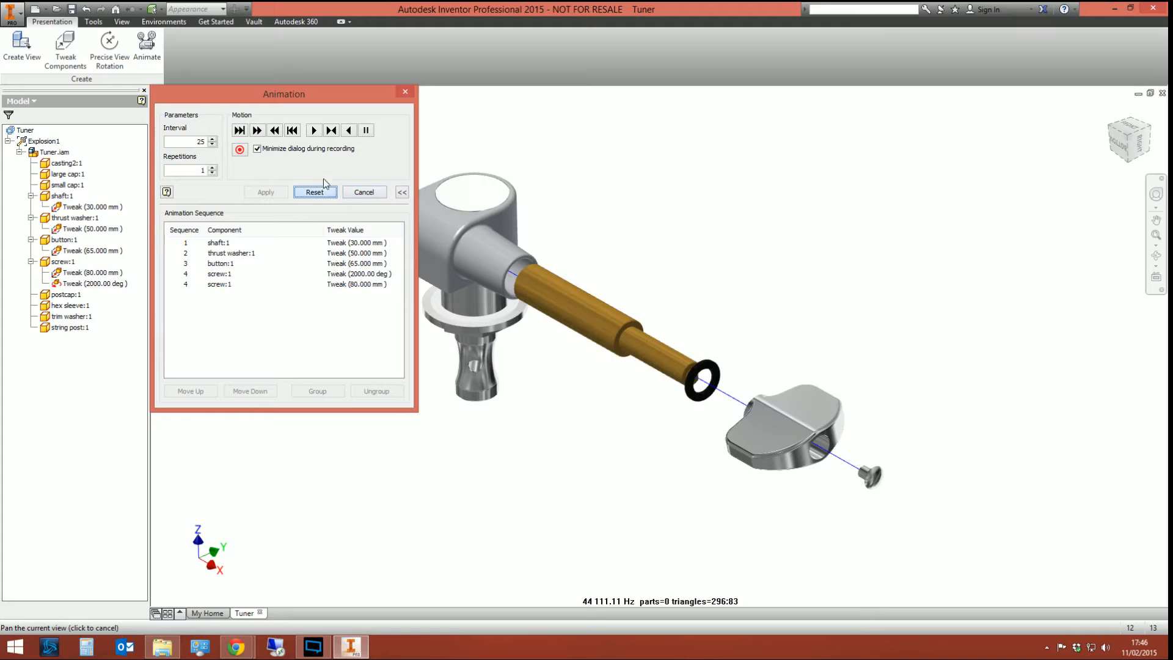
- Change the animation interval to 10, apply it, then replay and reset the explosion
click(314, 192)
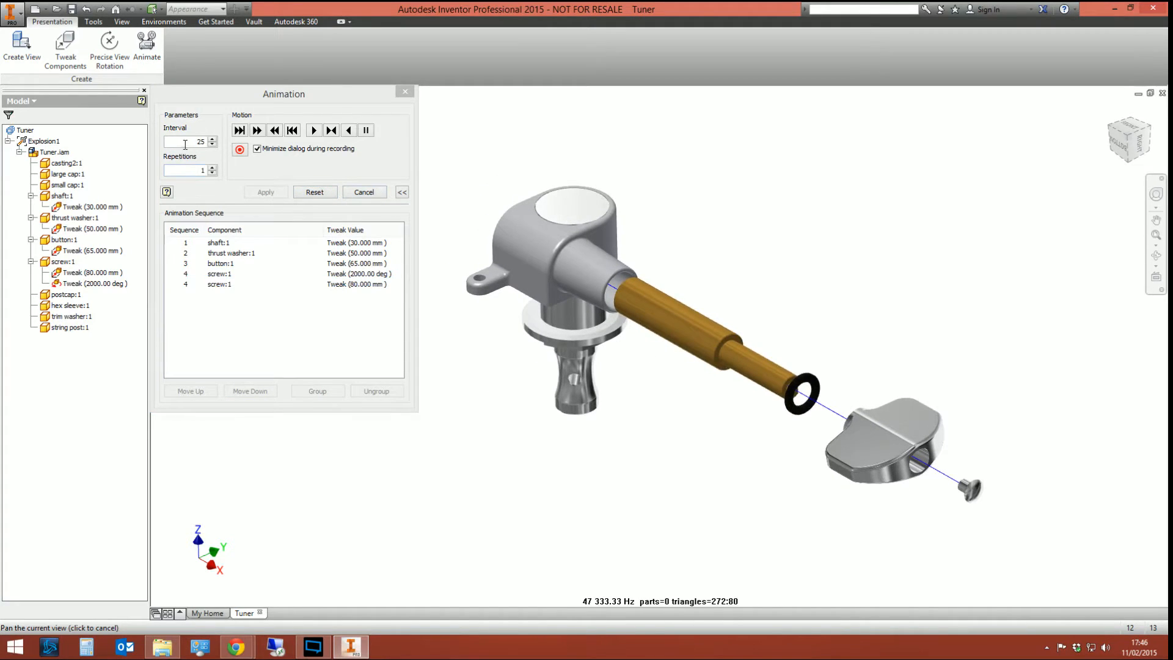
click(185, 141)
text(10)
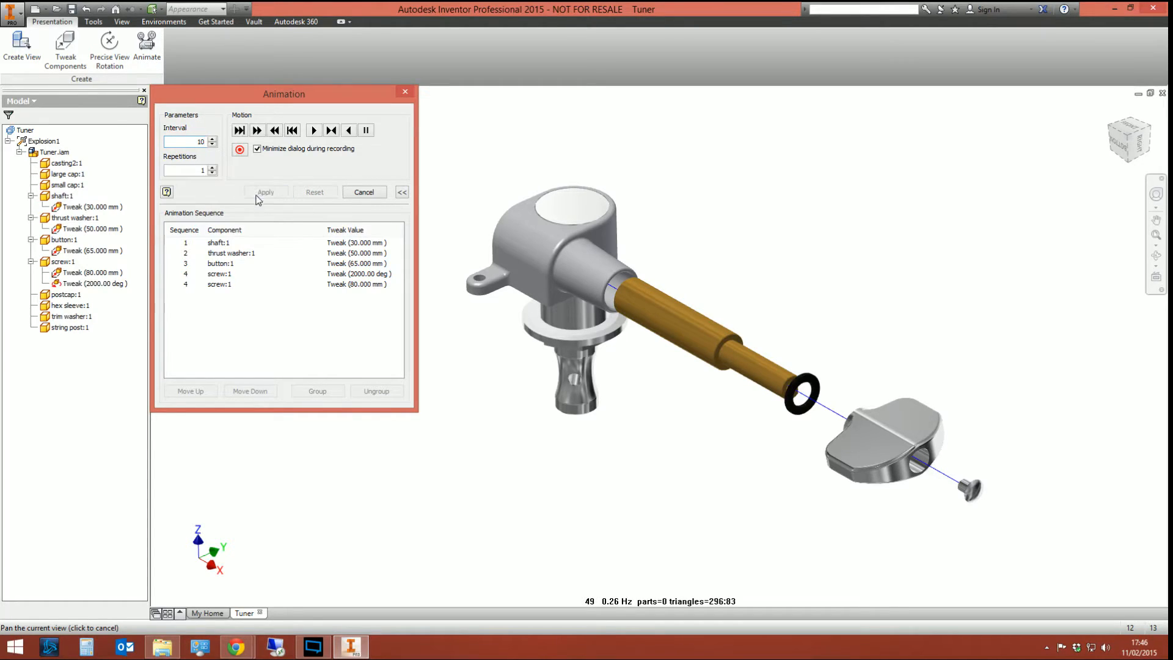
click(314, 130)
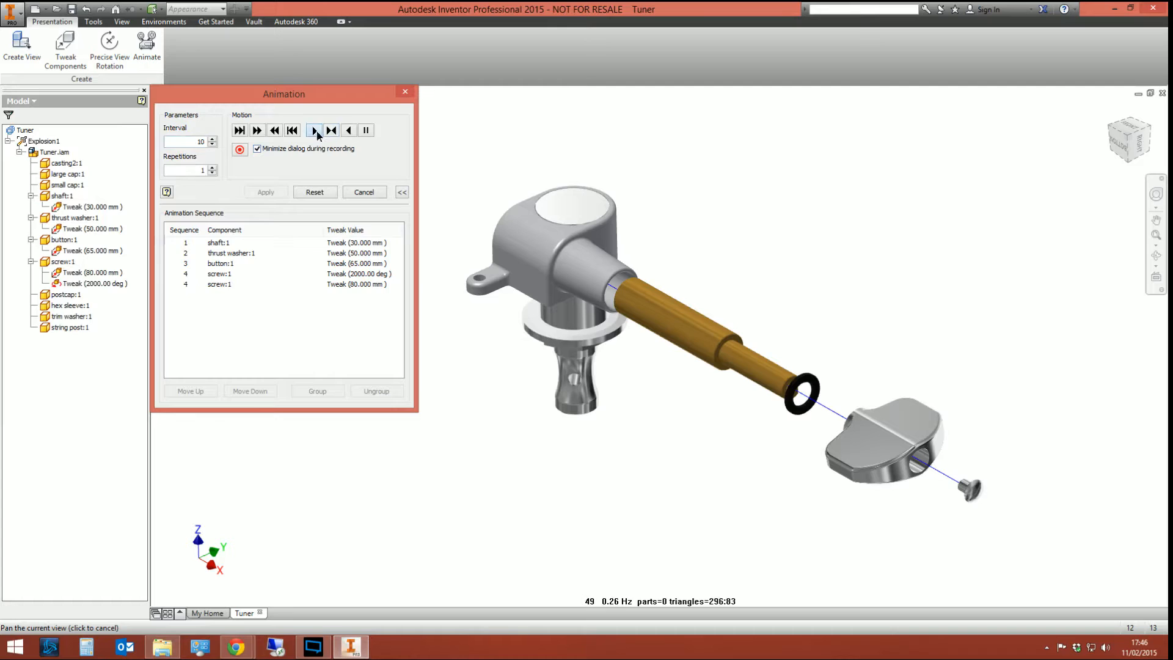
click(314, 130)
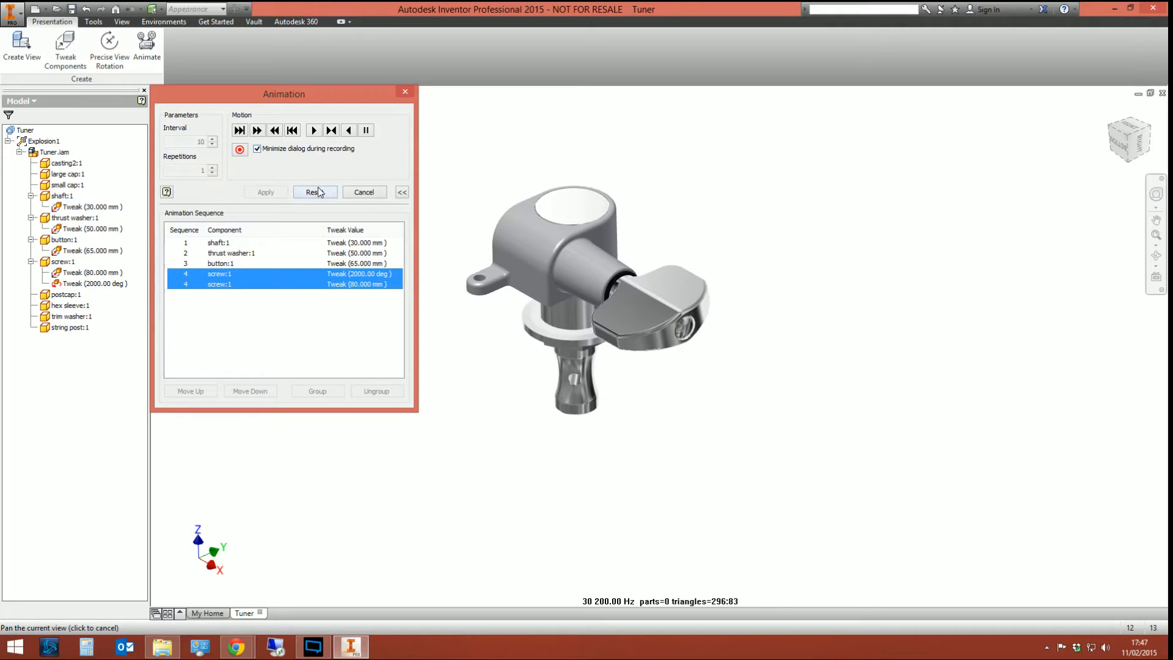
click(314, 191)
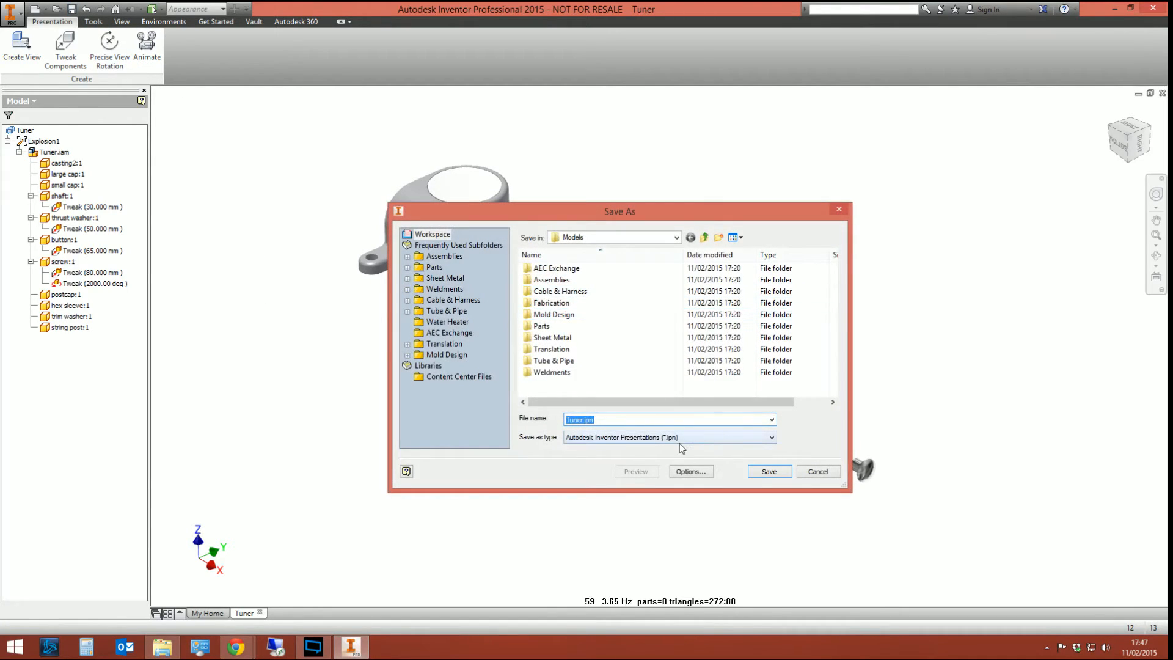
- Save the presentation as Tuner.ipn in Assemblies > Tuner and confirm the save prompt
click(552, 337)
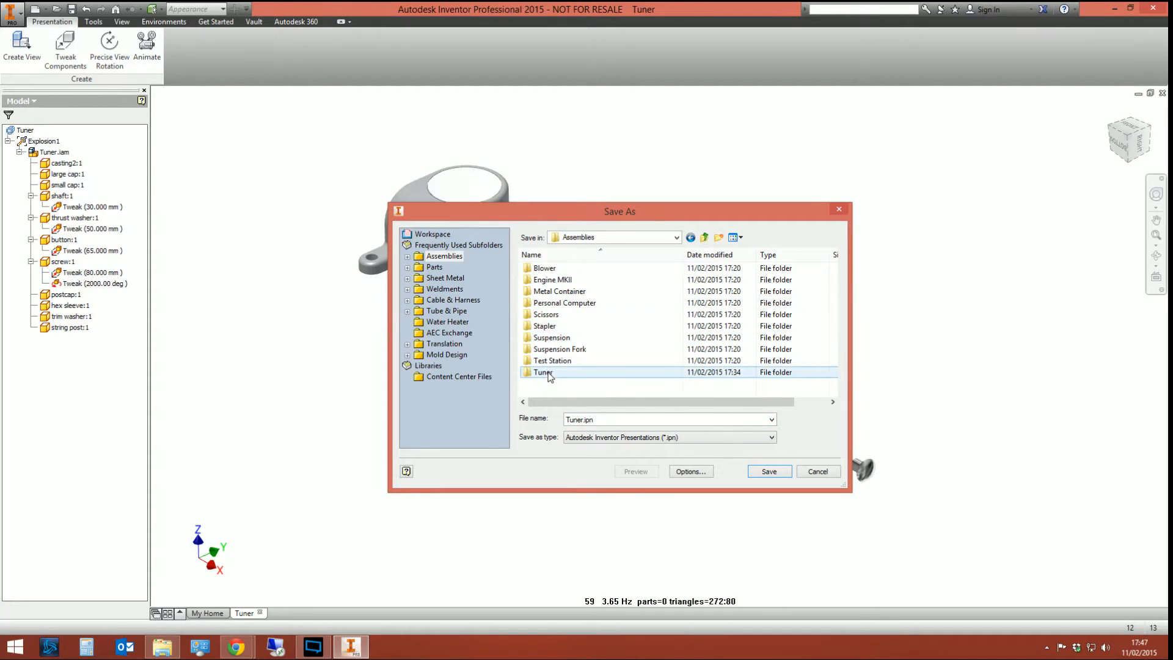
double_click(544, 372)
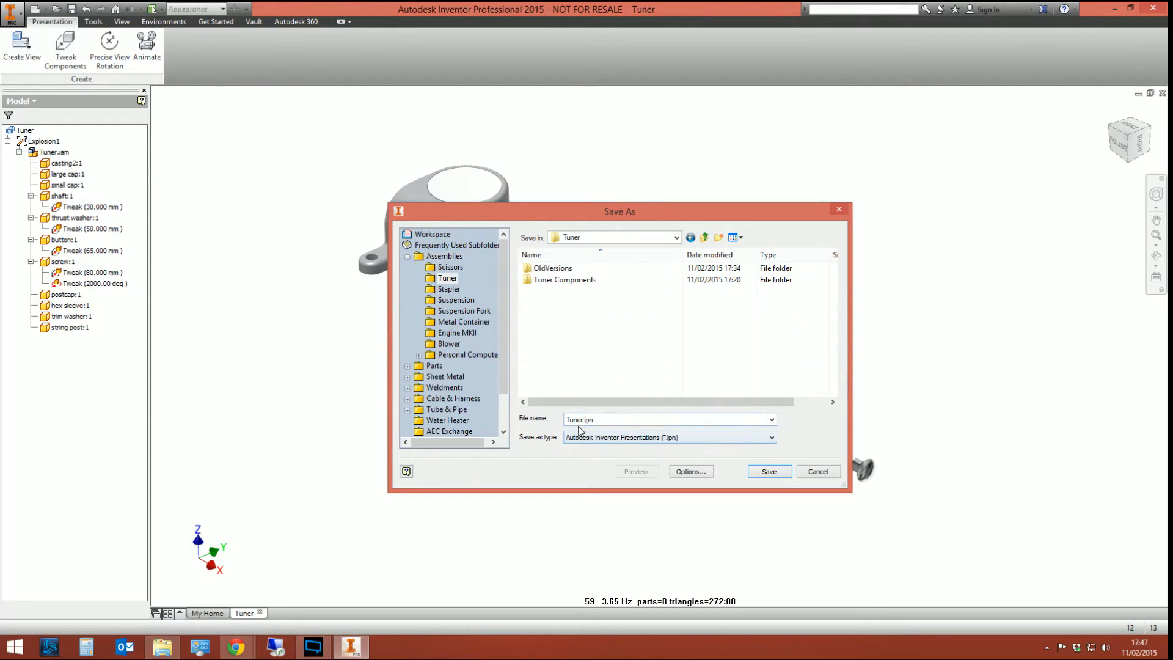
click(768, 471)
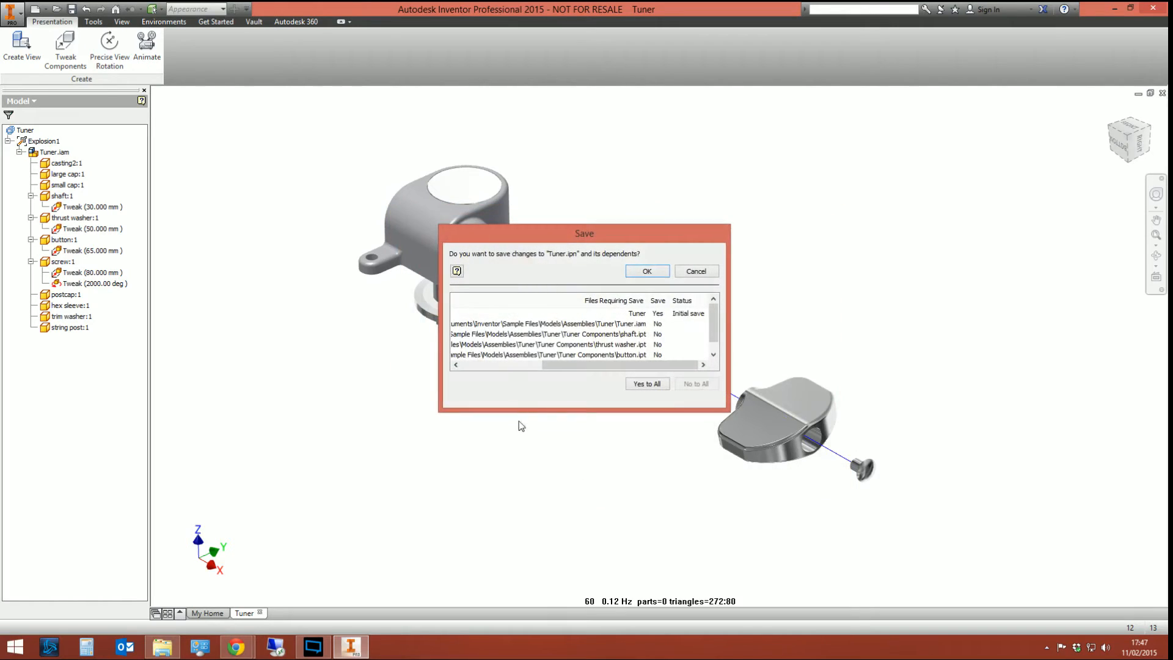
click(646, 271)
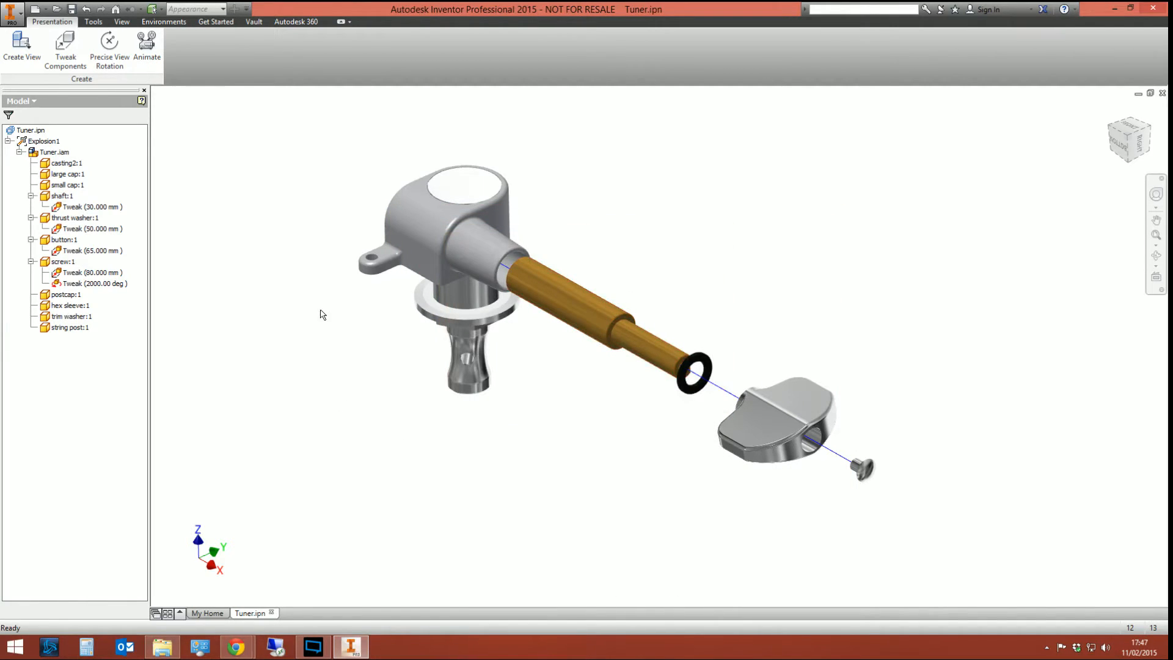
click(148, 49)
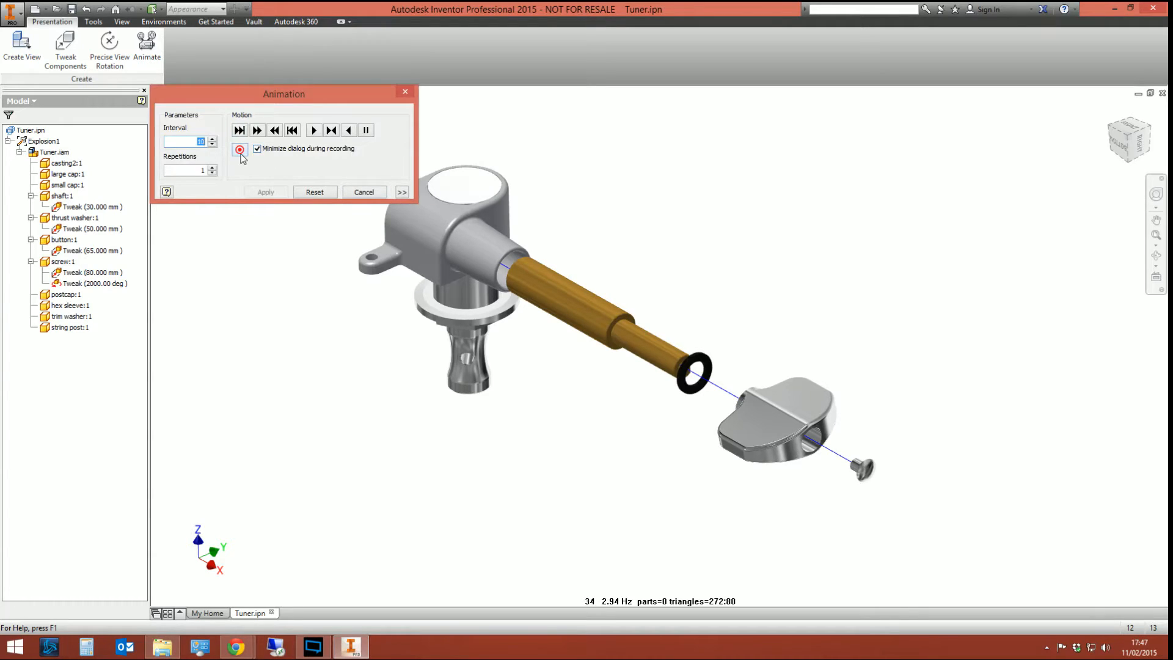
click(239, 150)
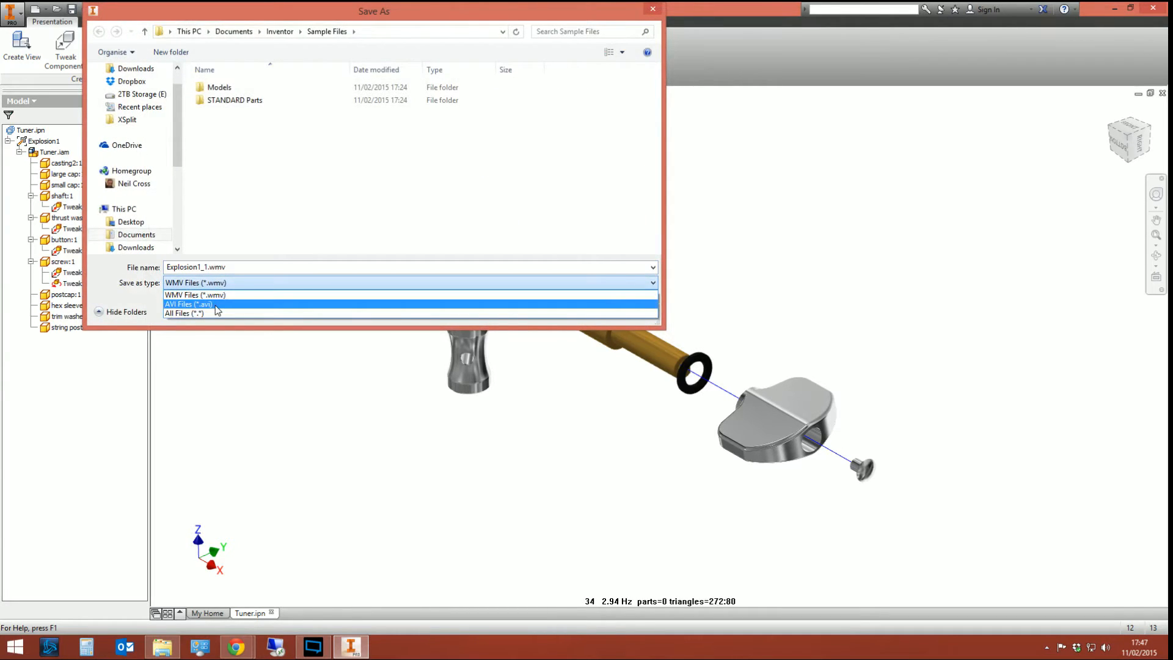
click(194, 283)
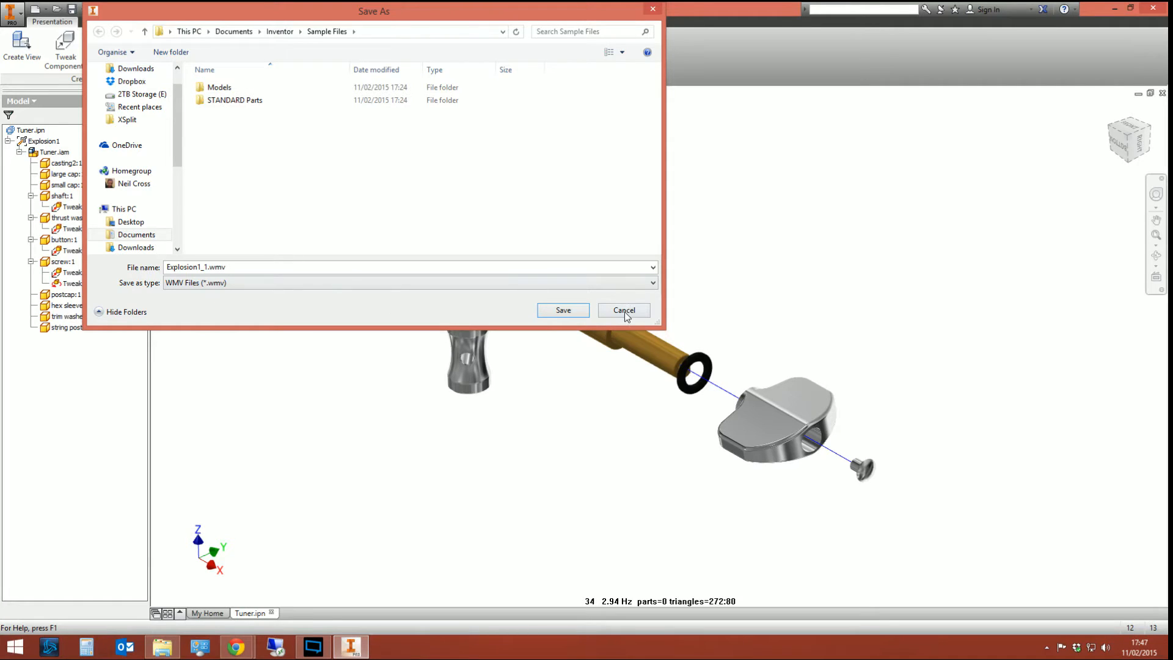
click(623, 310)
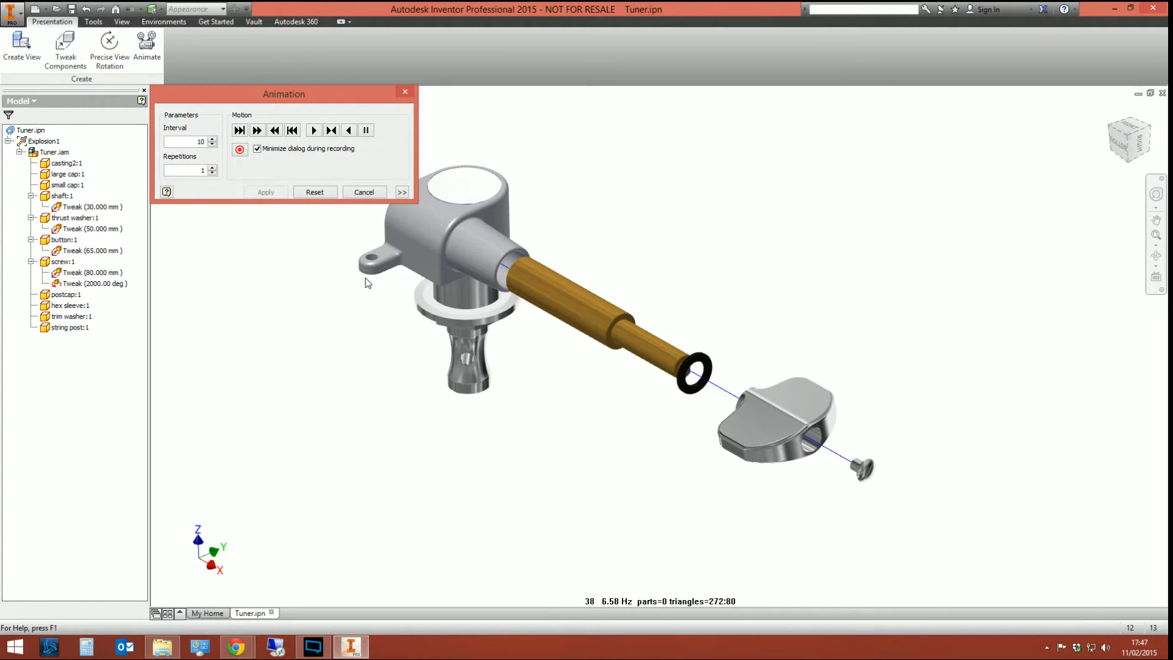
mouse_move(363, 191)
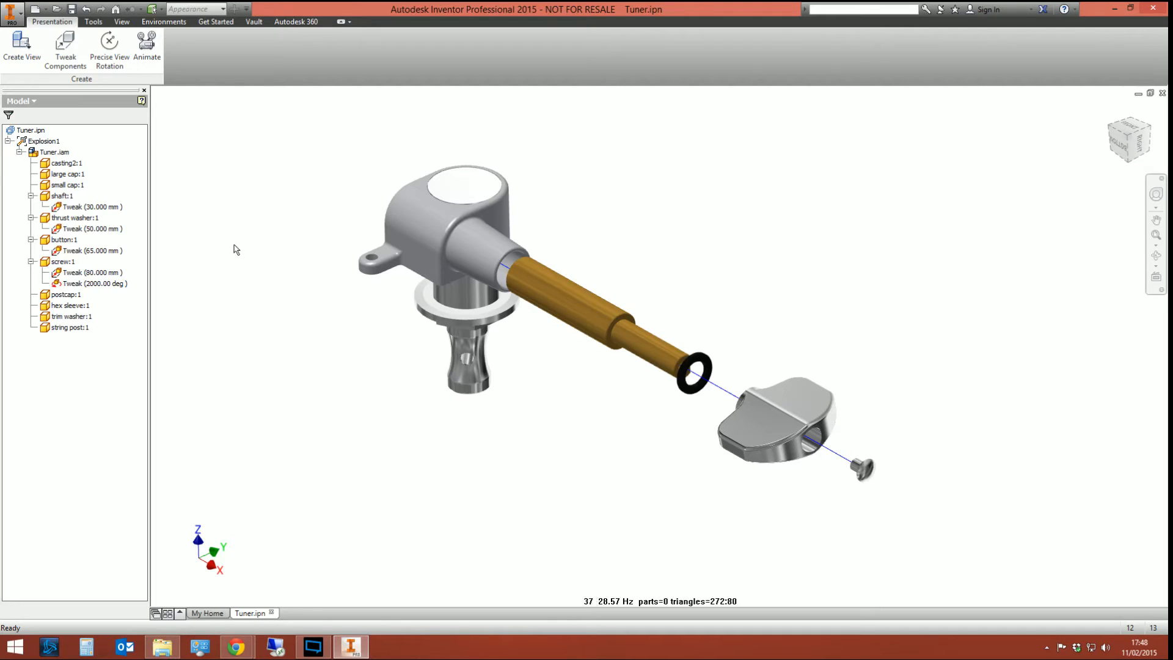
- Save and close the Tuner.ipn presentation, then start a new file
click(53, 9)
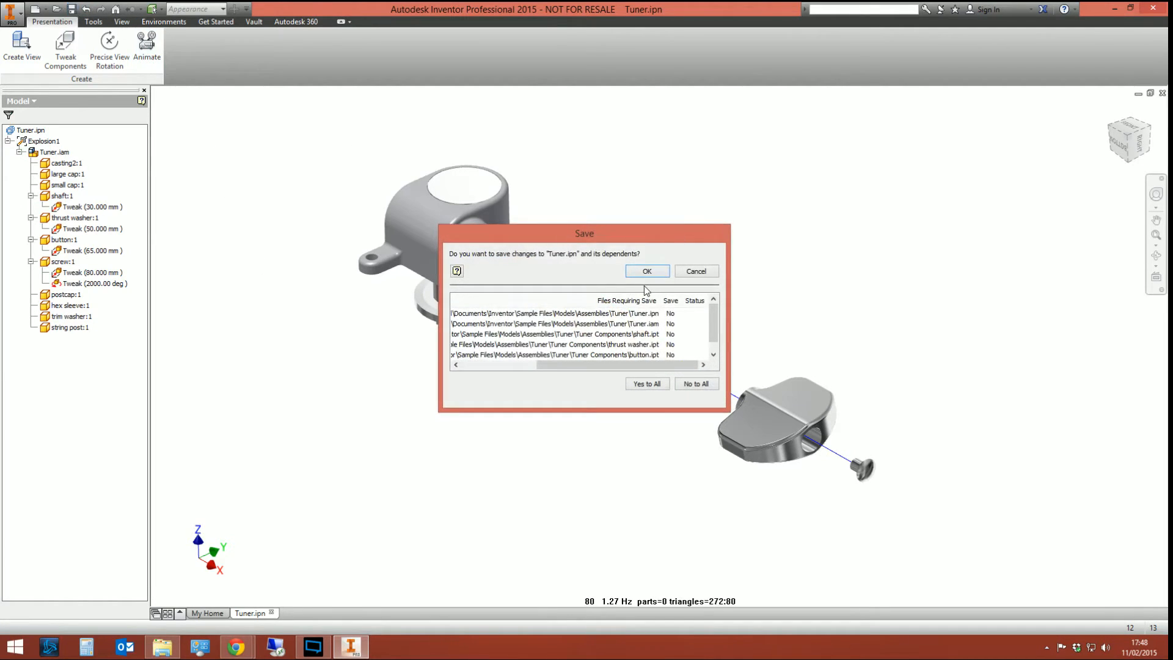
click(695, 271)
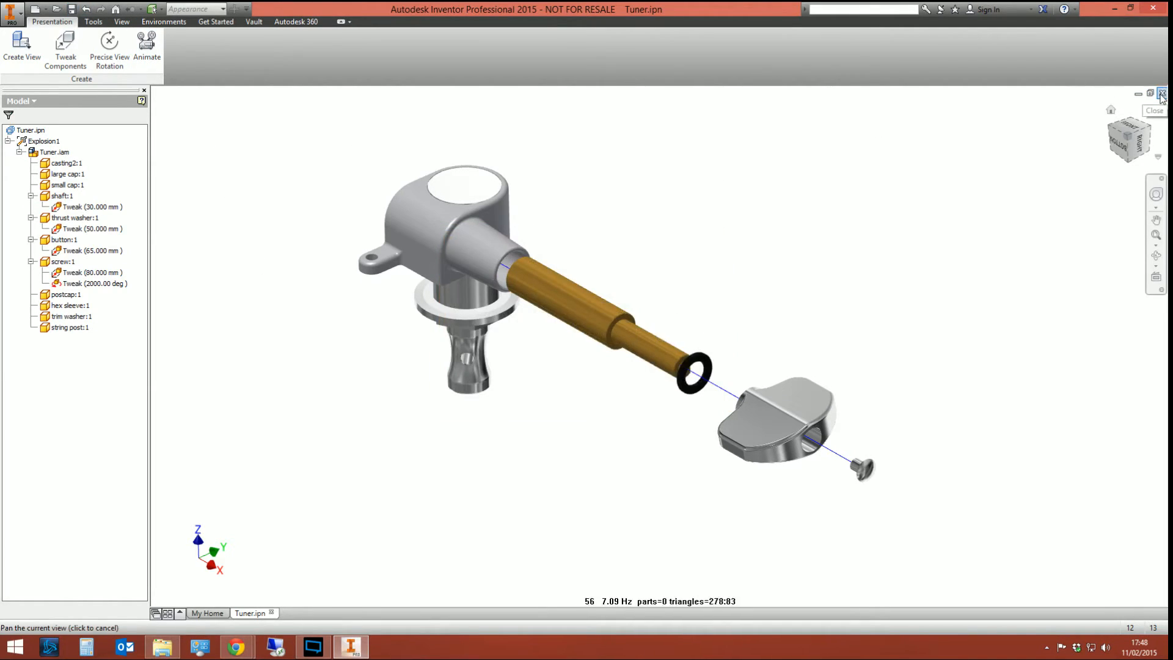
click(1160, 94)
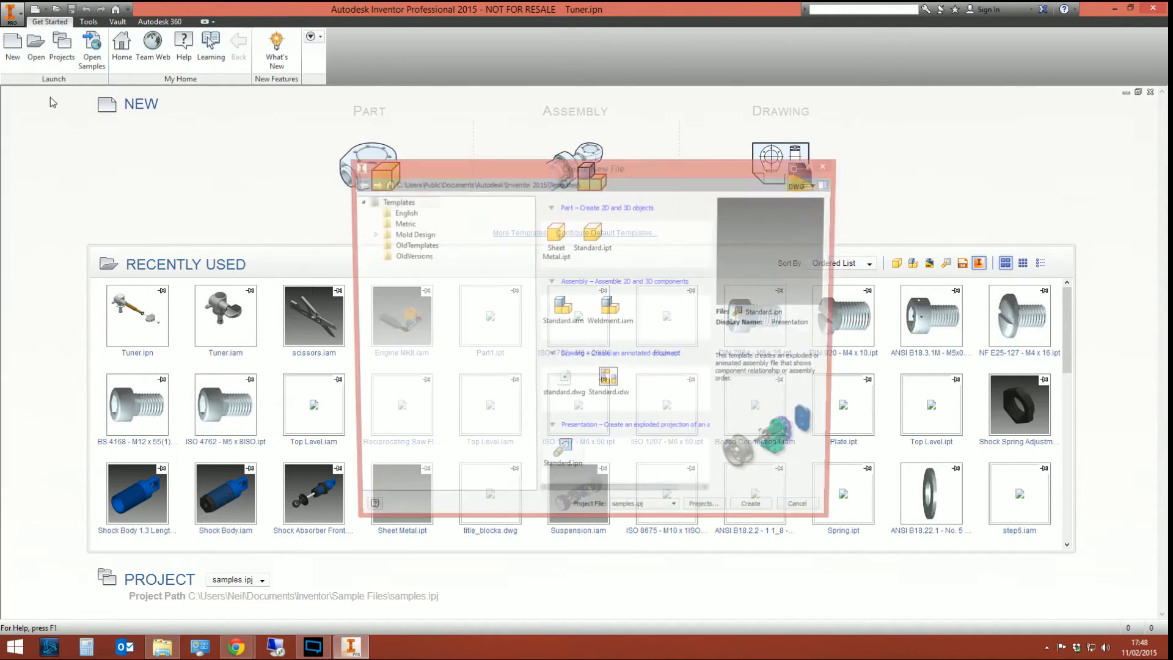
click(562, 382)
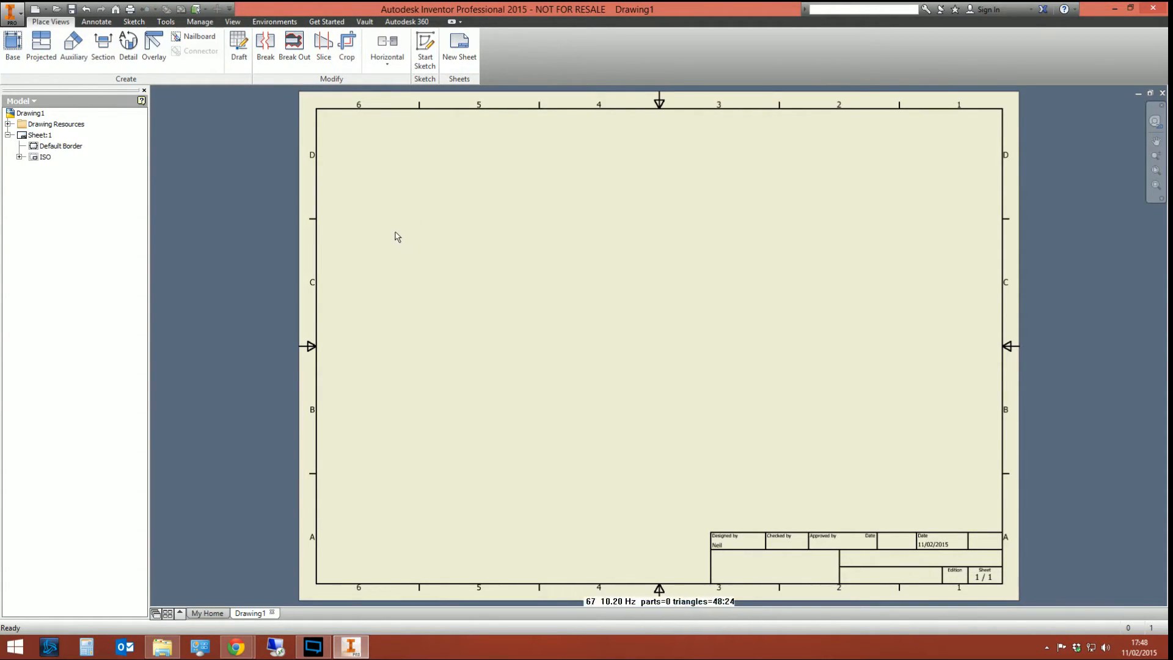
mouse_move(358, 221)
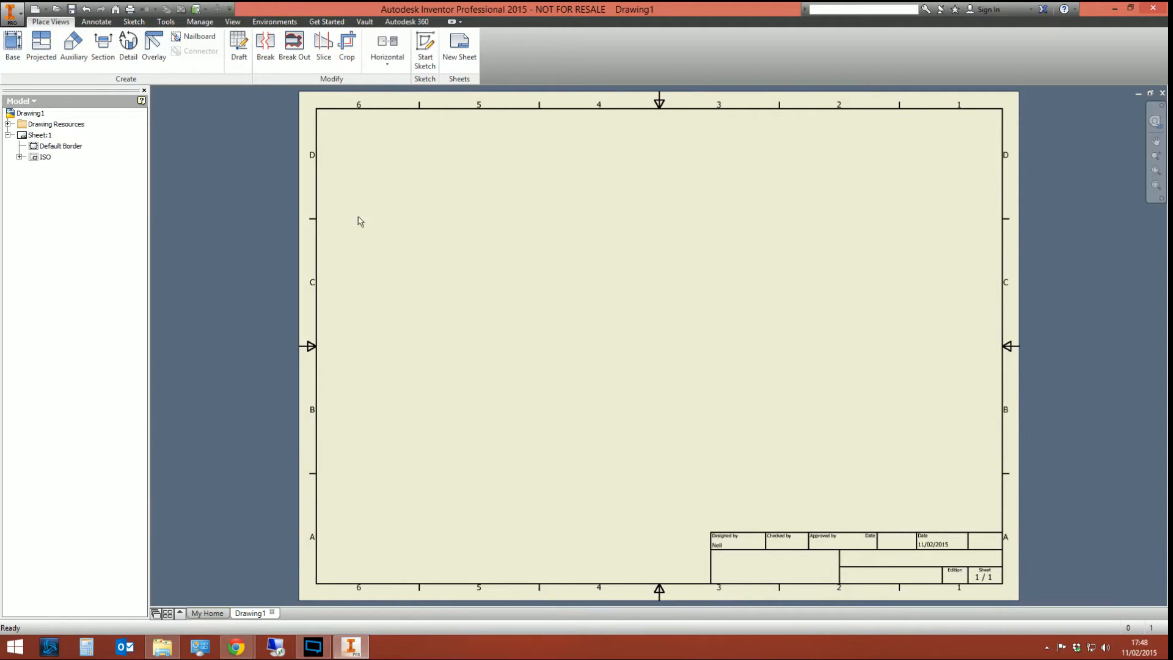
- Place an Iso Top Right base view of Tuner.ipn's Explosion1 on the sheet
click(12, 44)
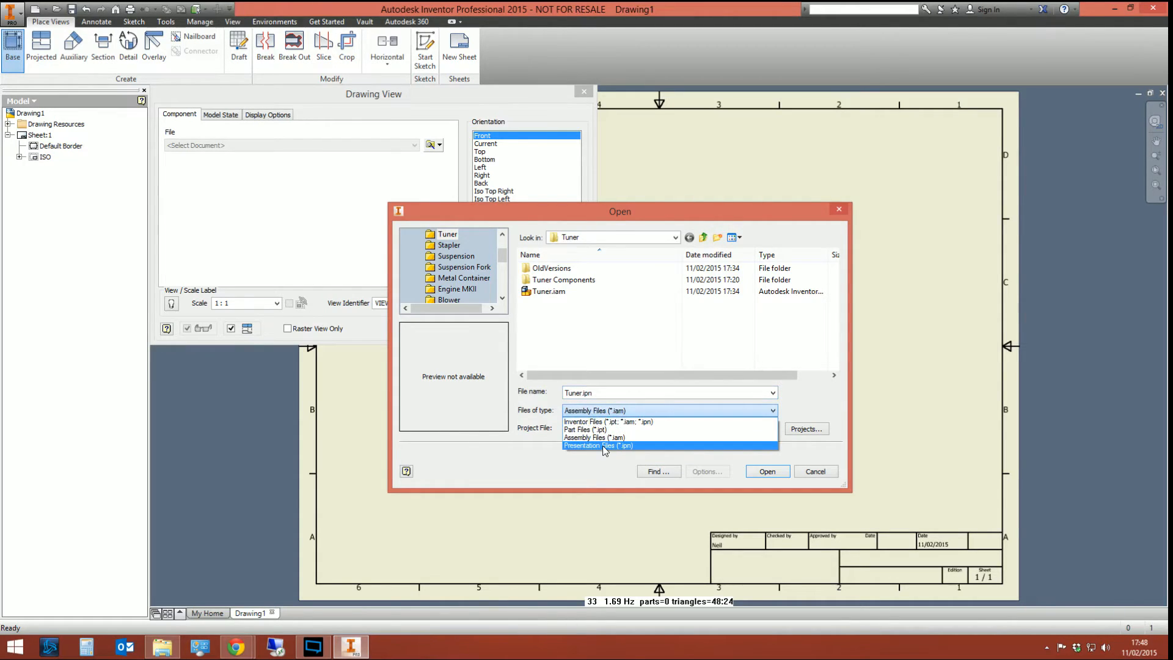
click(597, 446)
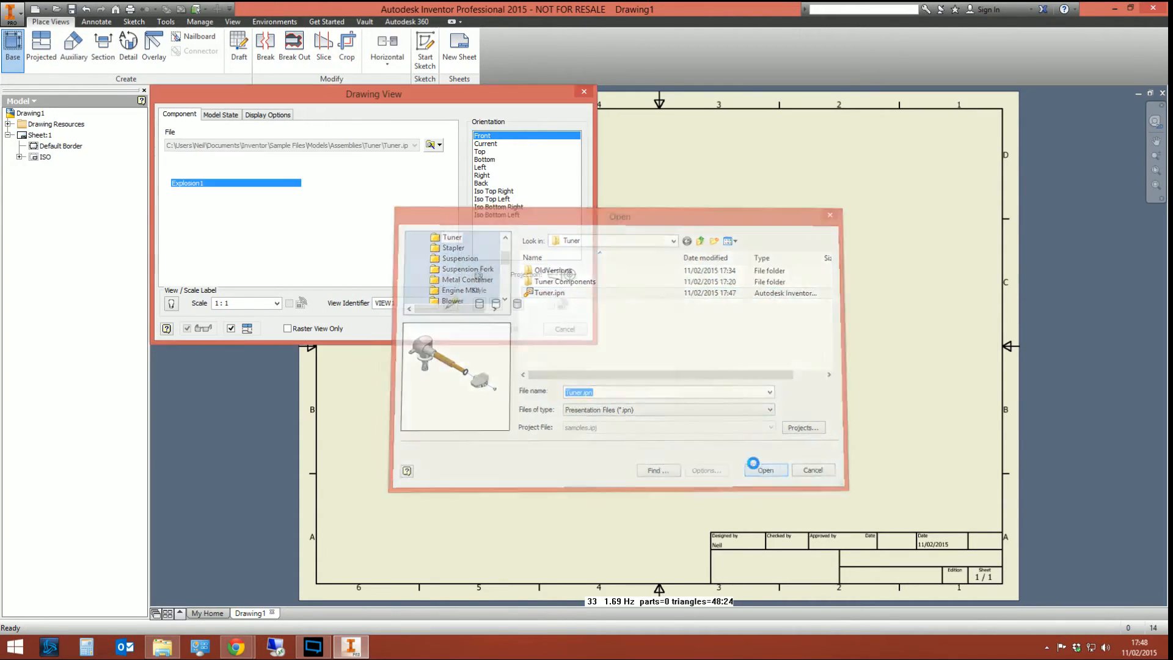
click(764, 469)
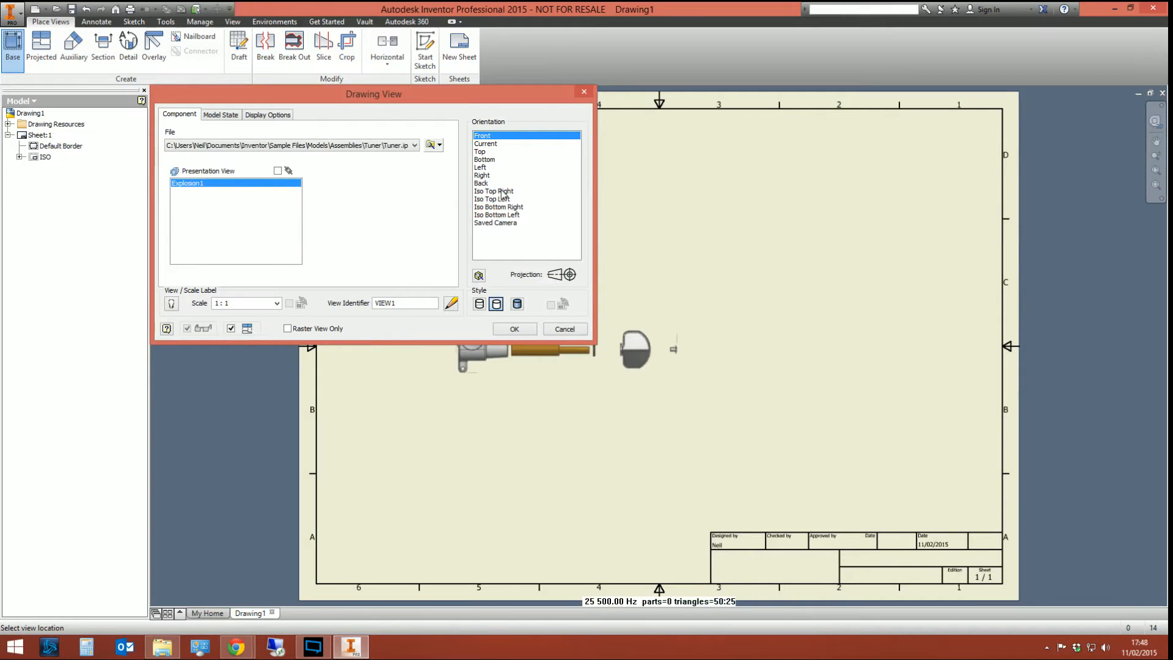
click(494, 190)
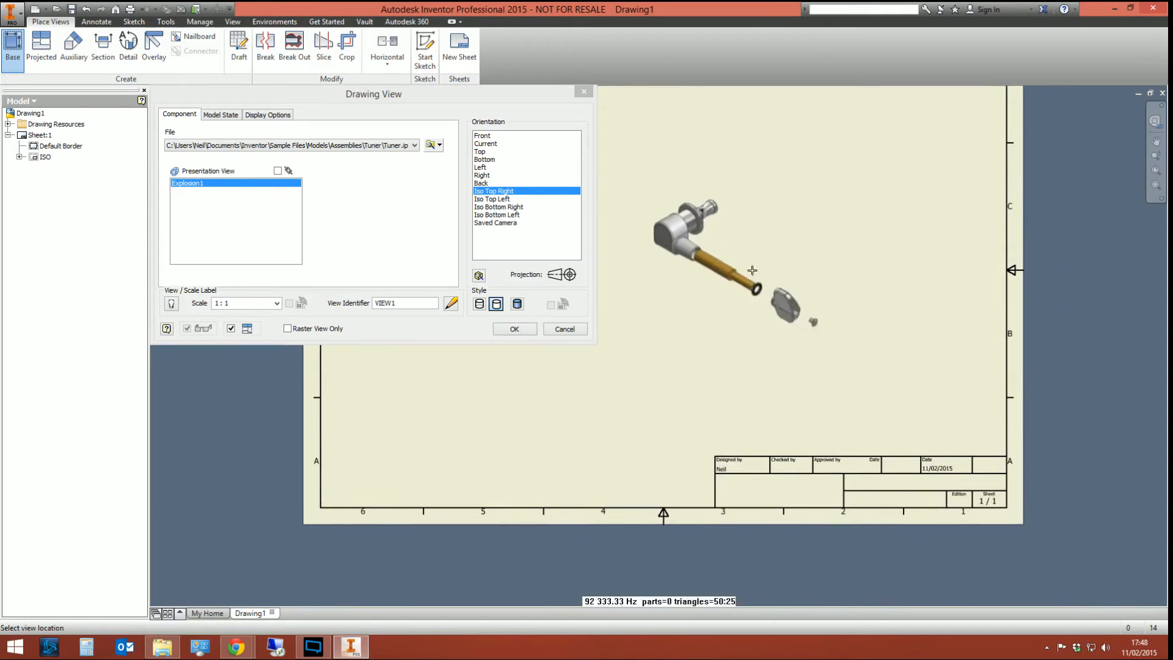
click(514, 329)
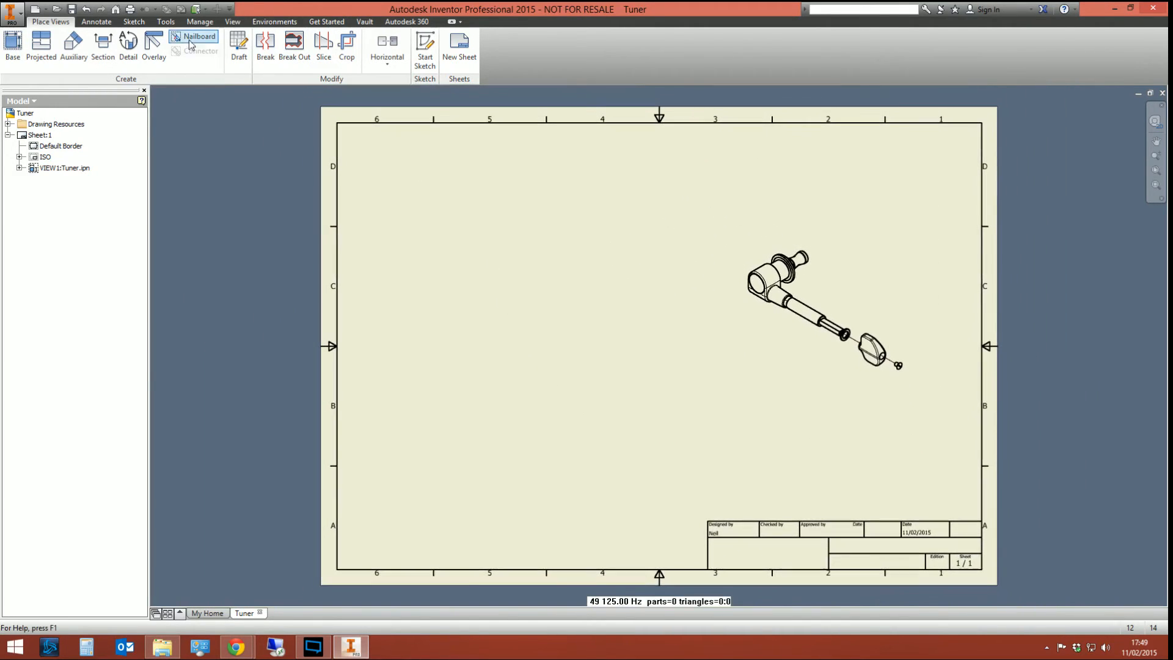
- Attach item balloons to the knob and screw in the exploded view, positioning them
click(96, 21)
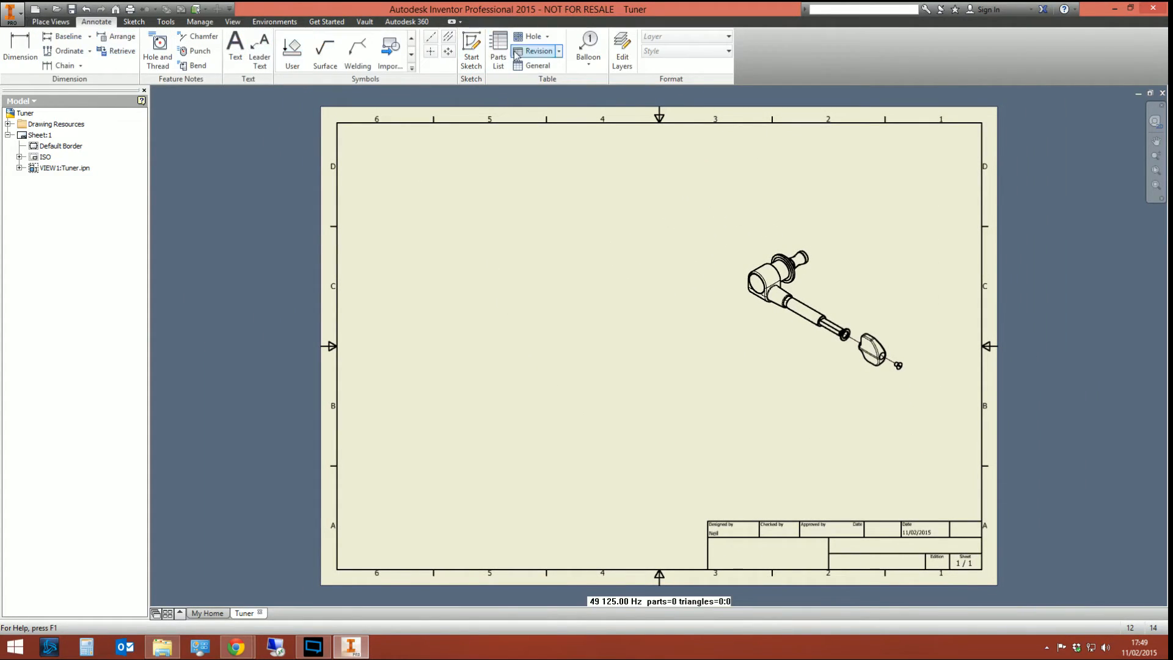
click(588, 46)
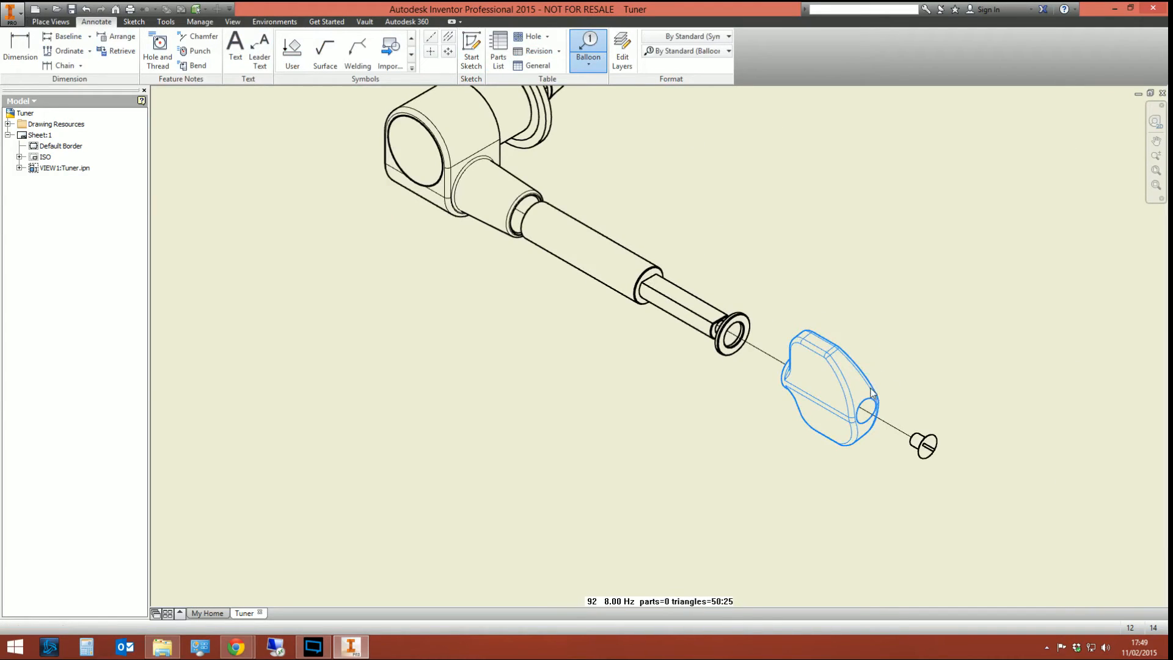
click(870, 389)
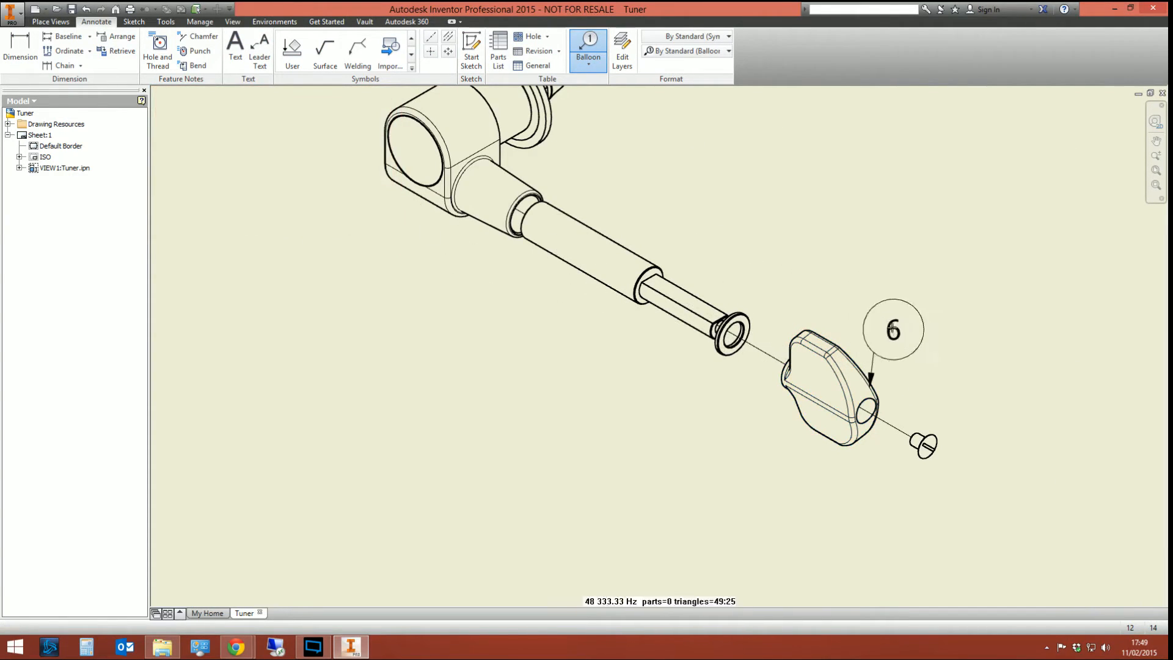
drag(894, 329, 879, 305)
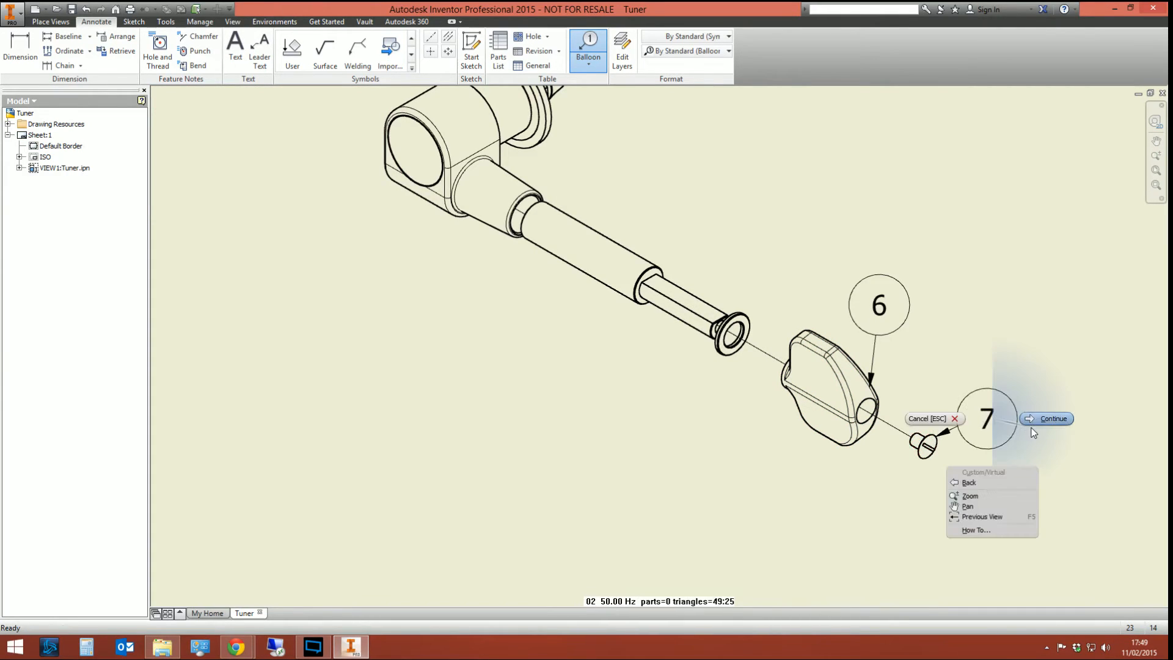
click(1052, 418)
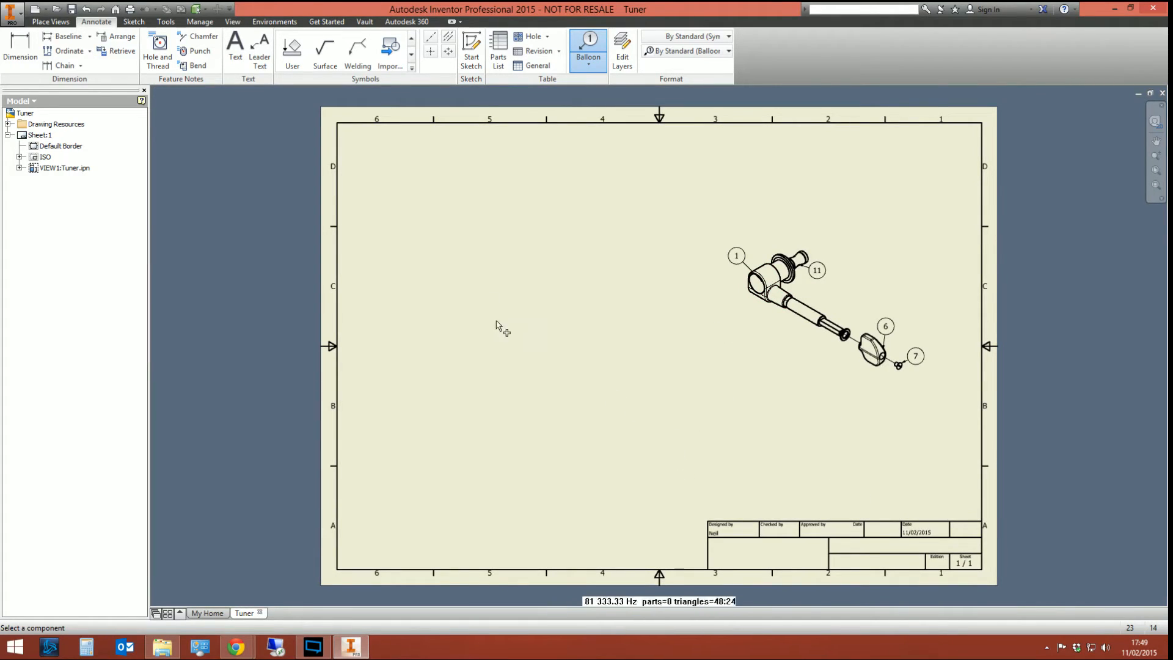
click(497, 50)
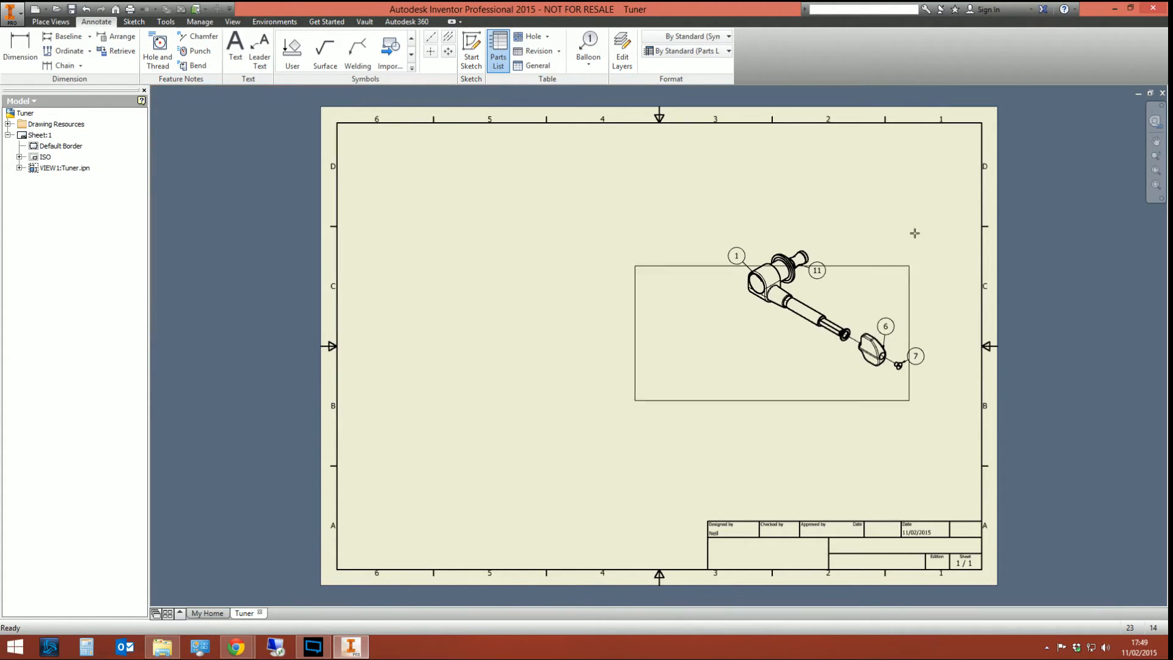
click(499, 50)
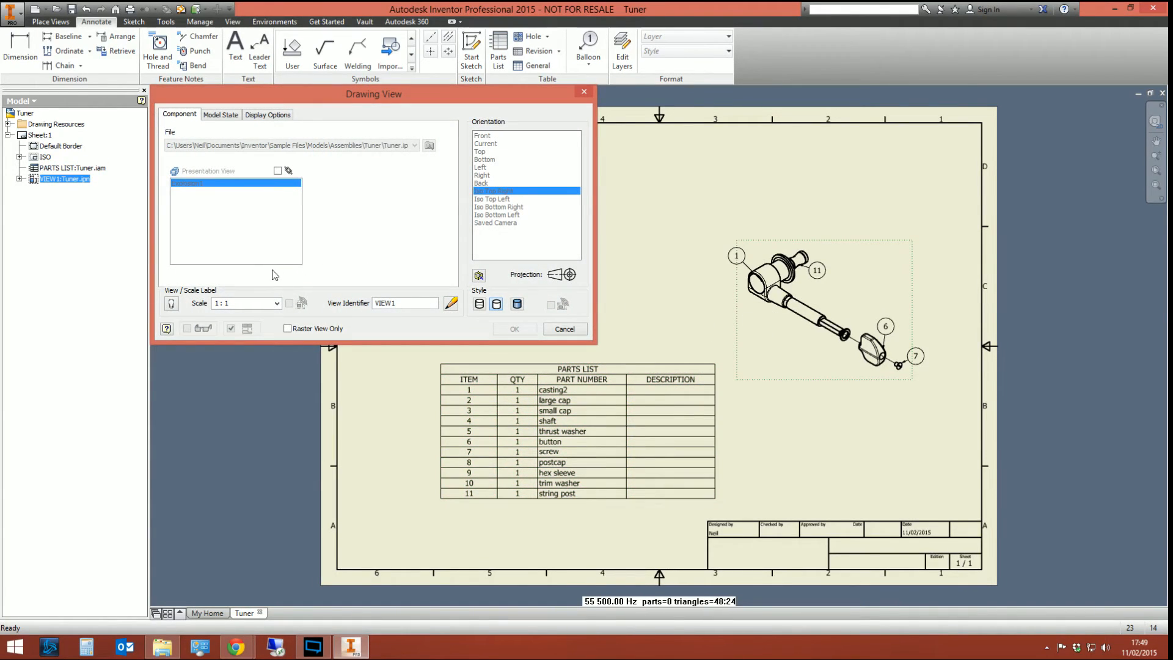
click(268, 113)
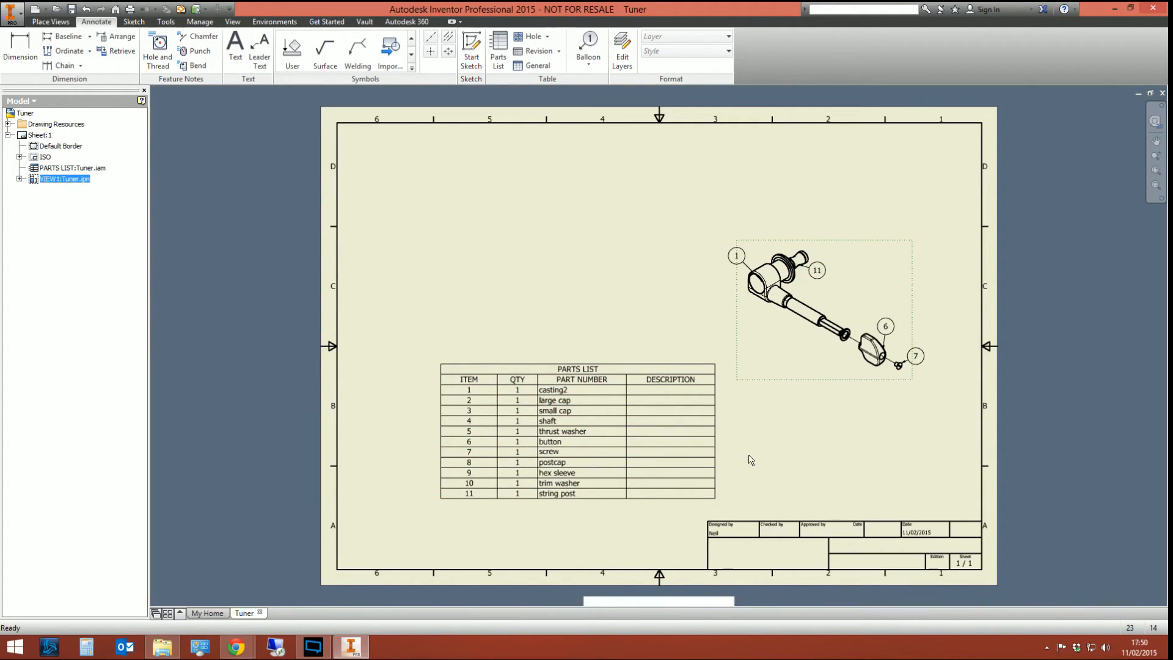
click(576, 369)
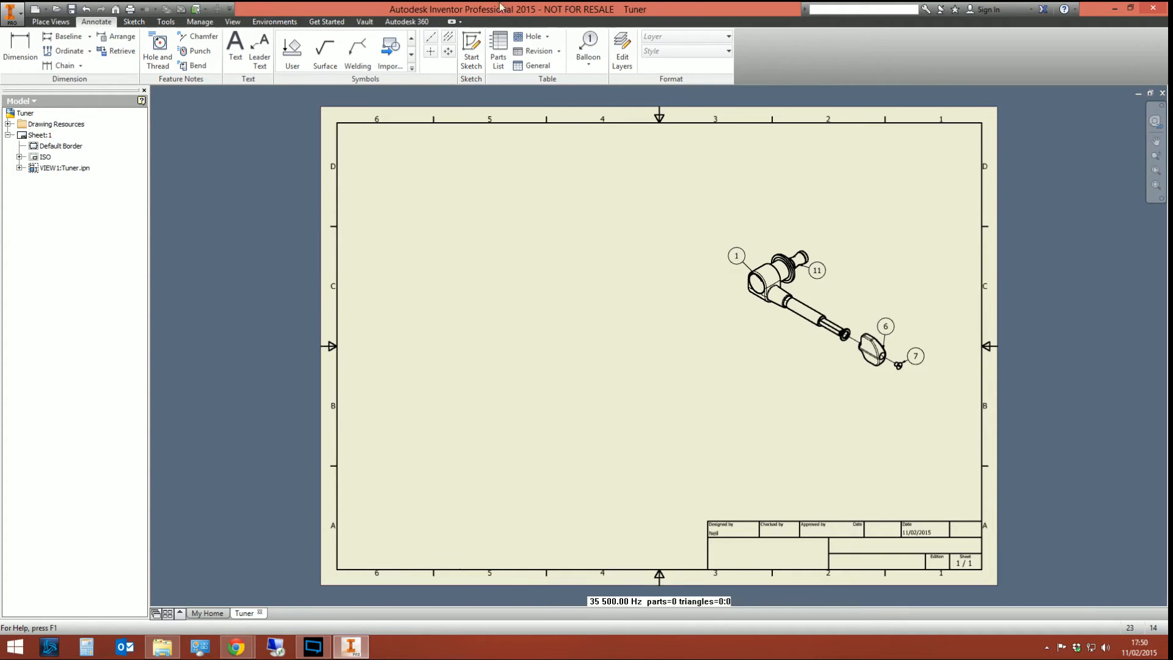
- Reopen Tuner.ipn from the Tuner folder
click(50, 21)
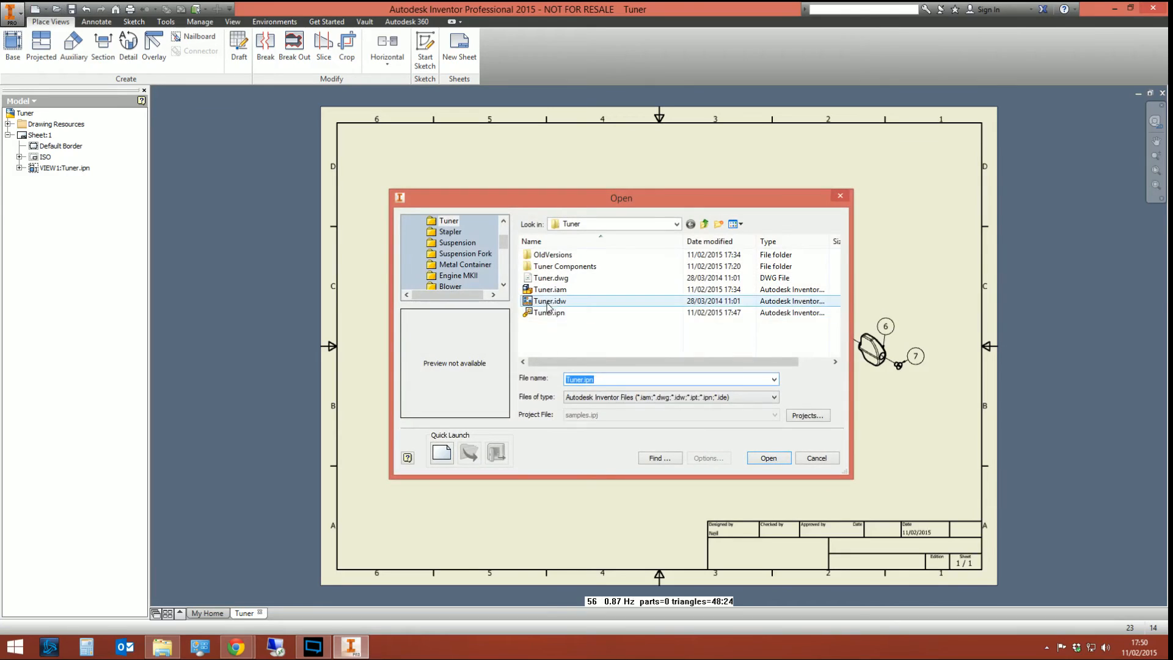
click(767, 457)
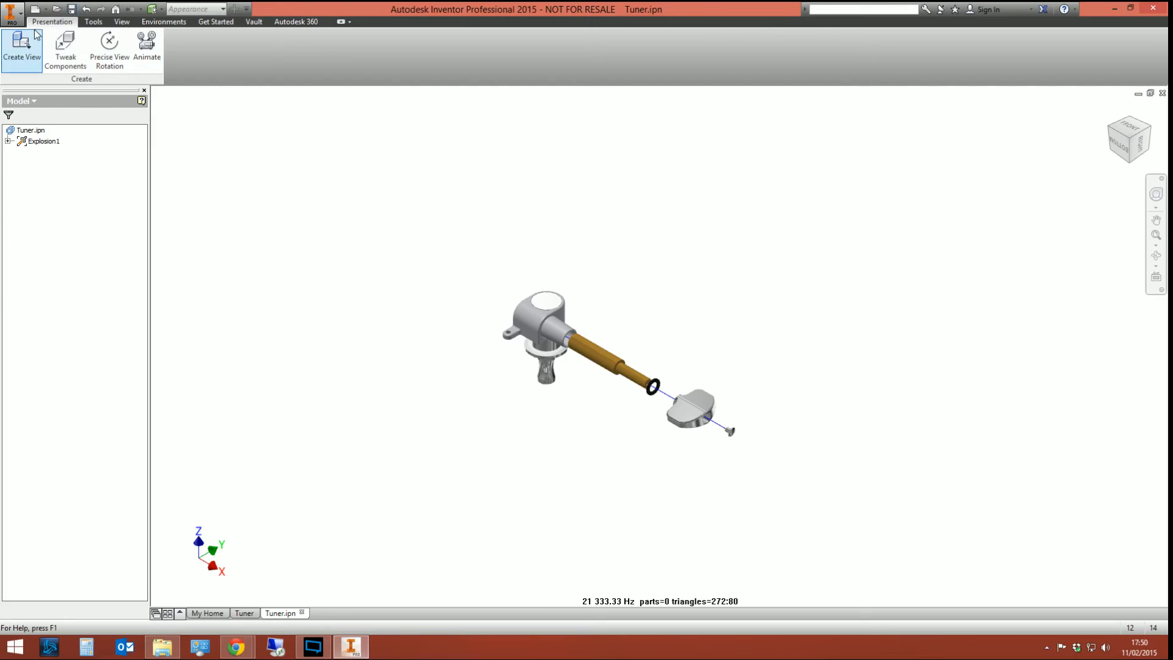
- Publish Tuner to DWF with Complete views and animations, after reviewing the Properties tab
click(11, 10)
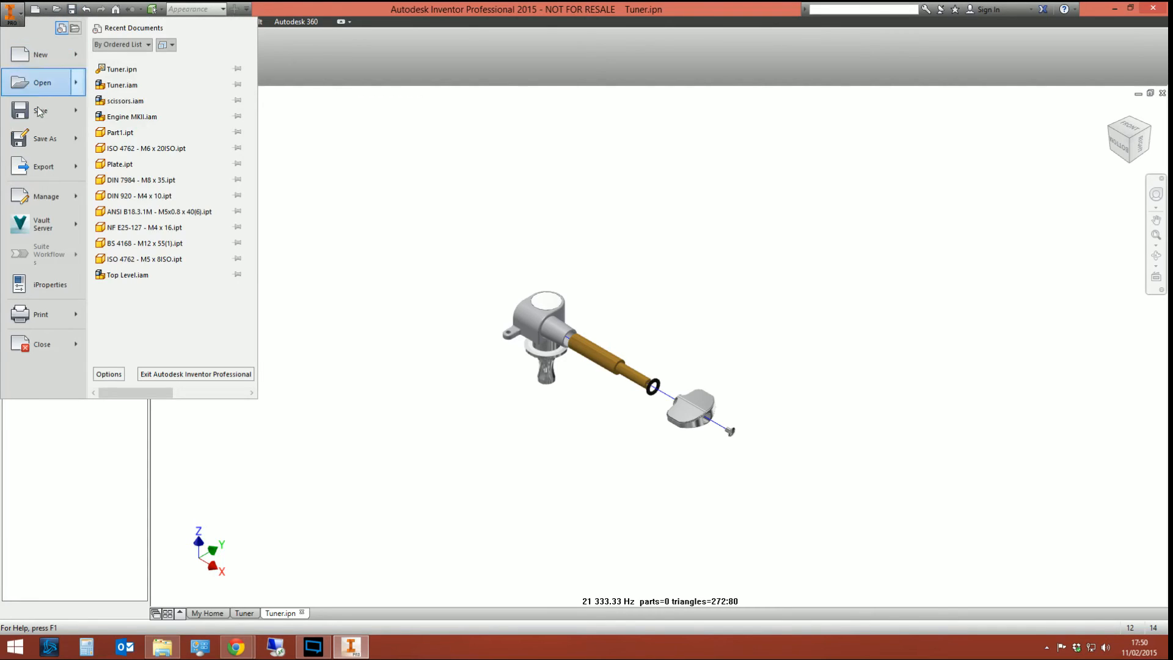
click(43, 166)
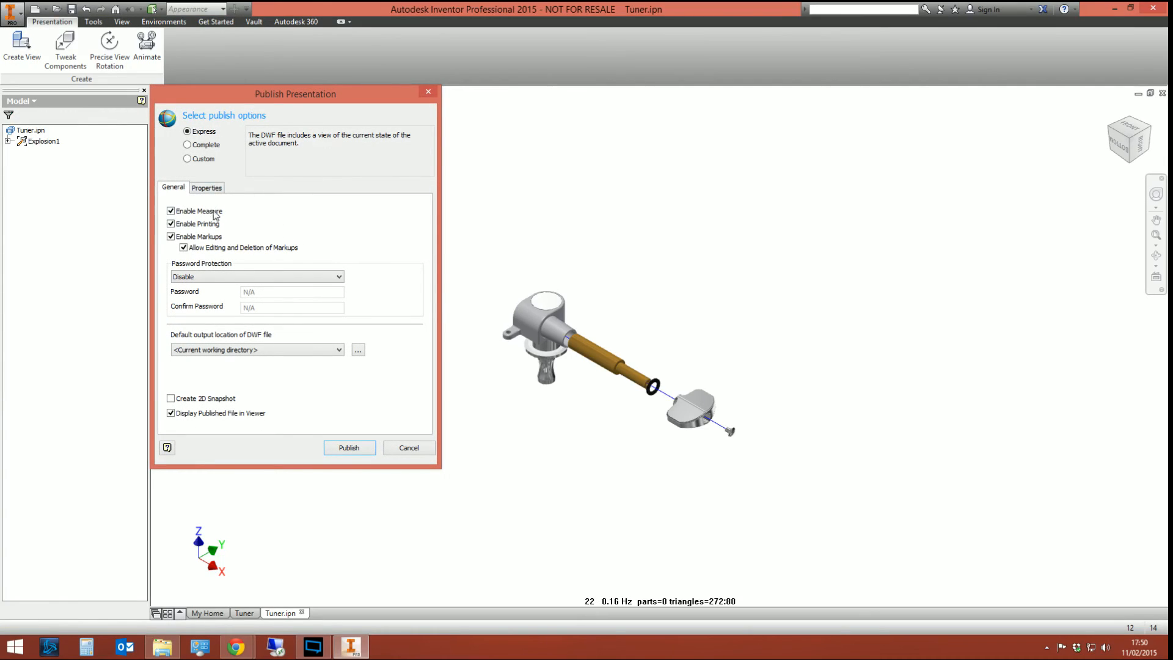
click(187, 144)
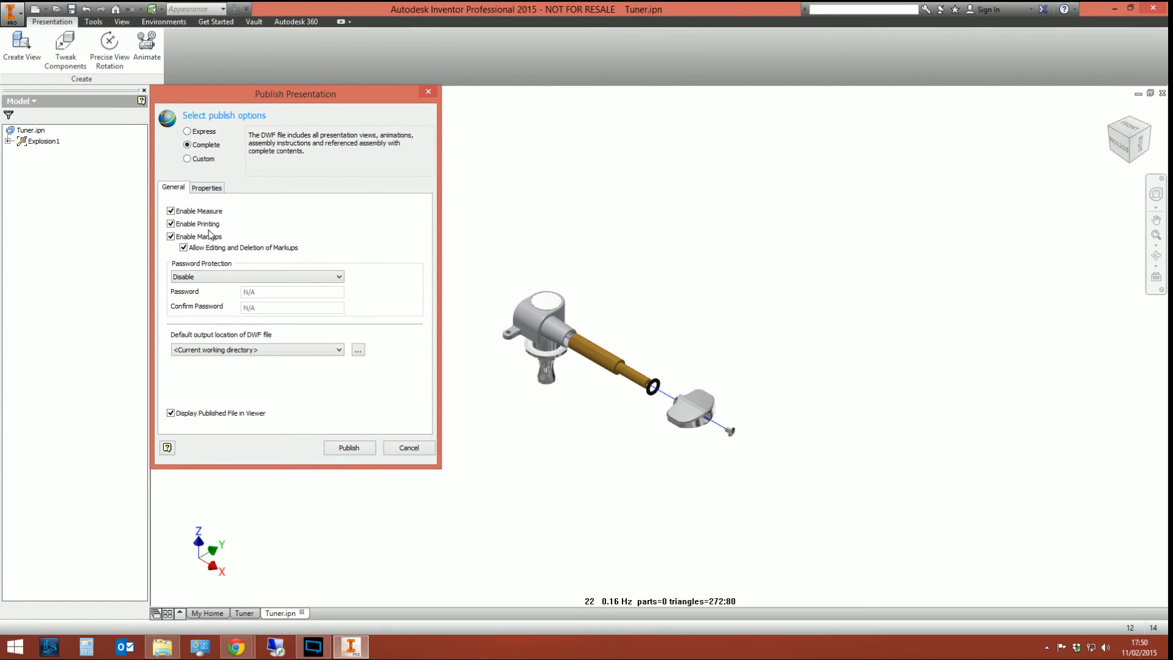
click(206, 187)
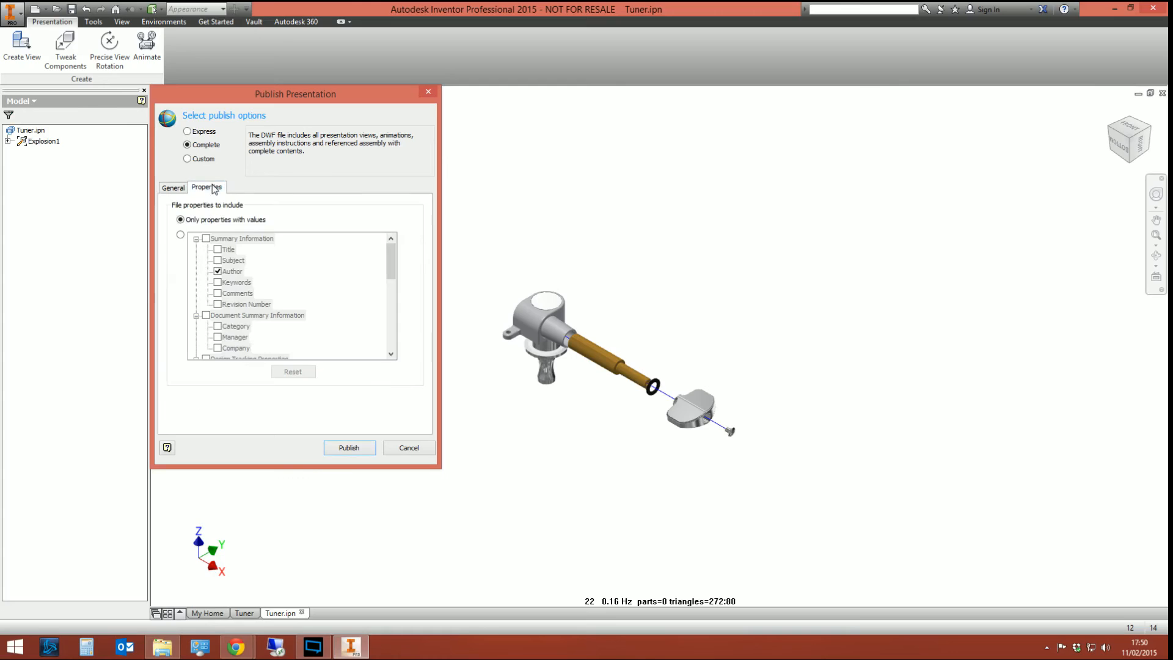
click(173, 187)
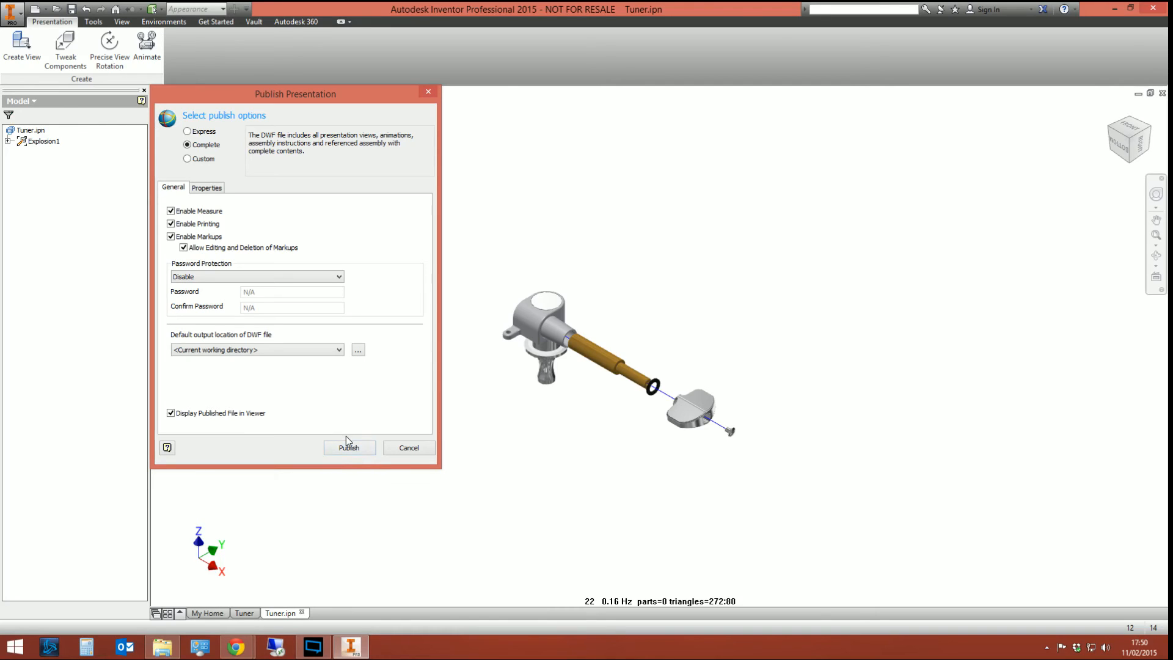
click(349, 447)
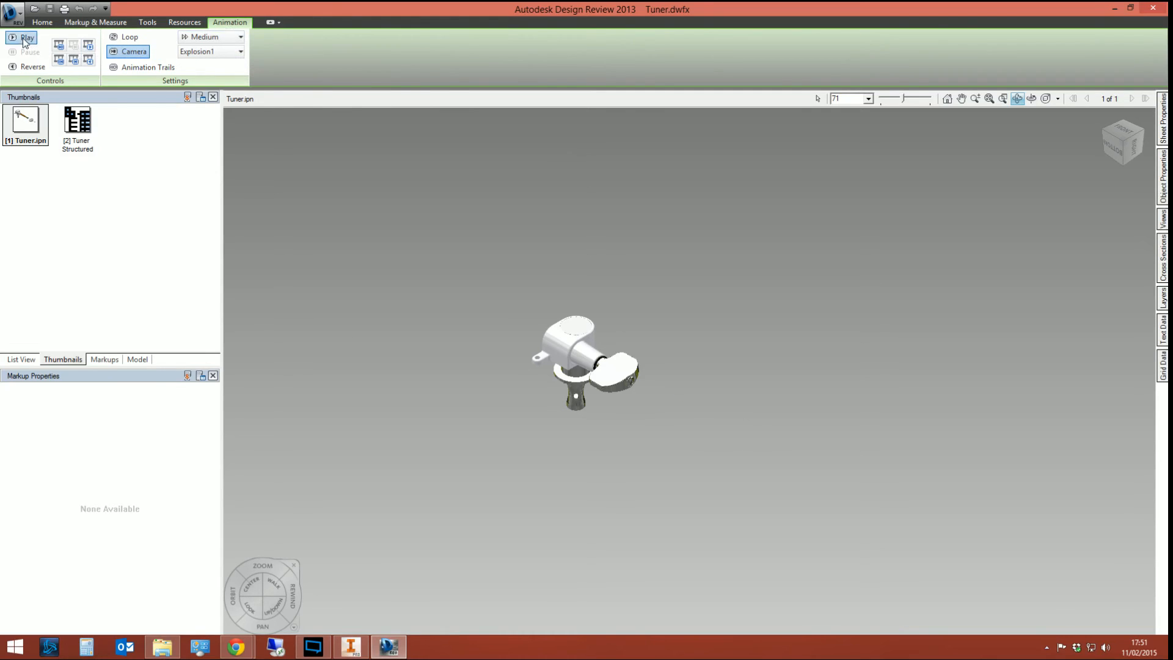
- Play the tuner explosion animation in Design Review, then replay it at Slow speed
click(28, 37)
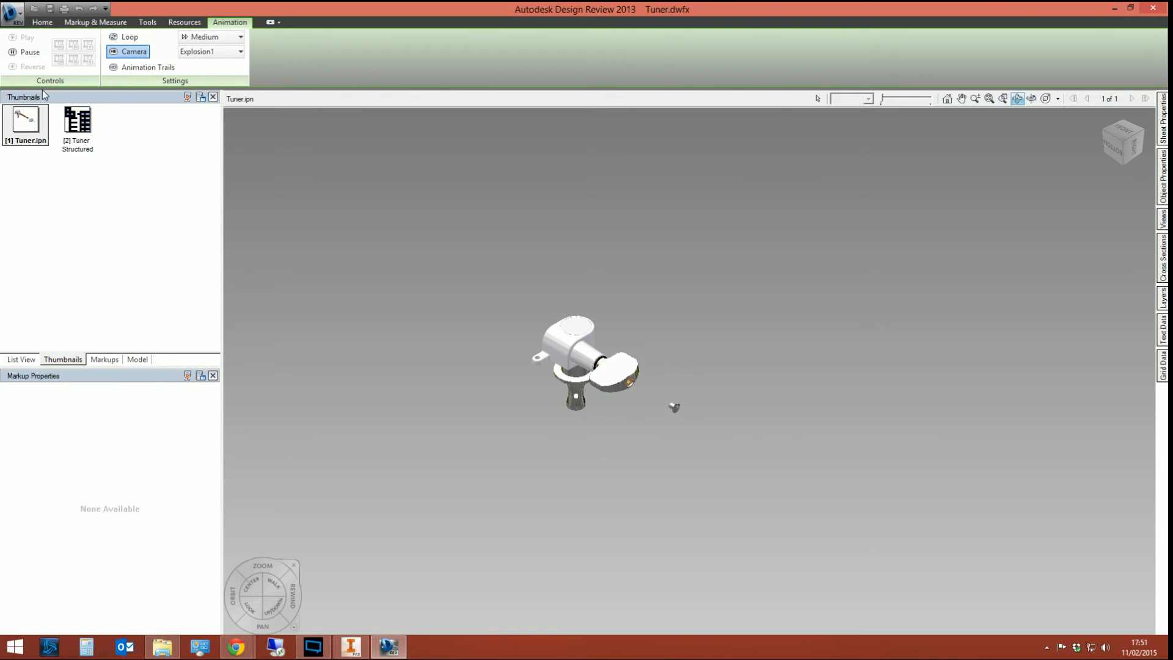
click(27, 37)
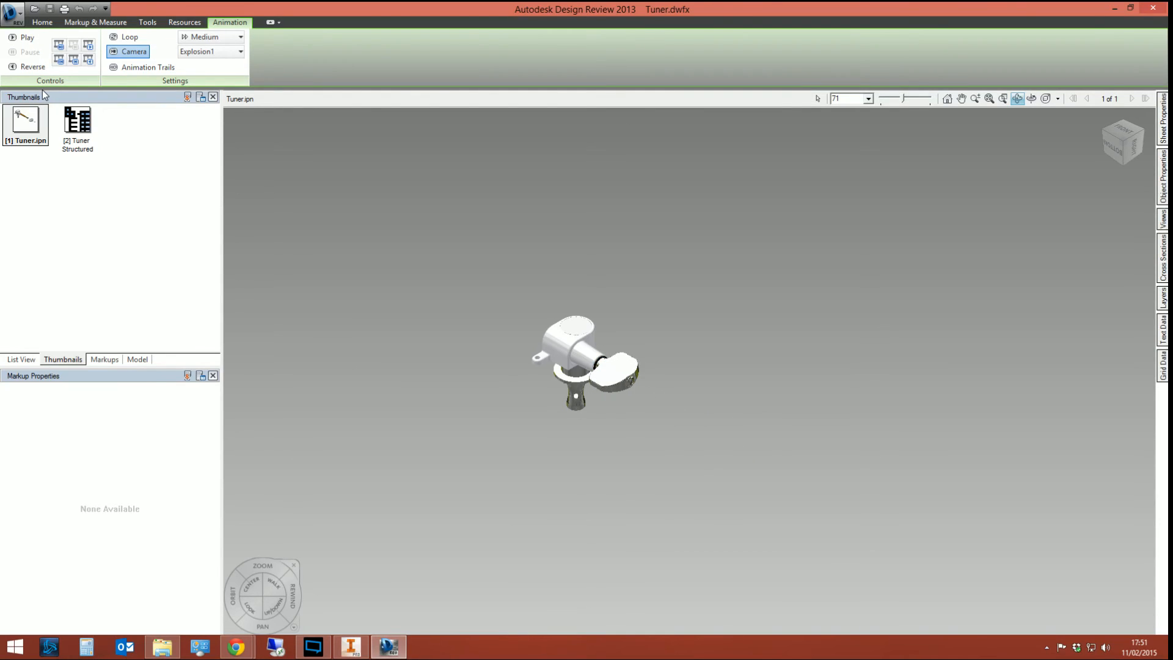
mouse_move(443, 302)
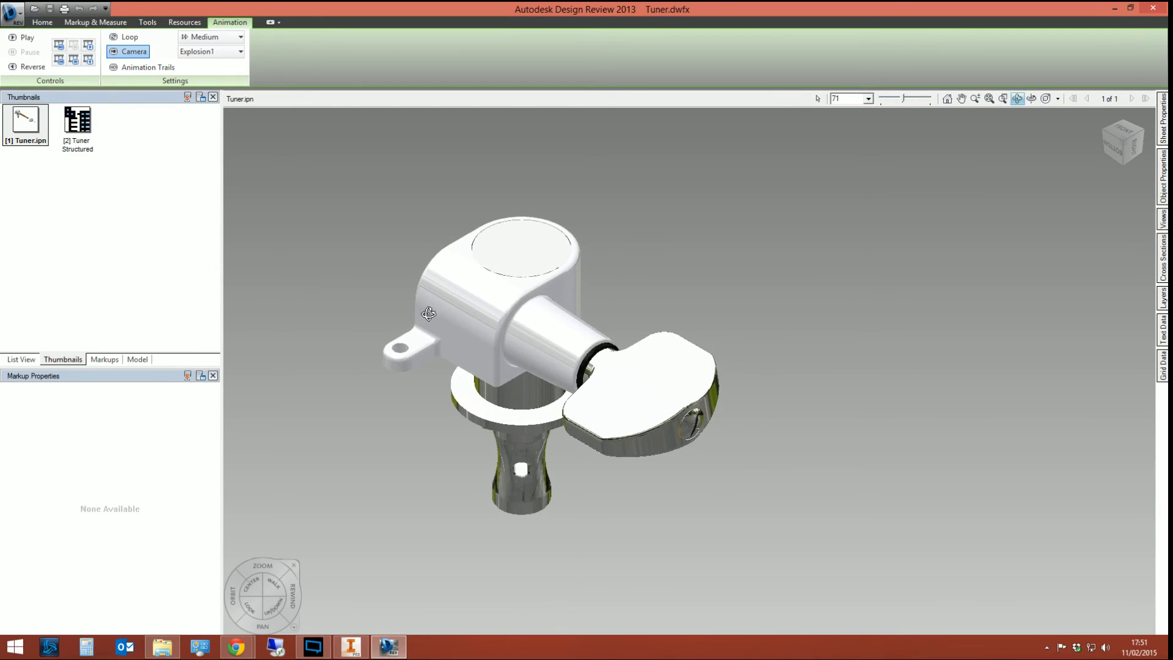
click(27, 37)
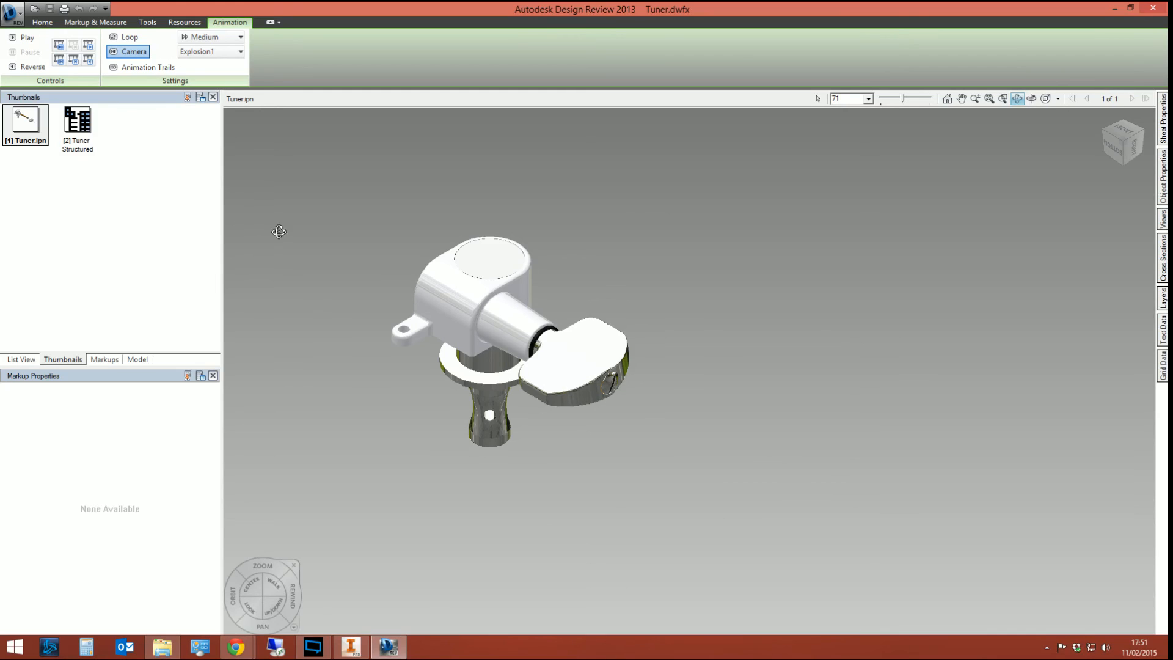
click(240, 36)
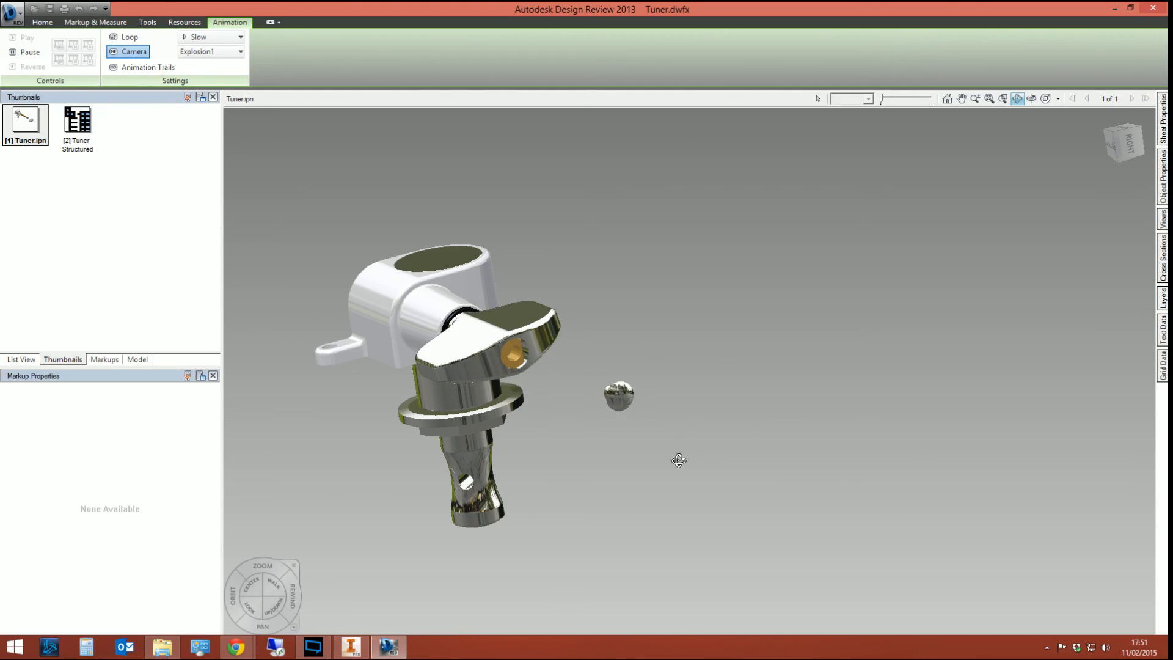
click(23, 37)
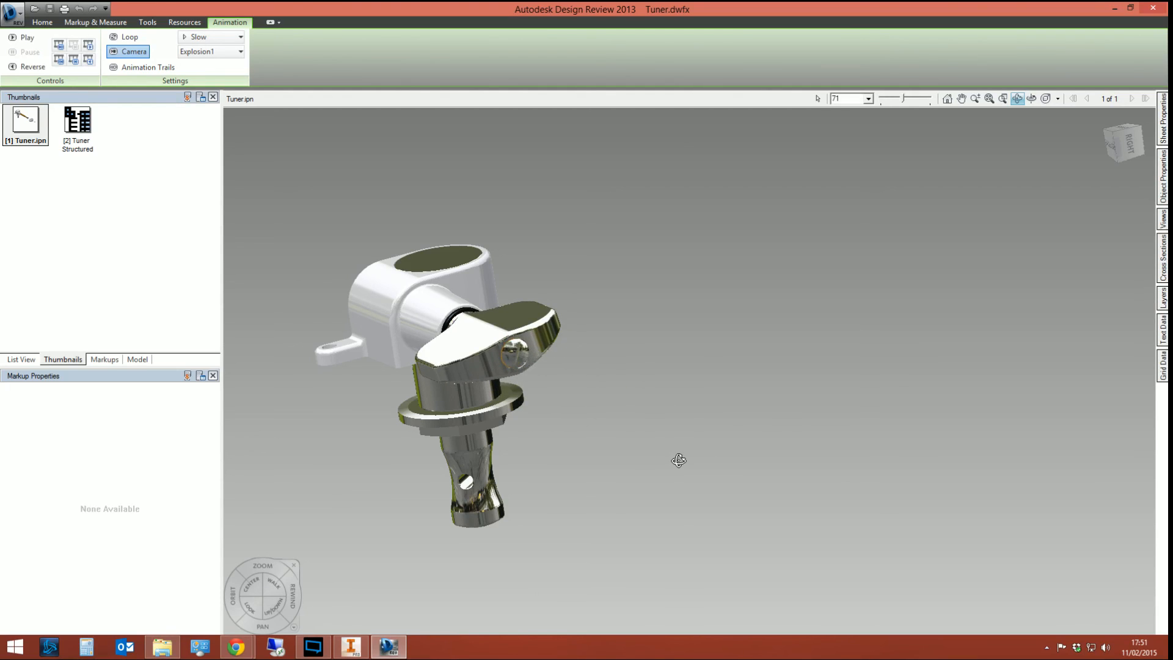
mouse_move(1103, 91)
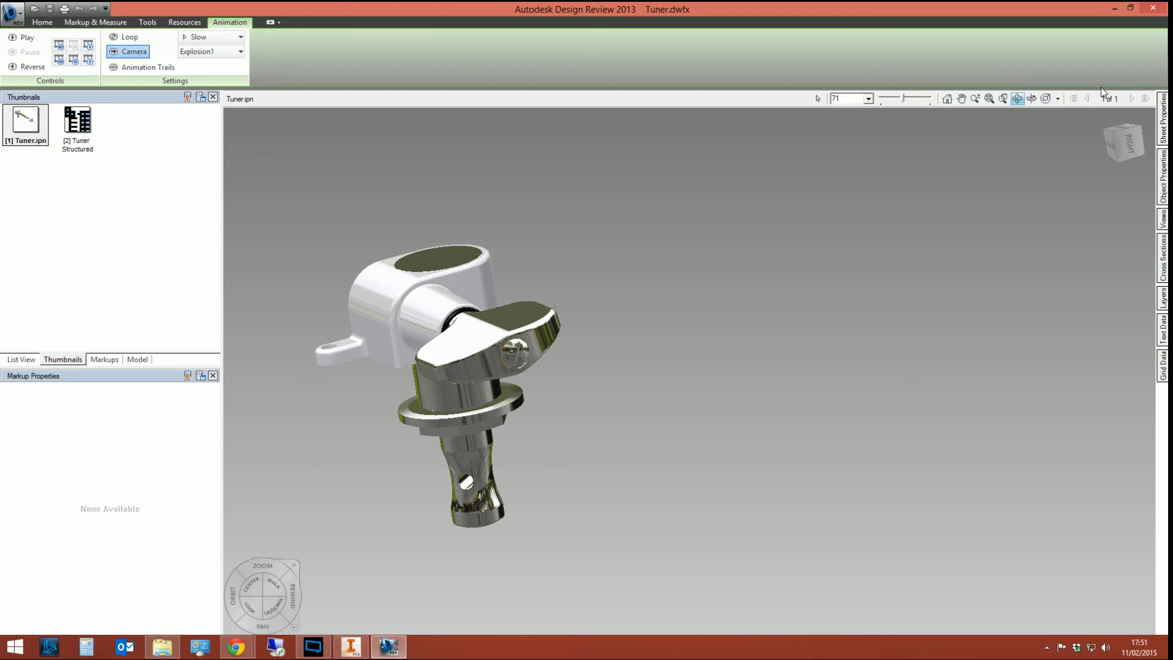
click(350, 645)
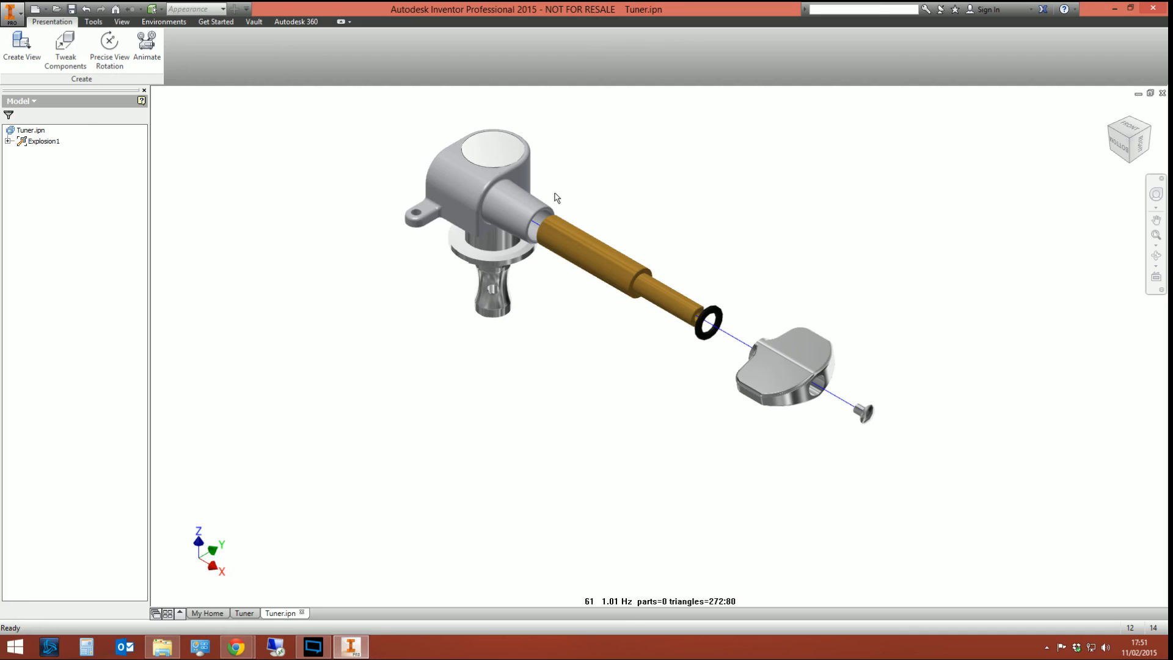
mouse_move(544, 188)
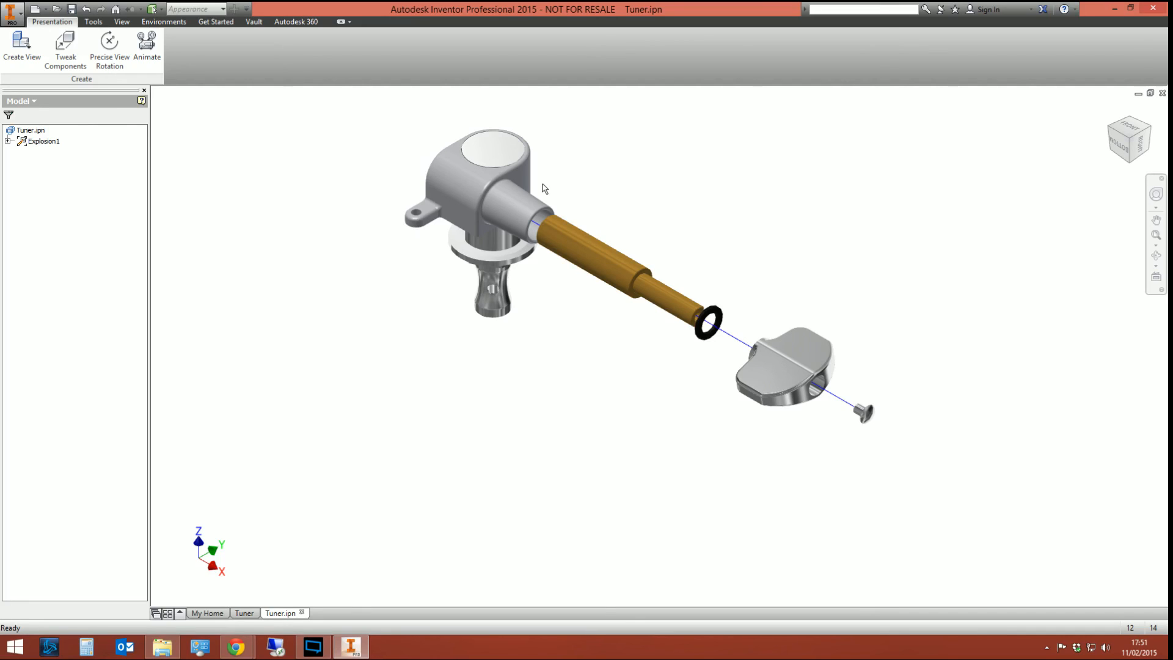